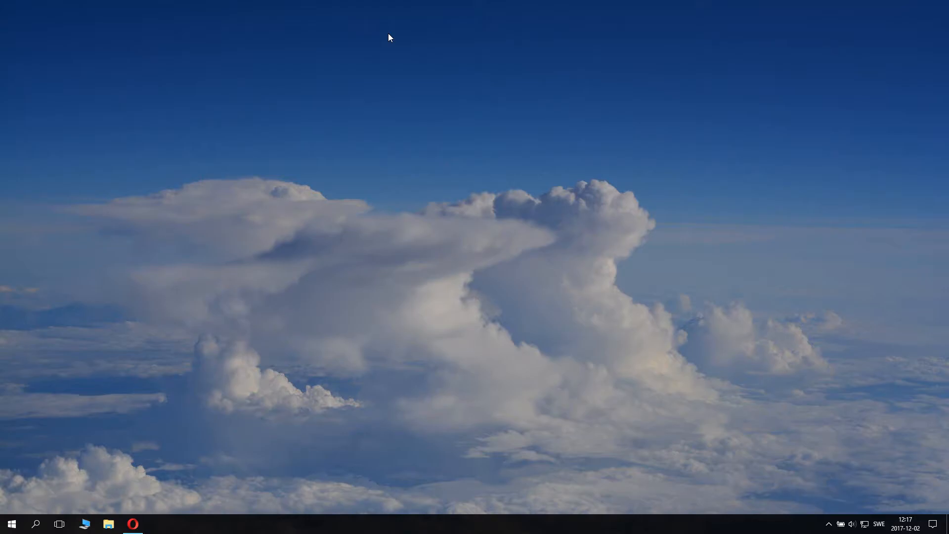
{"action": "mouse_move", "coordinate": [382, 97]}
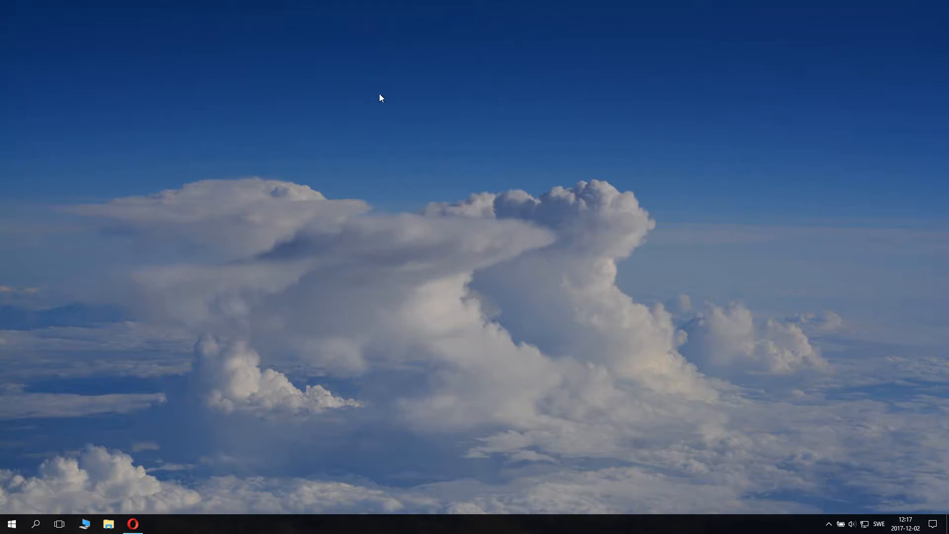
{"action": "mouse_move", "coordinate": [628, 337]}
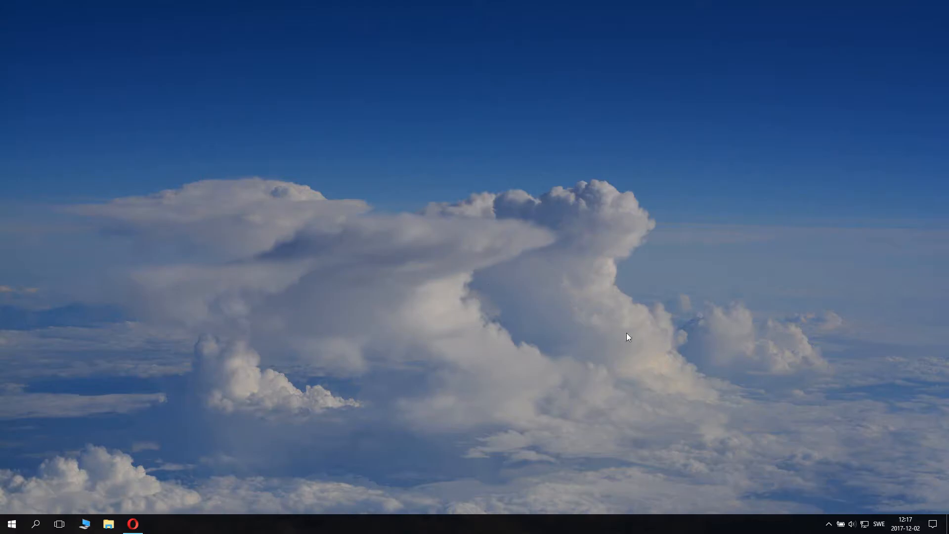
{"action": "mouse_move", "coordinate": [816, 533]}
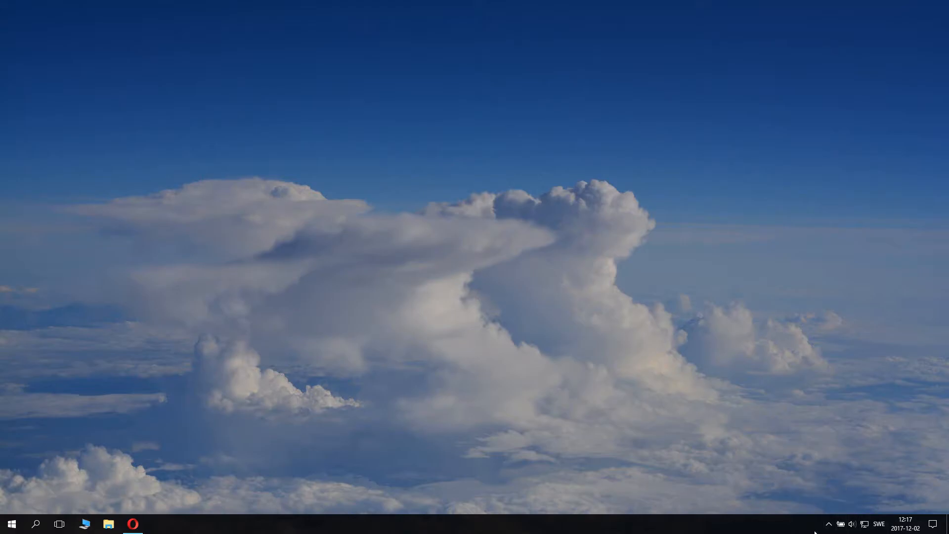
{"action": "mouse_move", "coordinate": [830, 523]}
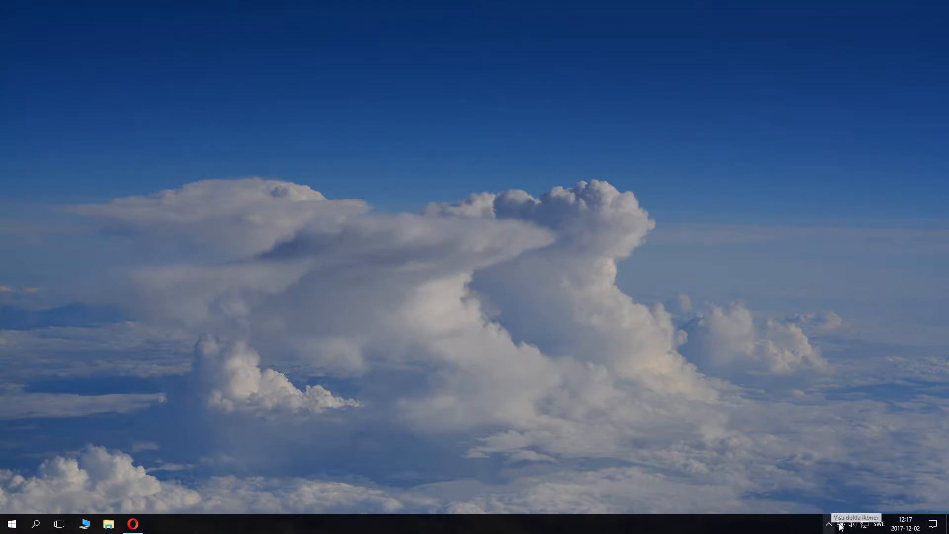
{"action": "mouse_move", "coordinate": [840, 523]}
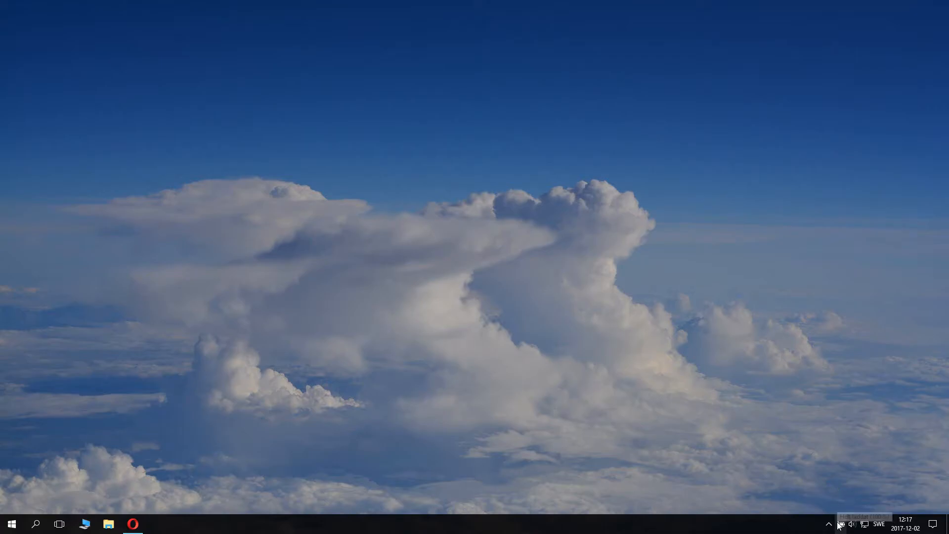
Open Energialternativ from the battery tray menu and show the battery power flyout
{"action": "right_click", "coordinate": [840, 524]}
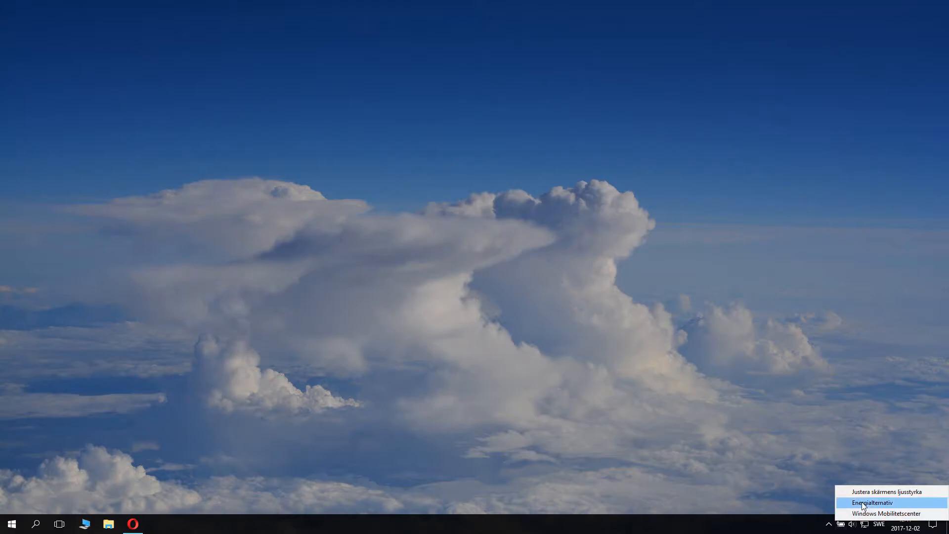
{"action": "mouse_move", "coordinate": [877, 506]}
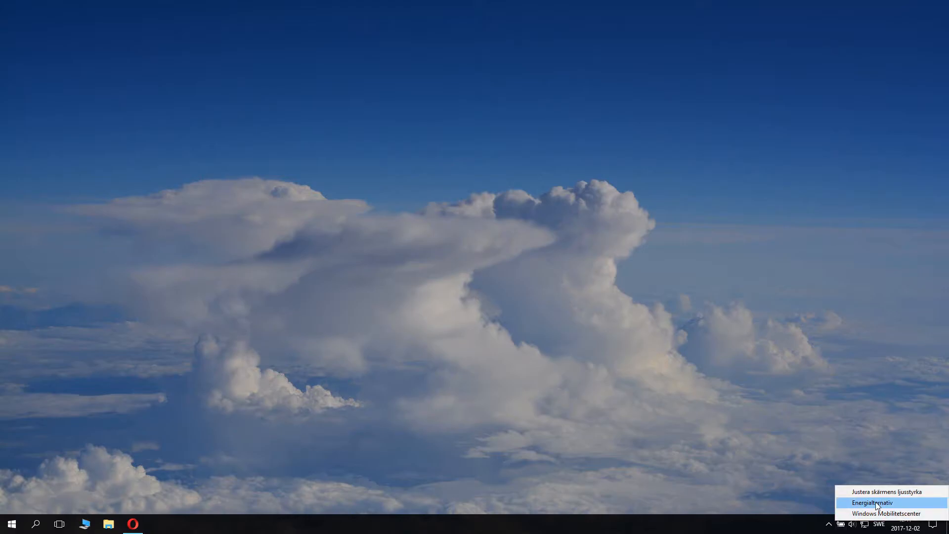
{"action": "left_click", "coordinate": [871, 502]}
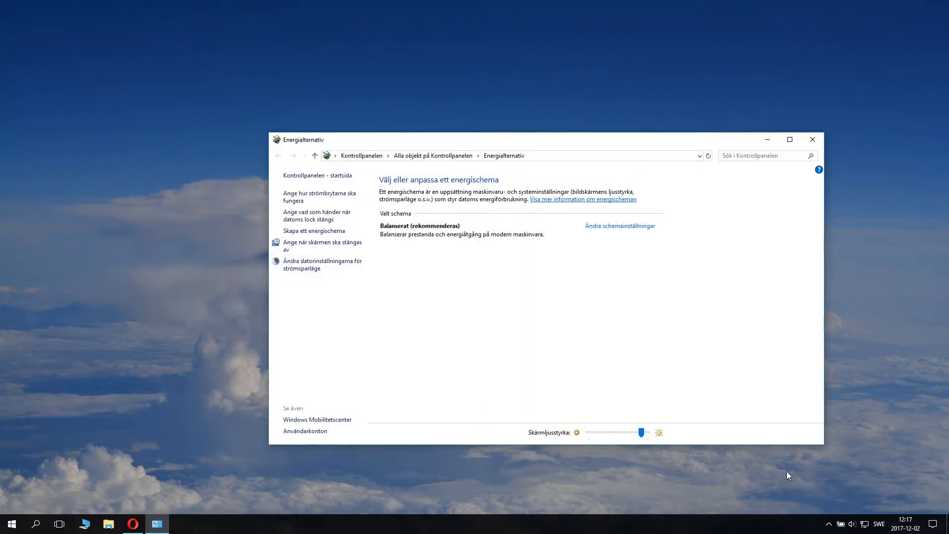
{"action": "mouse_move", "coordinate": [856, 402]}
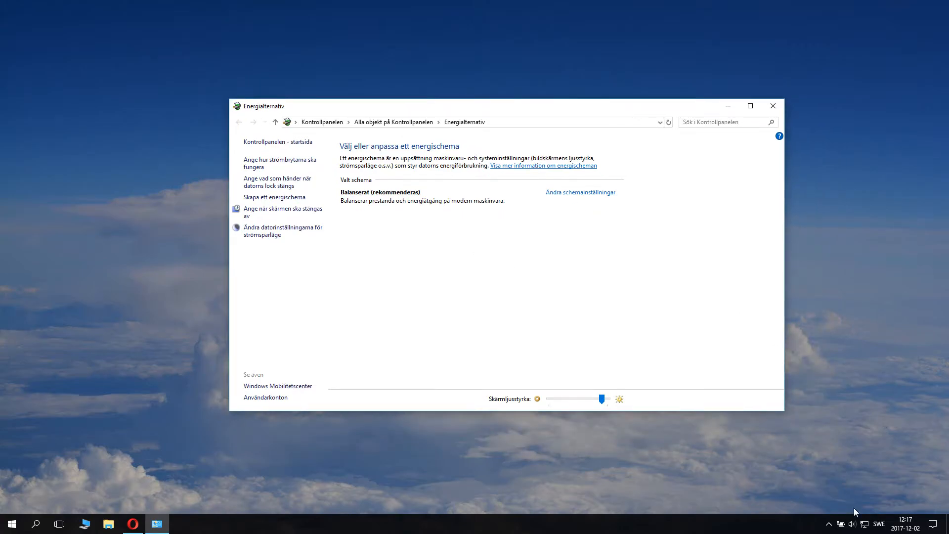
{"action": "left_click", "coordinate": [840, 524]}
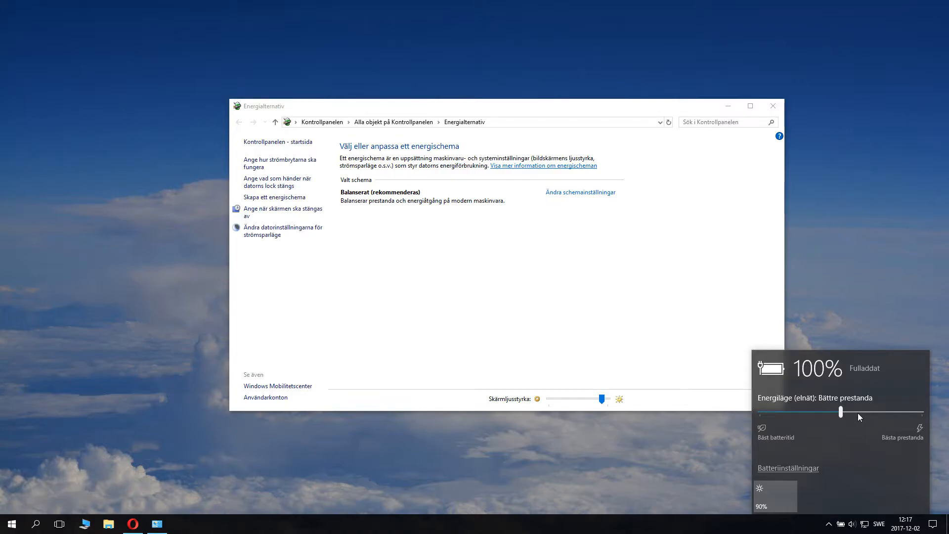
{"action": "mouse_move", "coordinate": [819, 419]}
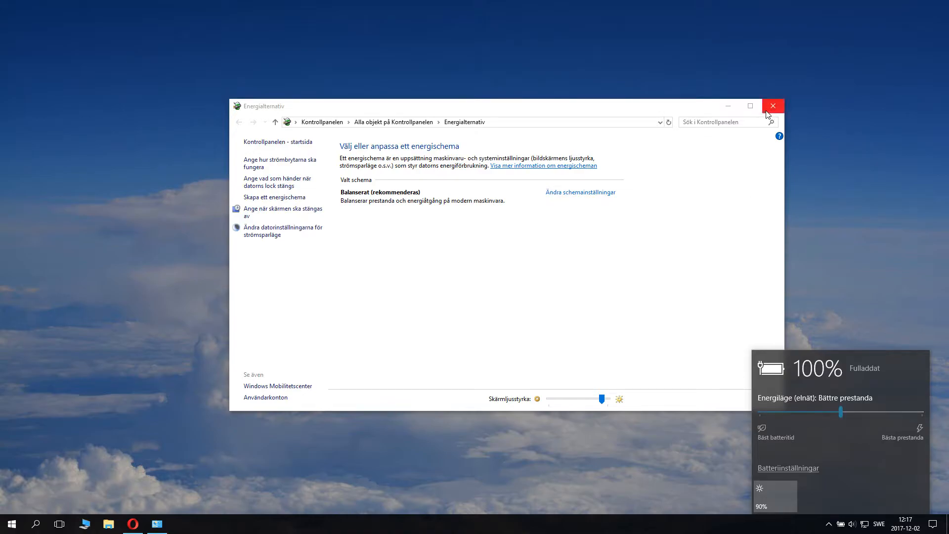
Close Power Options, reopen Energialternativ from the battery menu, and view the battery flyout
{"action": "left_click", "coordinate": [772, 105]}
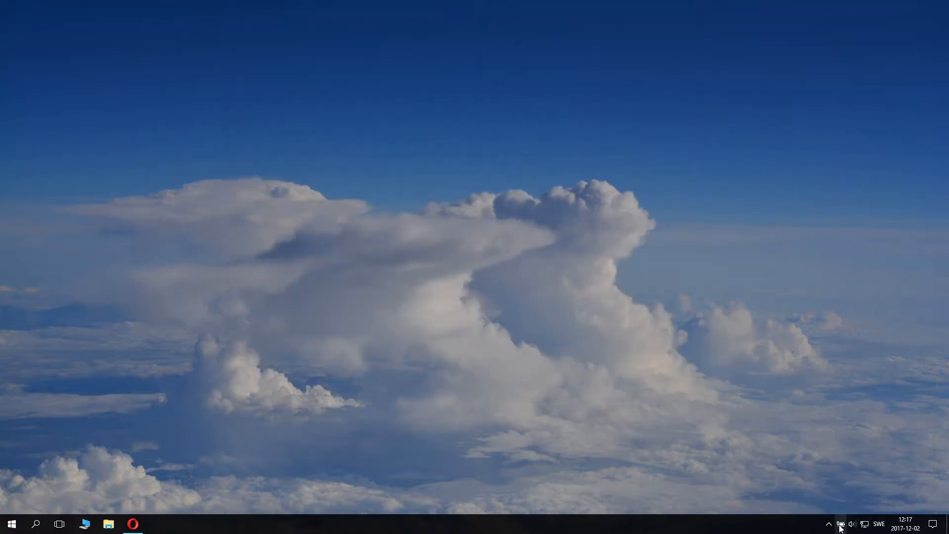
{"action": "left_click", "coordinate": [839, 524]}
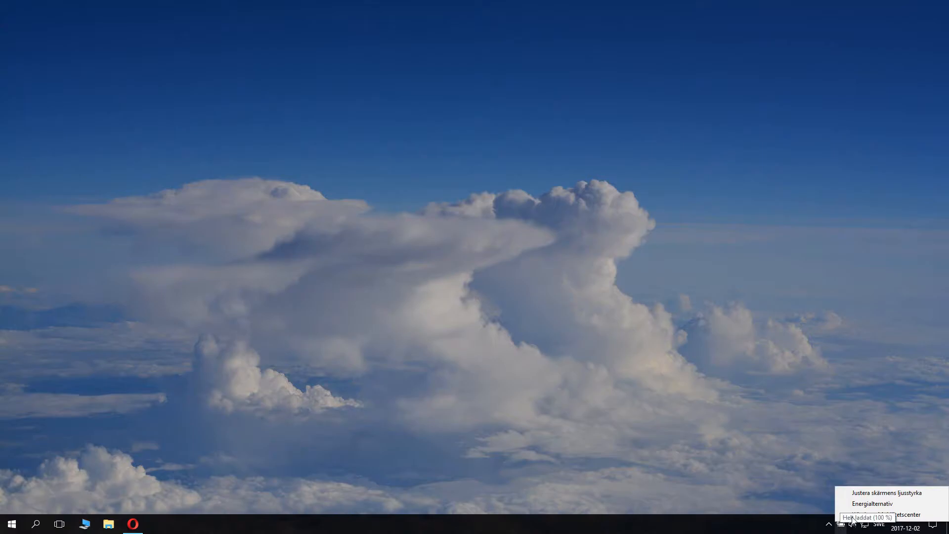
{"action": "left_click", "coordinate": [870, 504]}
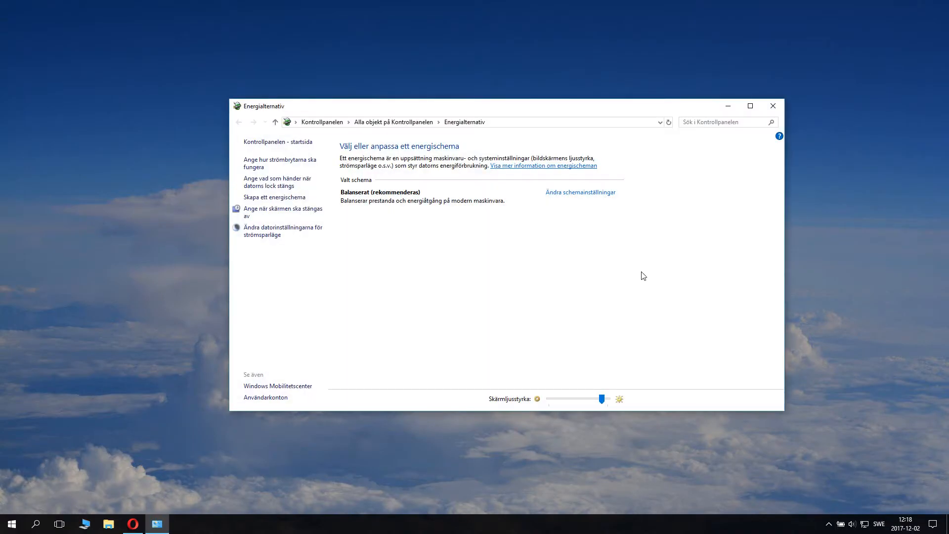
{"action": "mouse_move", "coordinate": [457, 188]}
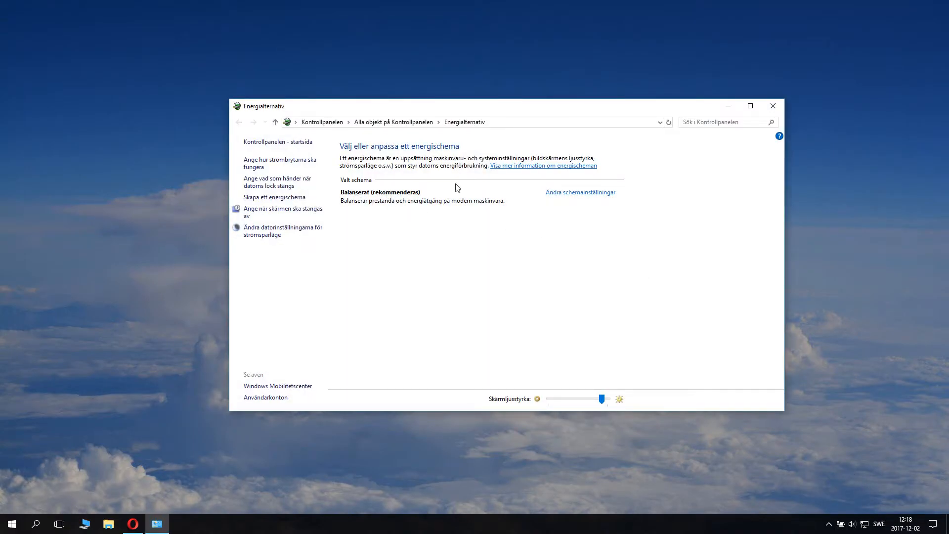
{"action": "mouse_move", "coordinate": [354, 189]}
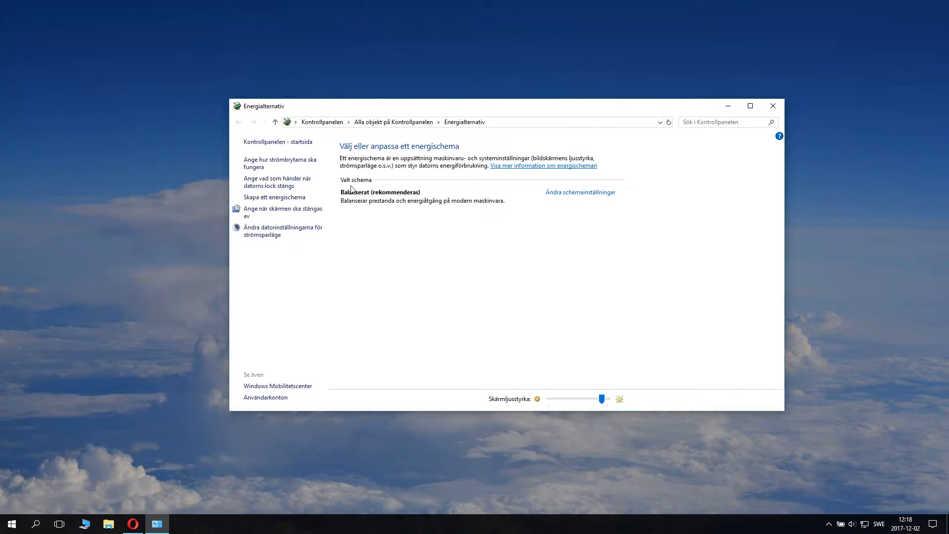
{"action": "mouse_move", "coordinate": [523, 197]}
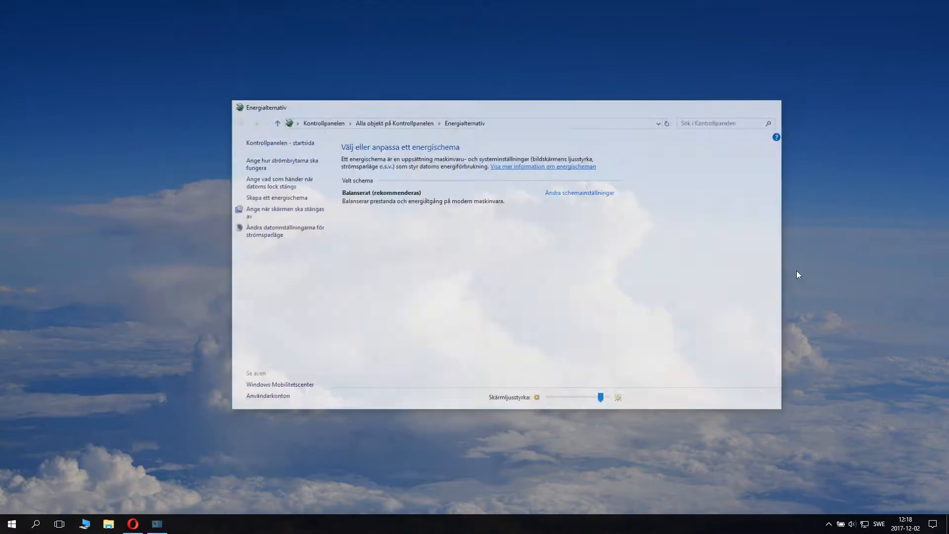
{"action": "left_click", "coordinate": [841, 524]}
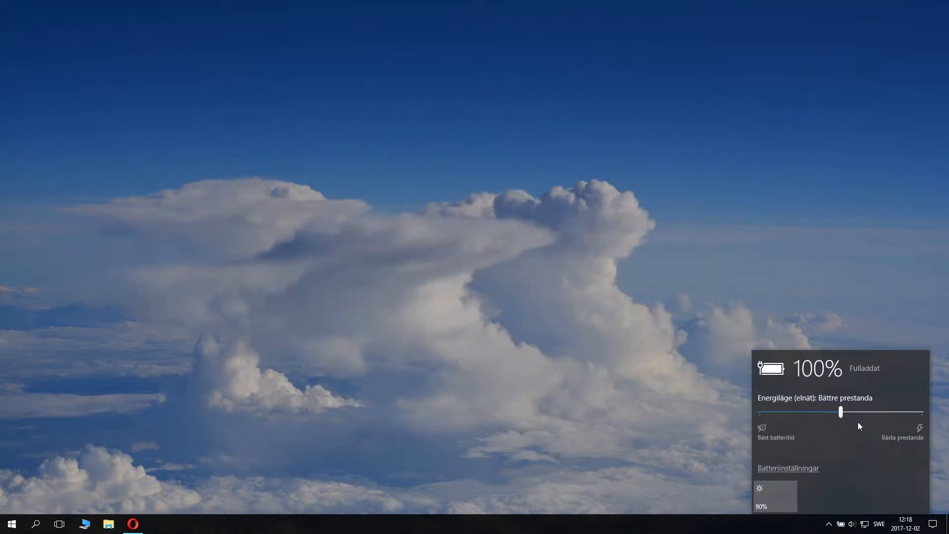
{"action": "mouse_move", "coordinate": [836, 308]}
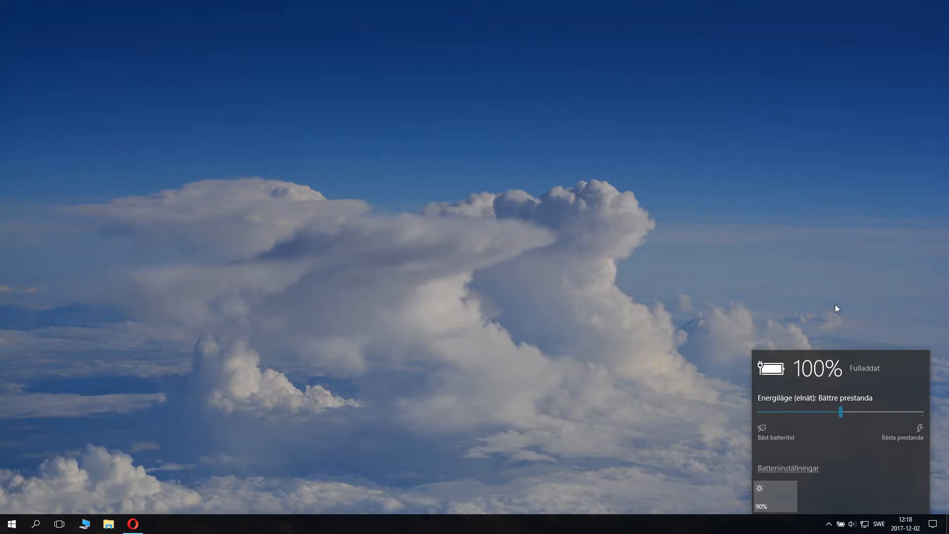
Reopen Energialternativ, dismiss the battery flyout, then maximize and restore the window
{"action": "left_click", "coordinate": [823, 318]}
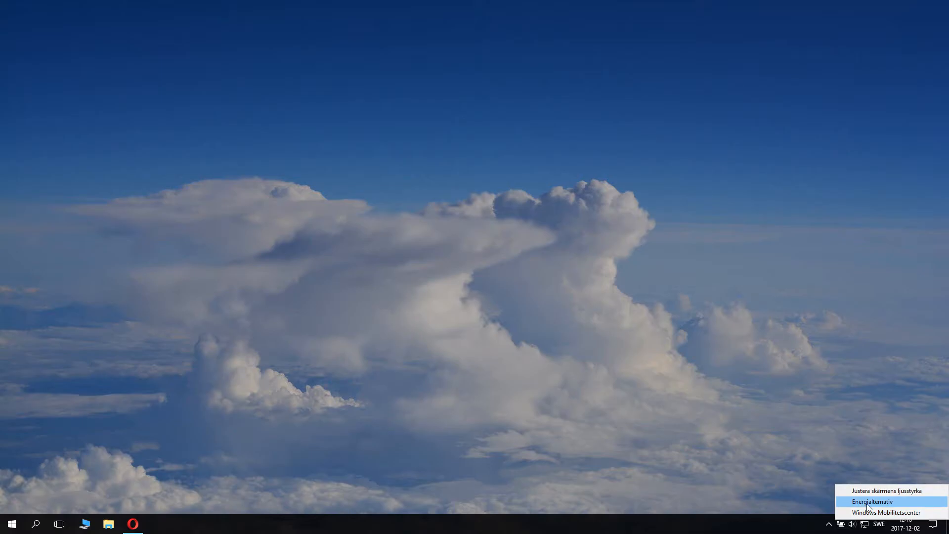
{"action": "left_click", "coordinate": [874, 501]}
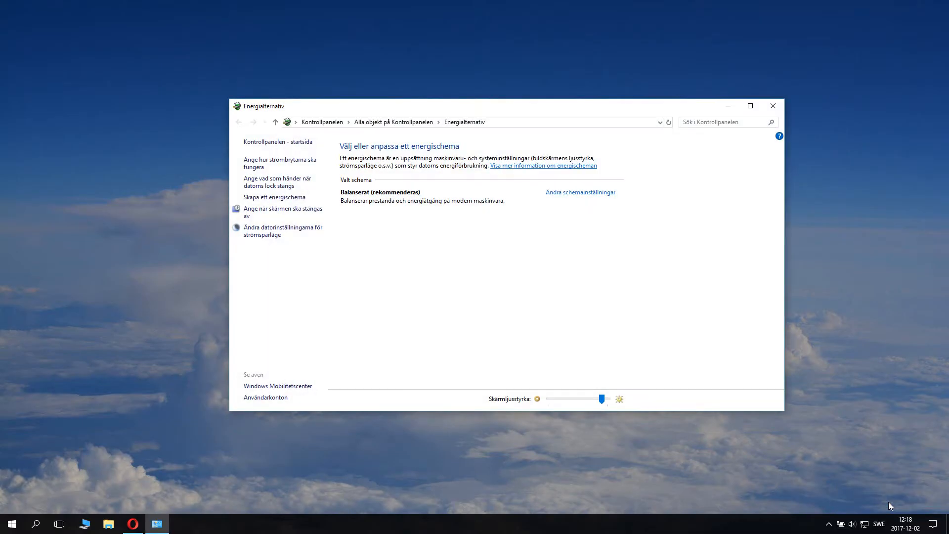
{"action": "left_click", "coordinate": [840, 523]}
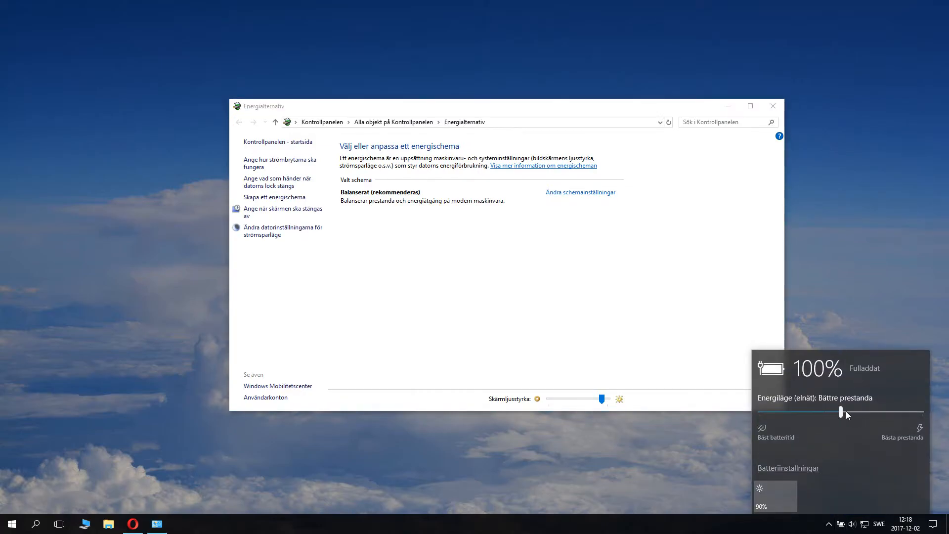
{"action": "left_click", "coordinate": [593, 107]}
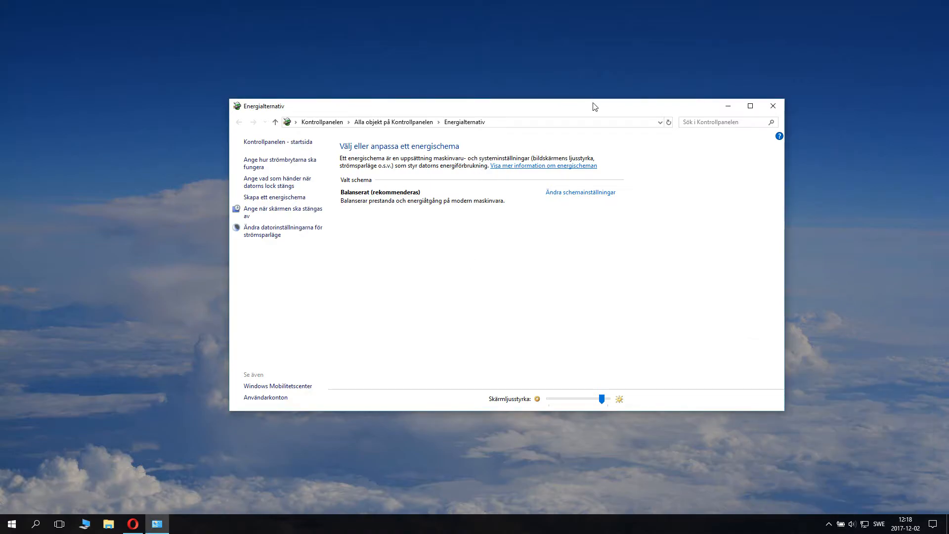
{"action": "left_click", "coordinate": [749, 105]}
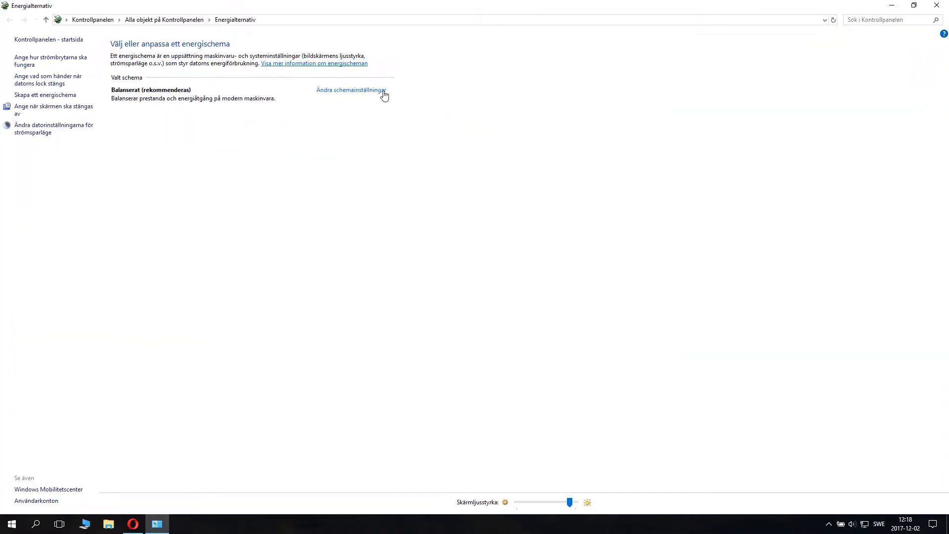
{"action": "left_click", "coordinate": [914, 6]}
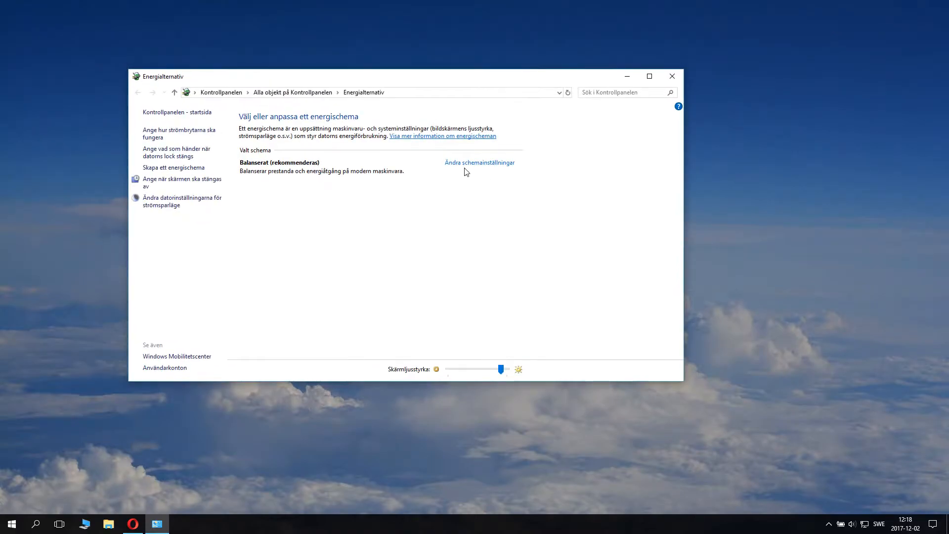
{"action": "mouse_move", "coordinate": [475, 167]}
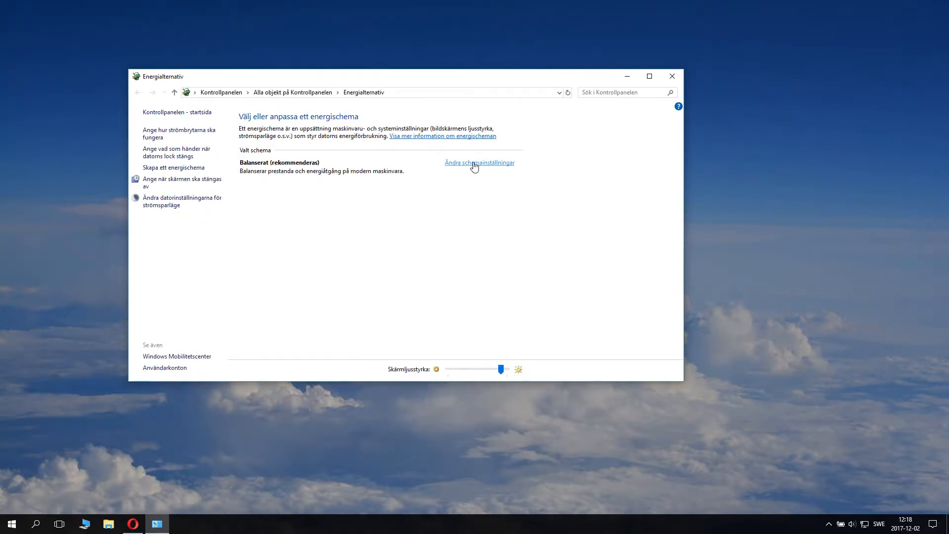
{"action": "mouse_move", "coordinate": [465, 172]}
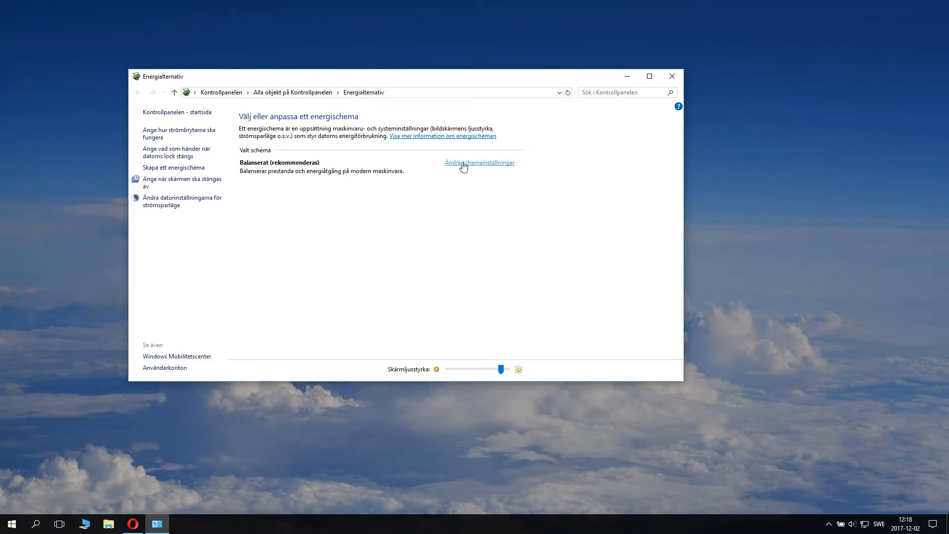
Open the Balanserat plan's advanced settings via 'Ändra avancerade inställningar'
{"action": "left_click", "coordinate": [478, 162]}
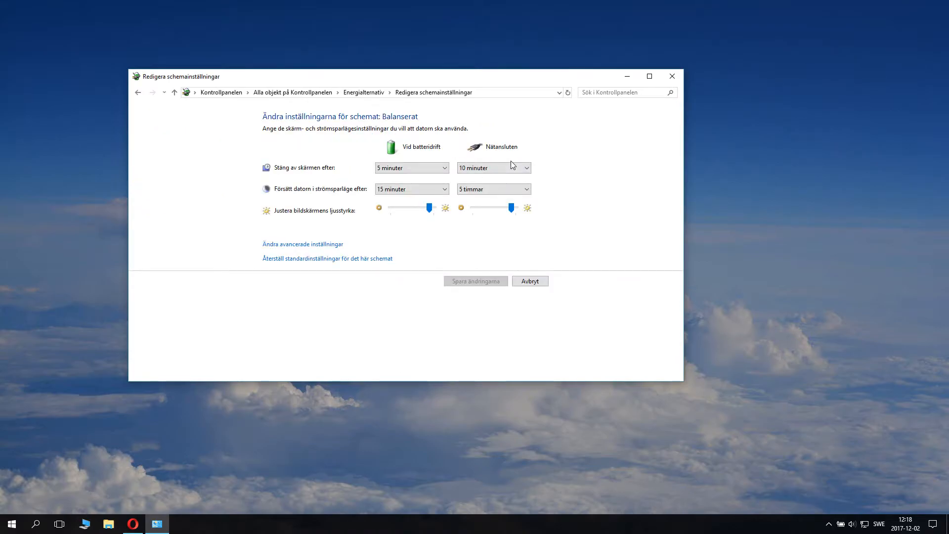
{"action": "mouse_move", "coordinate": [345, 165]}
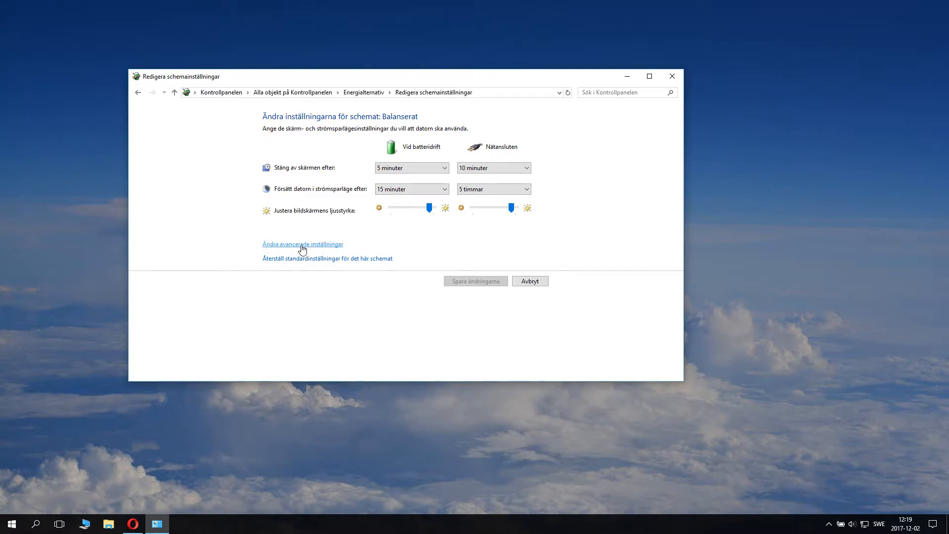
{"action": "mouse_move", "coordinate": [321, 249]}
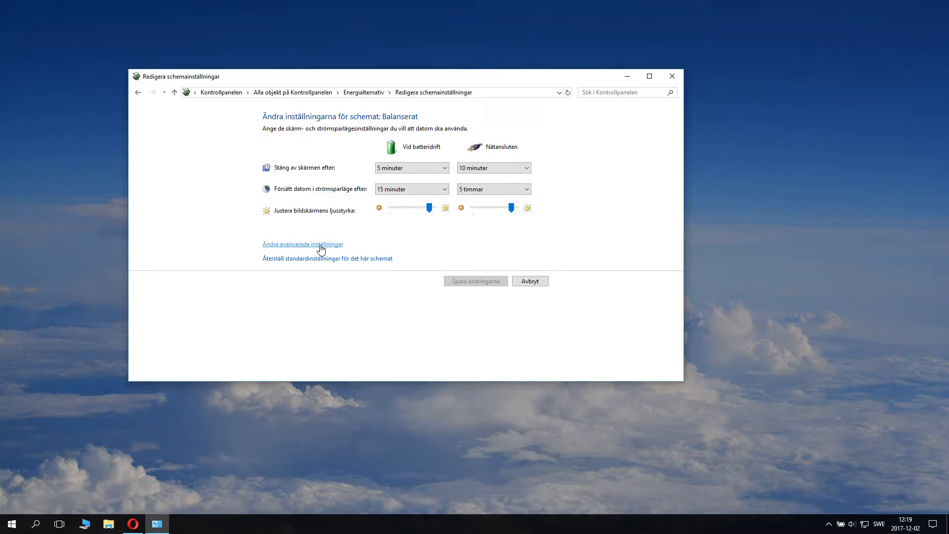
{"action": "left_click", "coordinate": [302, 243]}
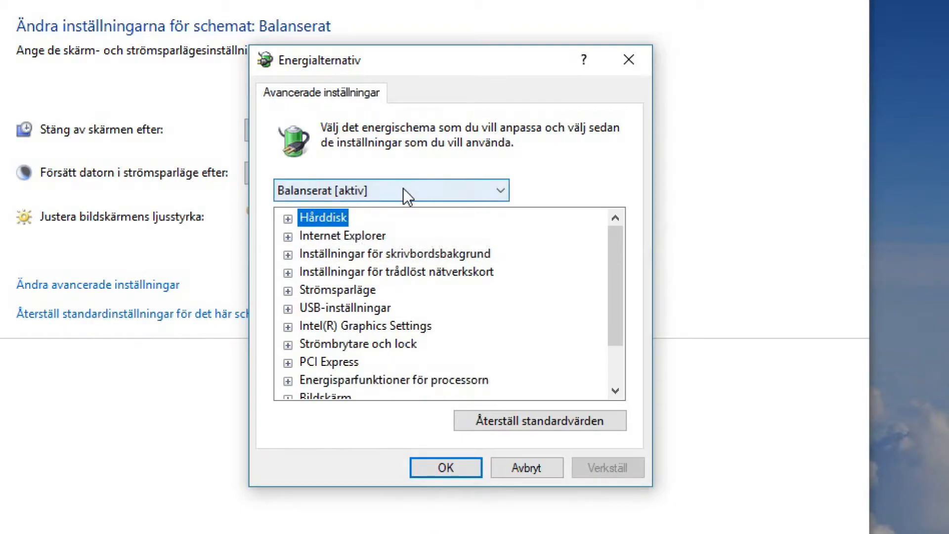
After browsing Hårddisk, set JavaScript-timerfrekvens to Maximala prestanda when plugged in
{"action": "left_click", "coordinate": [390, 190]}
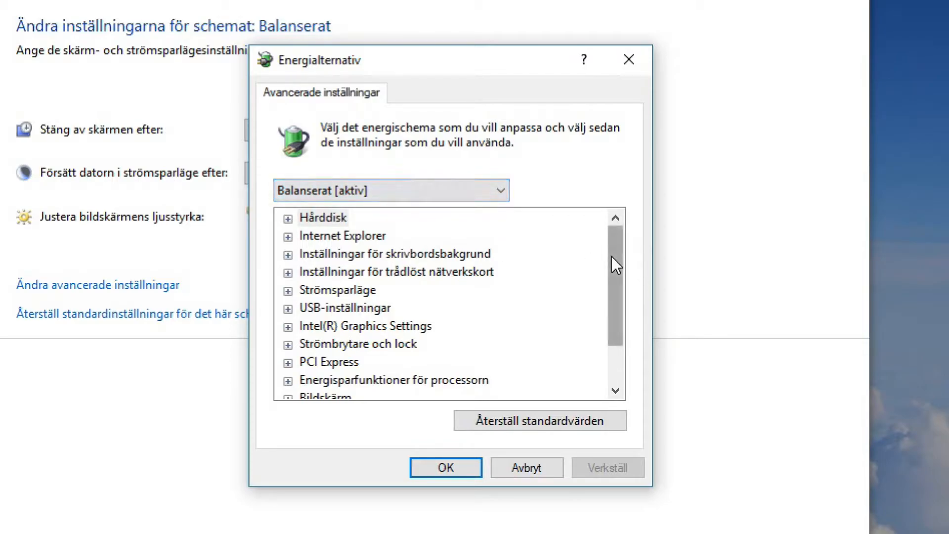
{"action": "scroll", "scroll_direction": "down", "scroll_amount": 3}
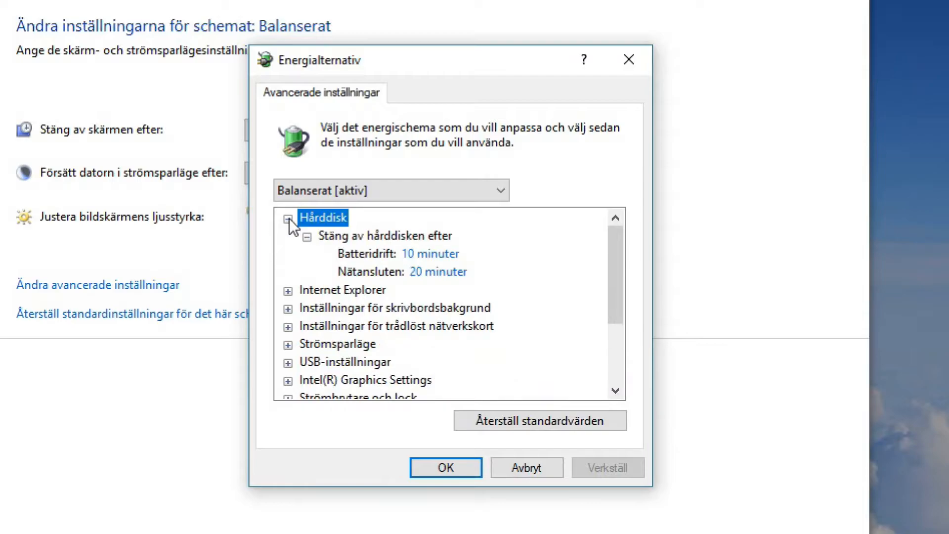
{"action": "mouse_move", "coordinate": [441, 243]}
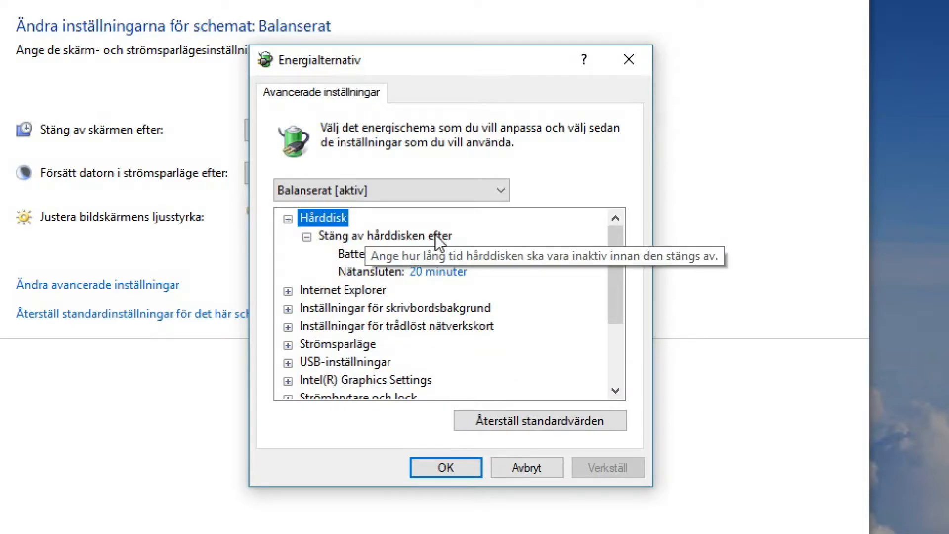
{"action": "mouse_move", "coordinate": [297, 235]}
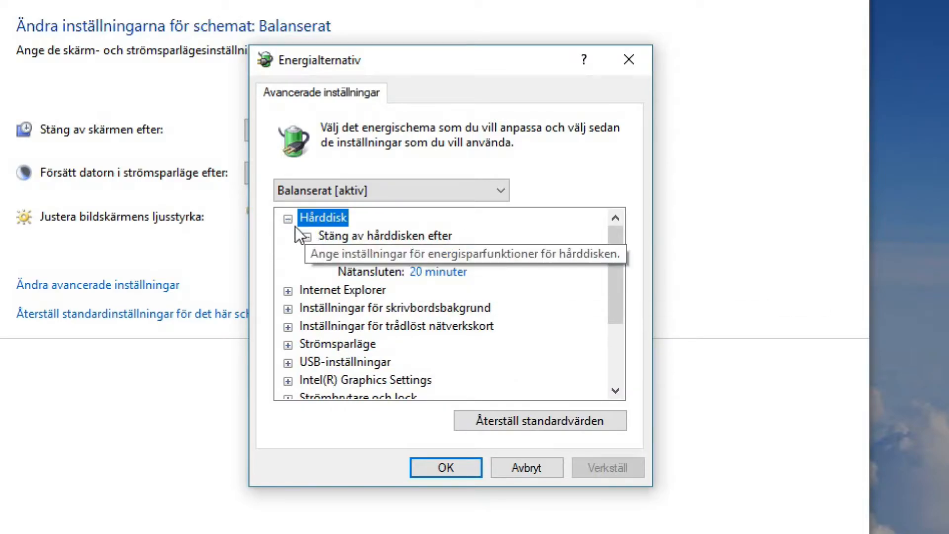
{"action": "left_click", "coordinate": [308, 236]}
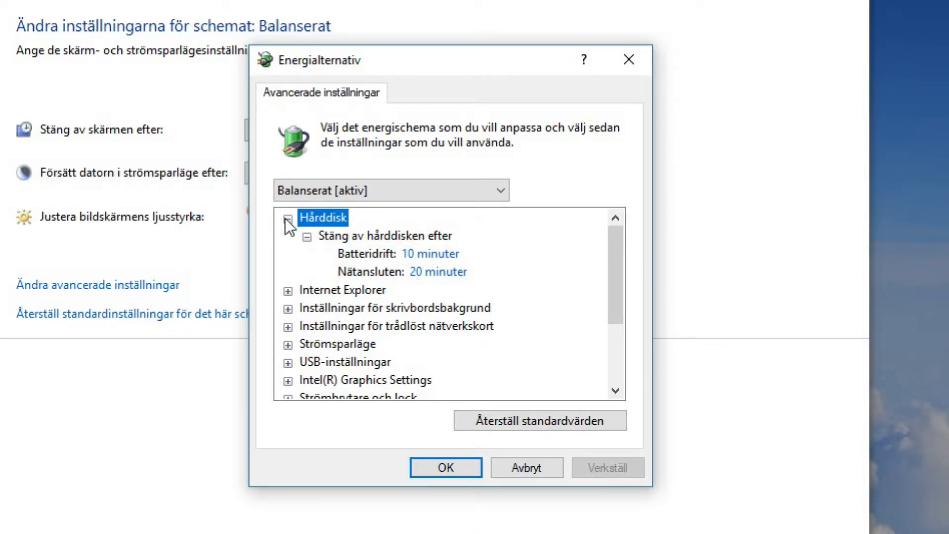
{"action": "left_click", "coordinate": [289, 218]}
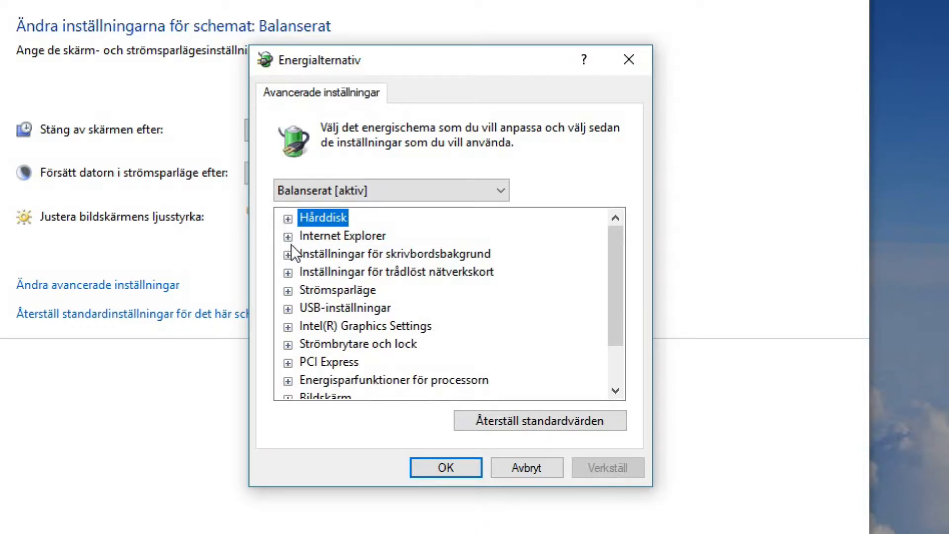
{"action": "left_click", "coordinate": [289, 236]}
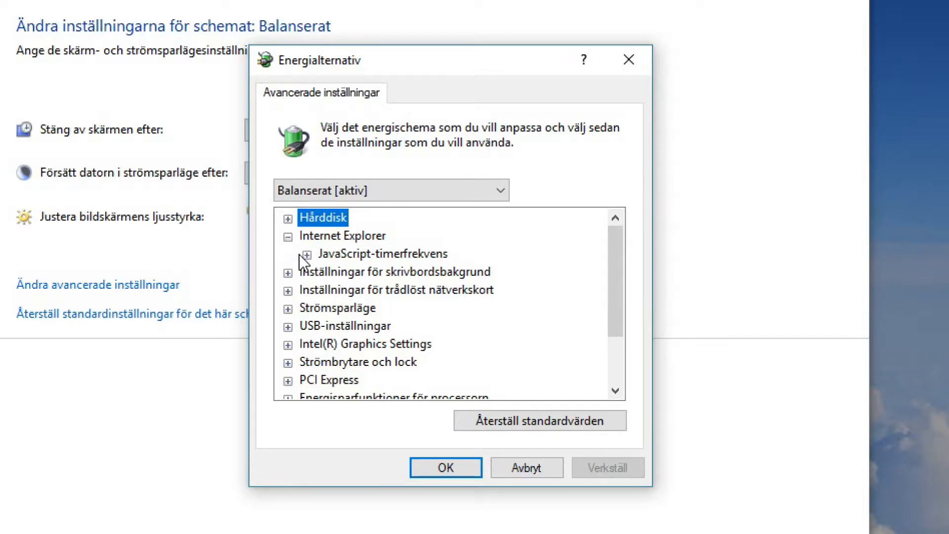
{"action": "left_click", "coordinate": [306, 253]}
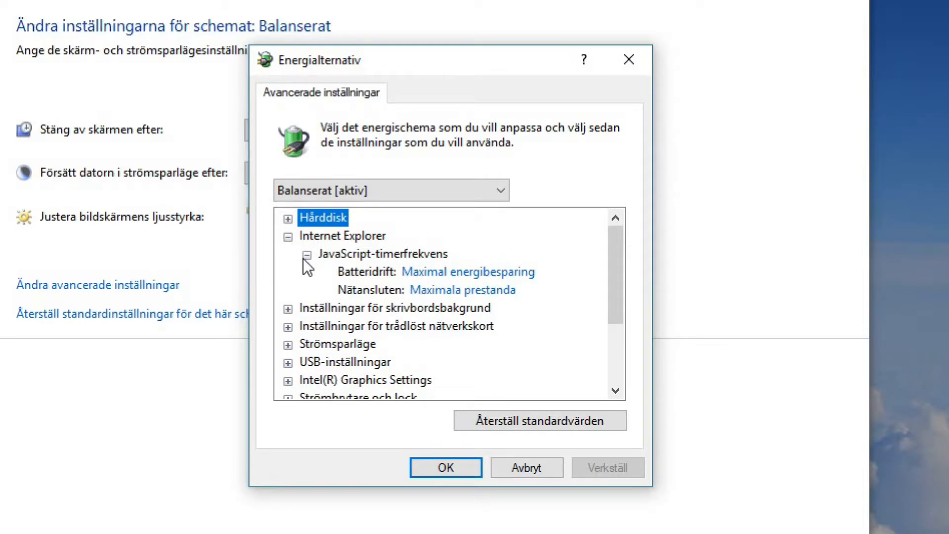
{"action": "mouse_move", "coordinate": [412, 297]}
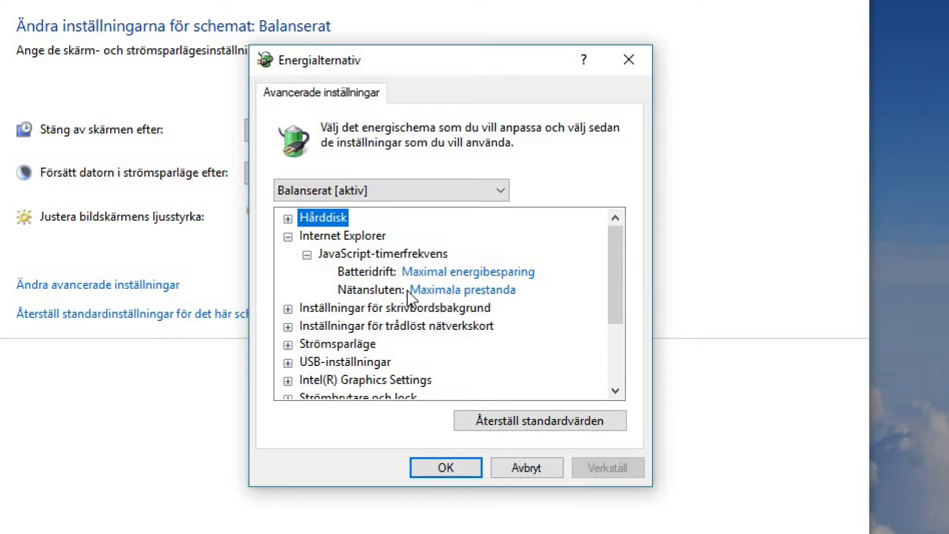
{"action": "mouse_move", "coordinate": [436, 299]}
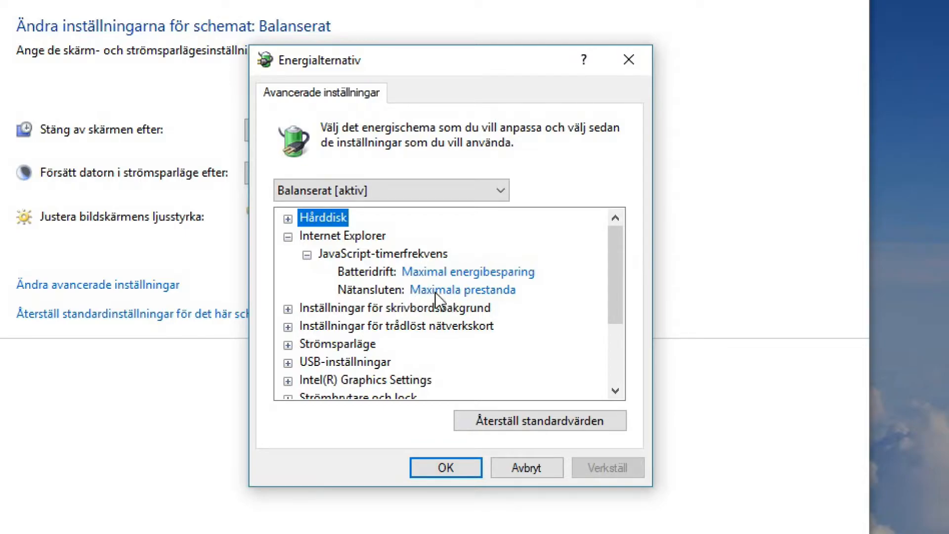
{"action": "left_click", "coordinate": [463, 289]}
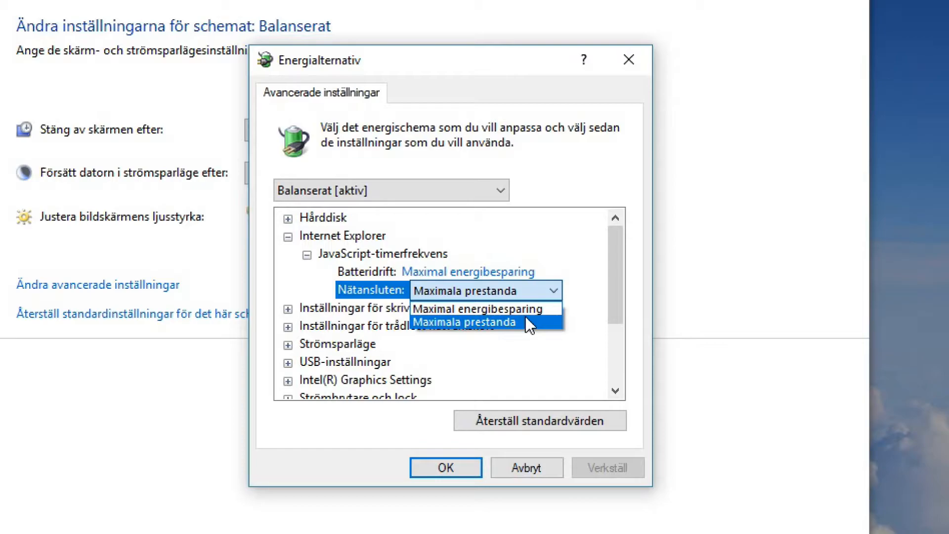
{"action": "left_click", "coordinate": [465, 321]}
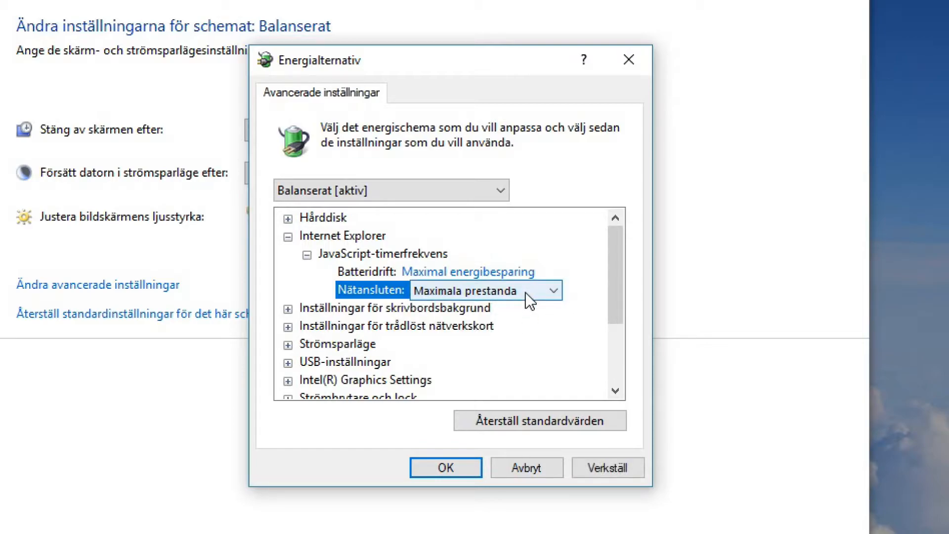
{"action": "mouse_move", "coordinate": [496, 302]}
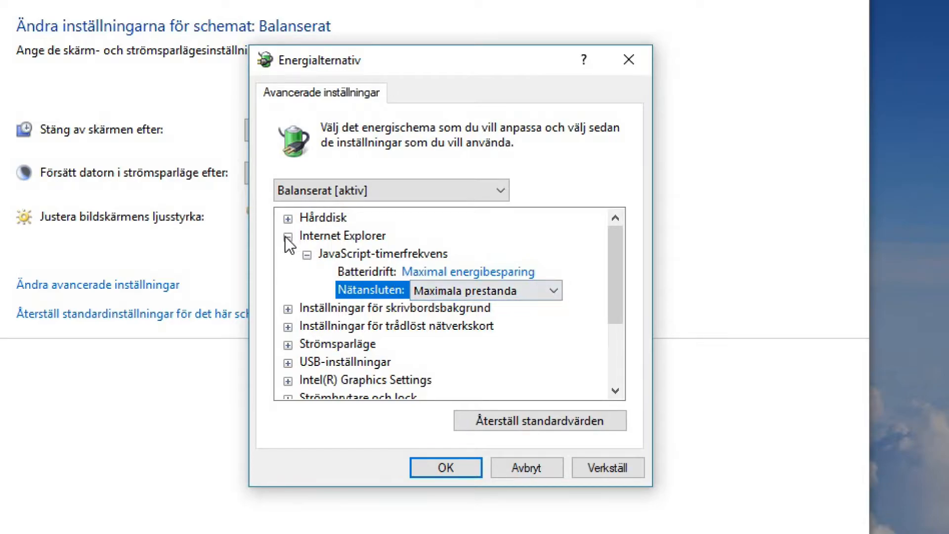
View the desktop background Bildspel values, then collapse it and expand the wireless adapter group
{"action": "left_click", "coordinate": [289, 236]}
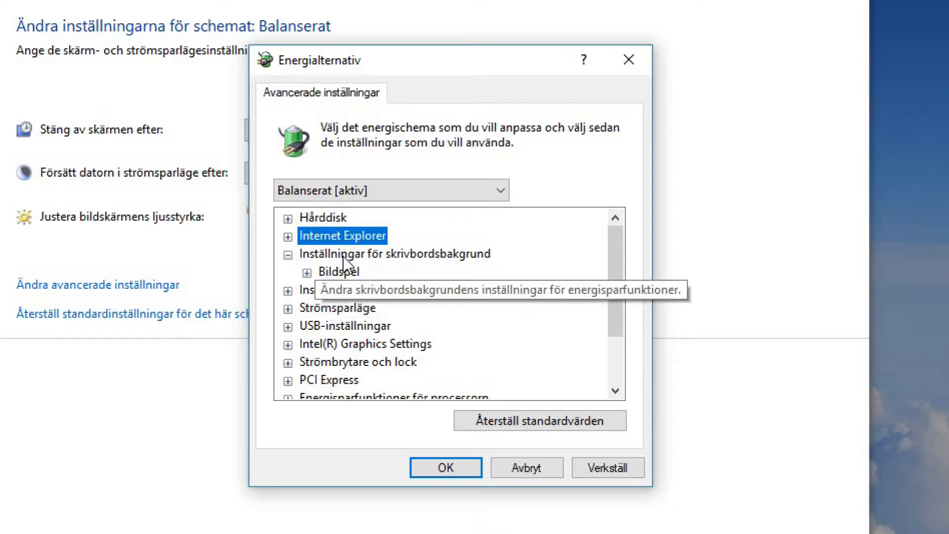
{"action": "left_click", "coordinate": [307, 271]}
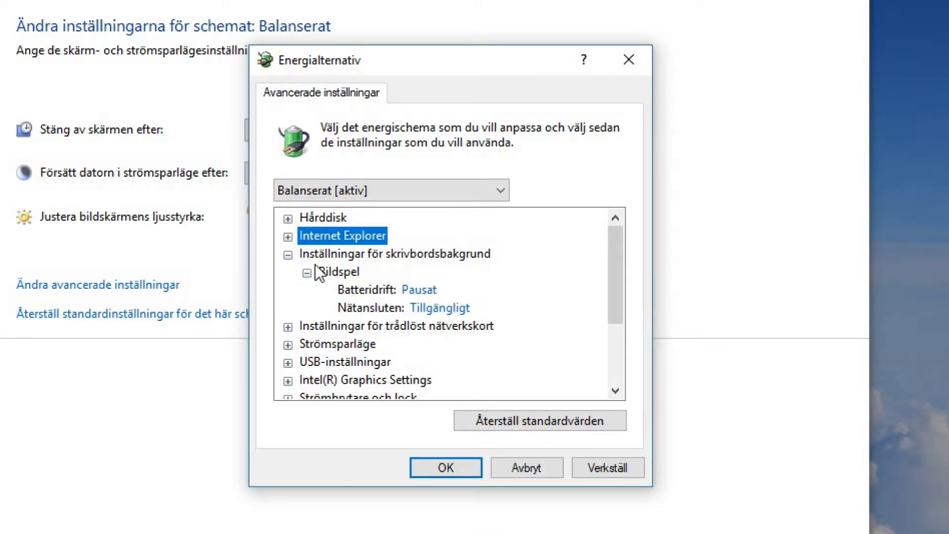
{"action": "left_click", "coordinate": [289, 254]}
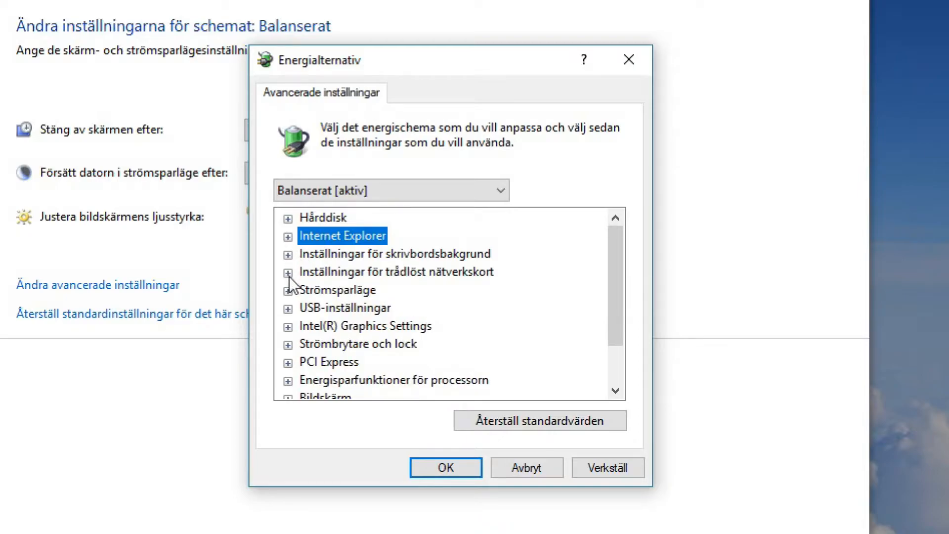
{"action": "left_click", "coordinate": [289, 271]}
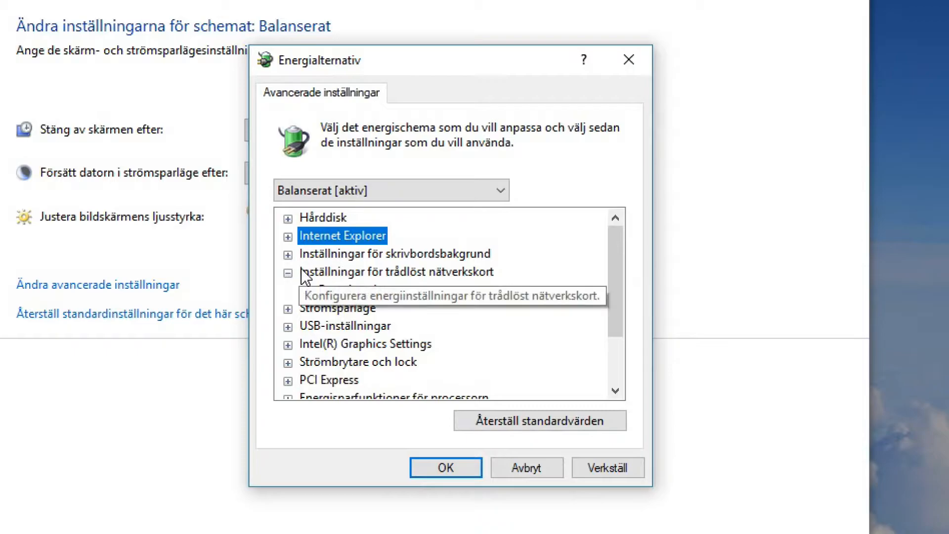
Keep Hög prestanda as the plugged-in wireless adapter Energisparläge
{"action": "left_click", "coordinate": [290, 271]}
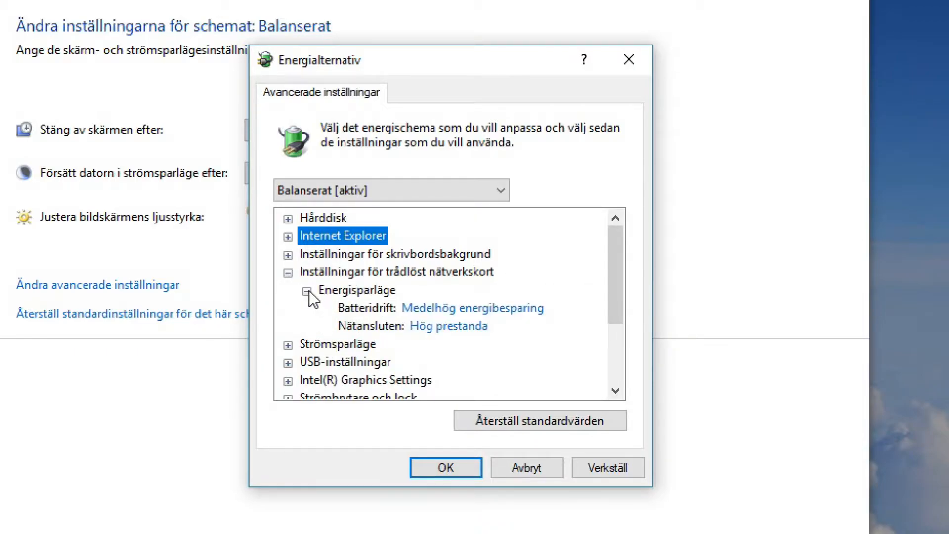
{"action": "mouse_move", "coordinate": [446, 330]}
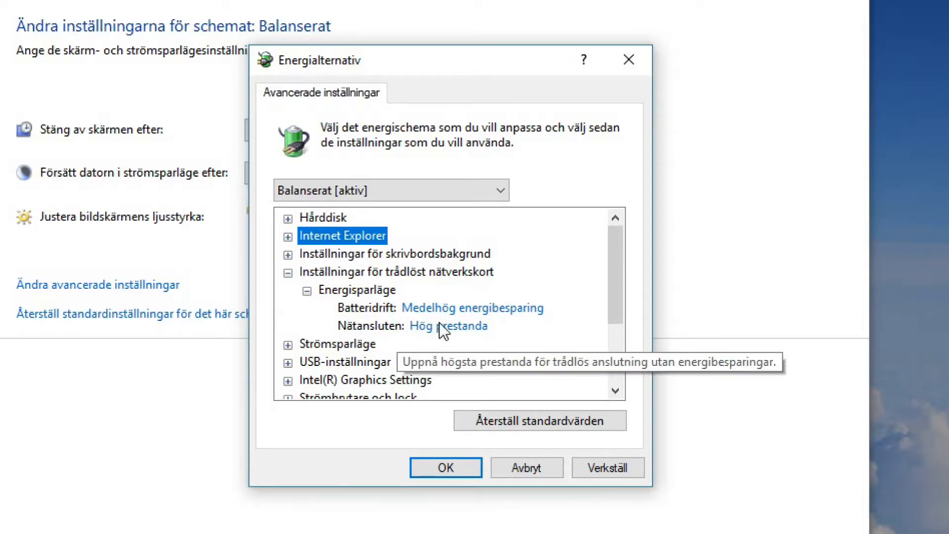
{"action": "mouse_move", "coordinate": [469, 337]}
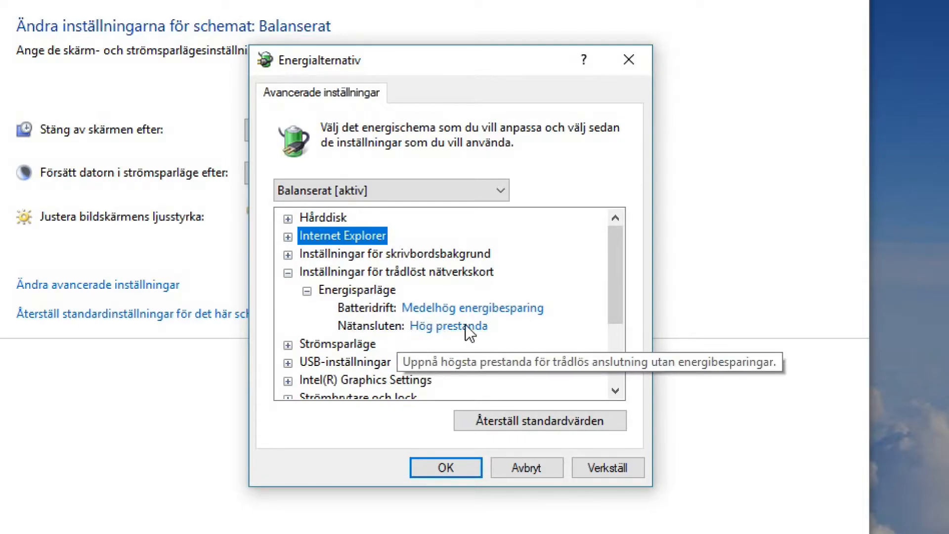
{"action": "left_click", "coordinate": [466, 327]}
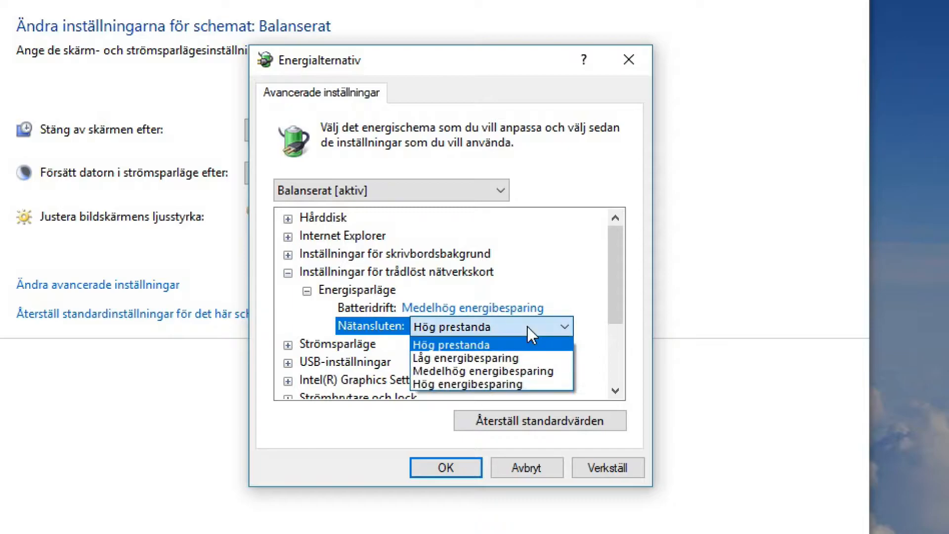
{"action": "mouse_move", "coordinate": [464, 351]}
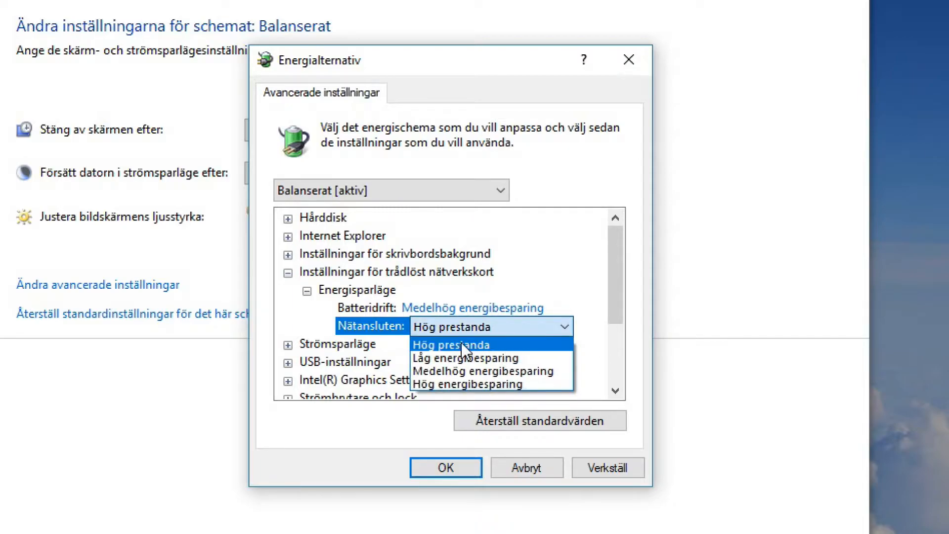
{"action": "left_click", "coordinate": [457, 344]}
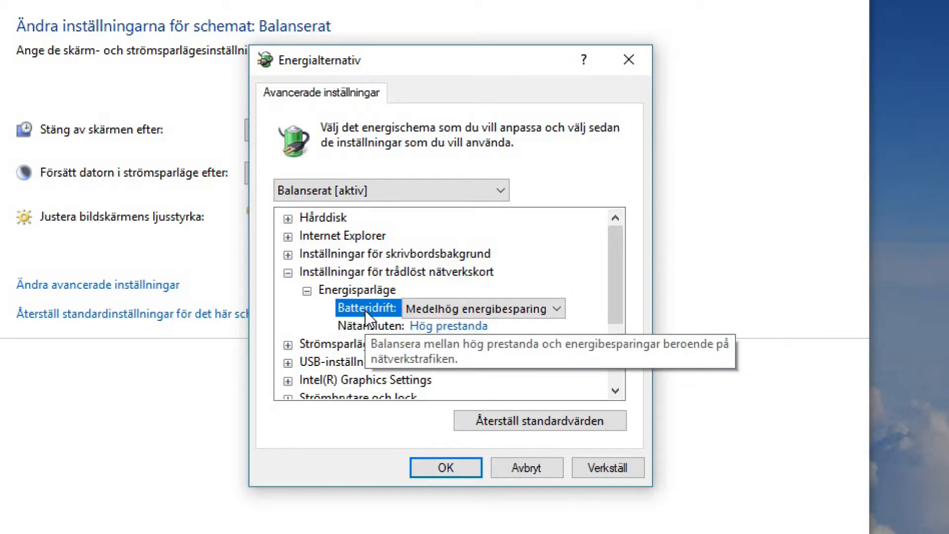
{"action": "mouse_move", "coordinate": [367, 318]}
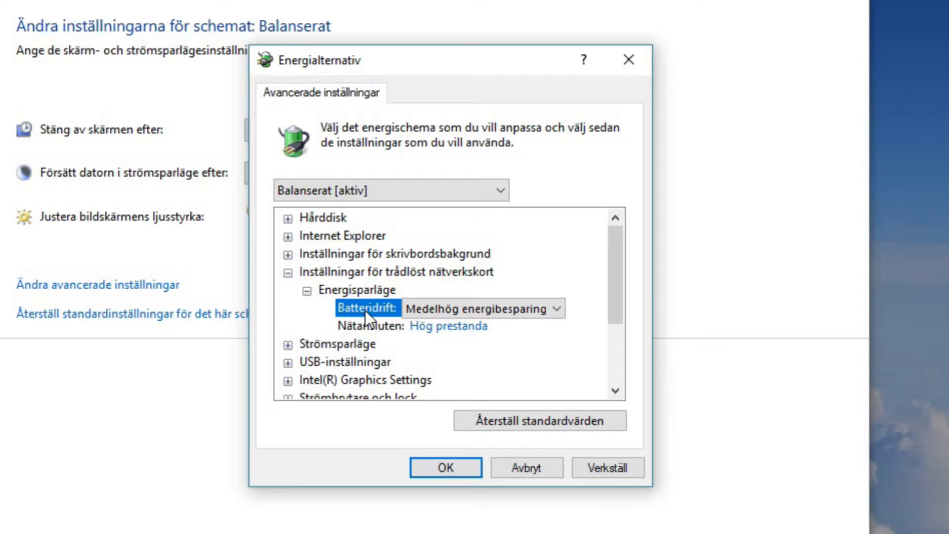
Set the wireless adapter's Batteridrift mode to Medelhög energibesparing after briefly trying Hög prestanda
{"action": "left_click", "coordinate": [556, 308]}
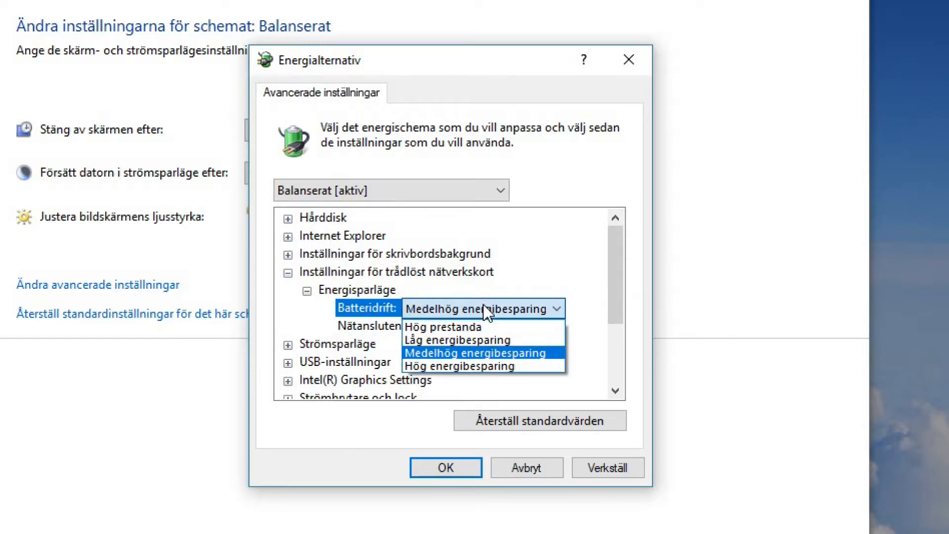
{"action": "left_click", "coordinate": [448, 324]}
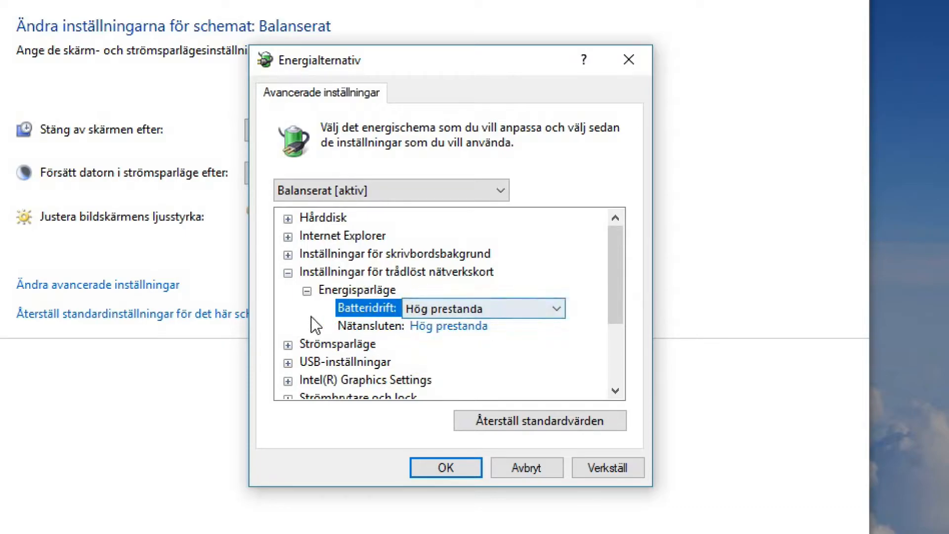
{"action": "mouse_move", "coordinate": [392, 313]}
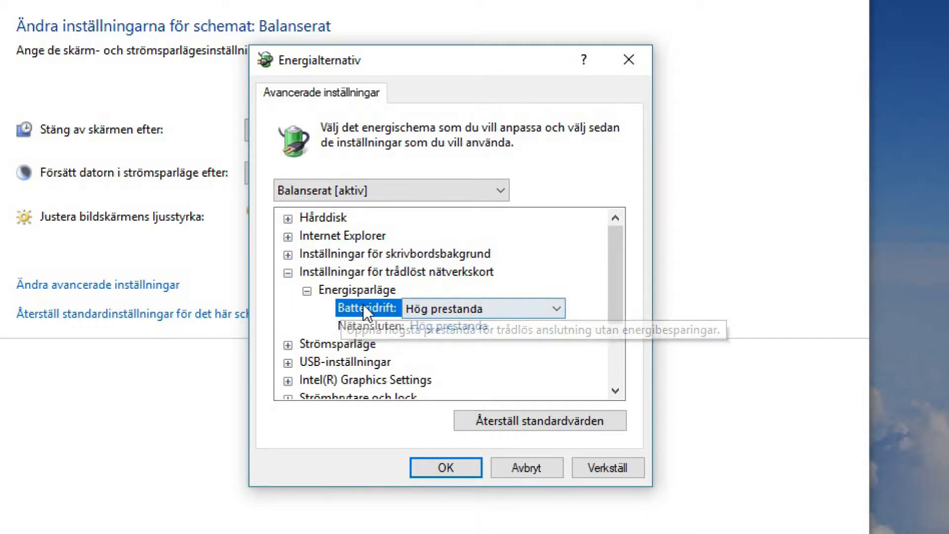
{"action": "left_click", "coordinate": [372, 326]}
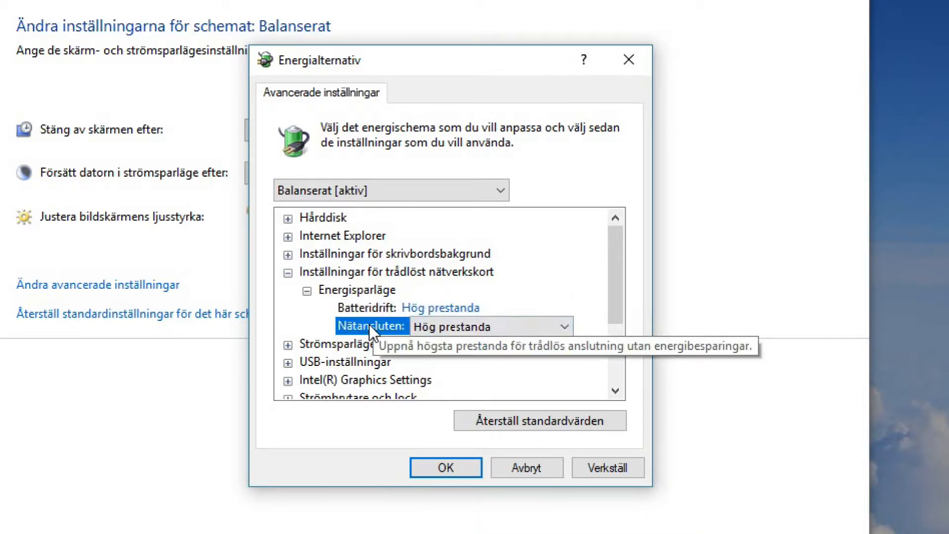
{"action": "left_click", "coordinate": [372, 308]}
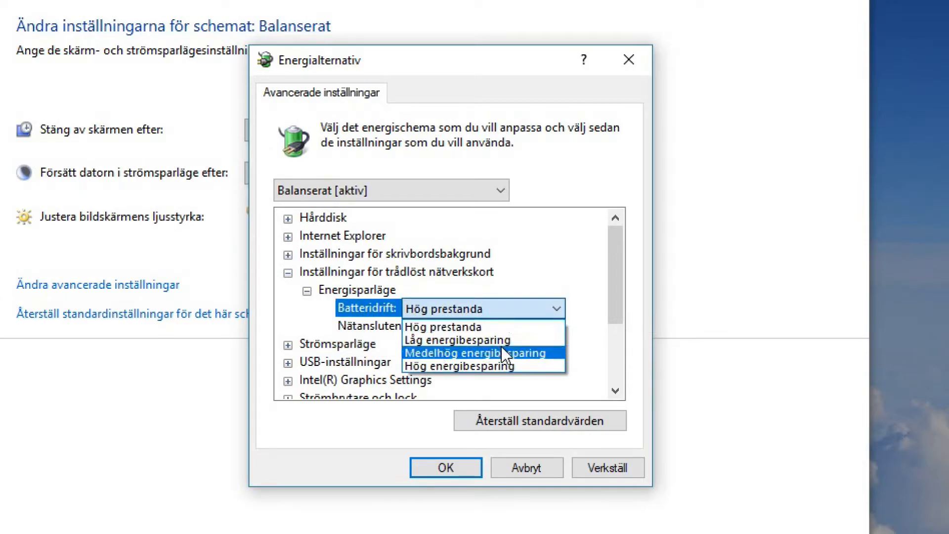
{"action": "left_click", "coordinate": [475, 352]}
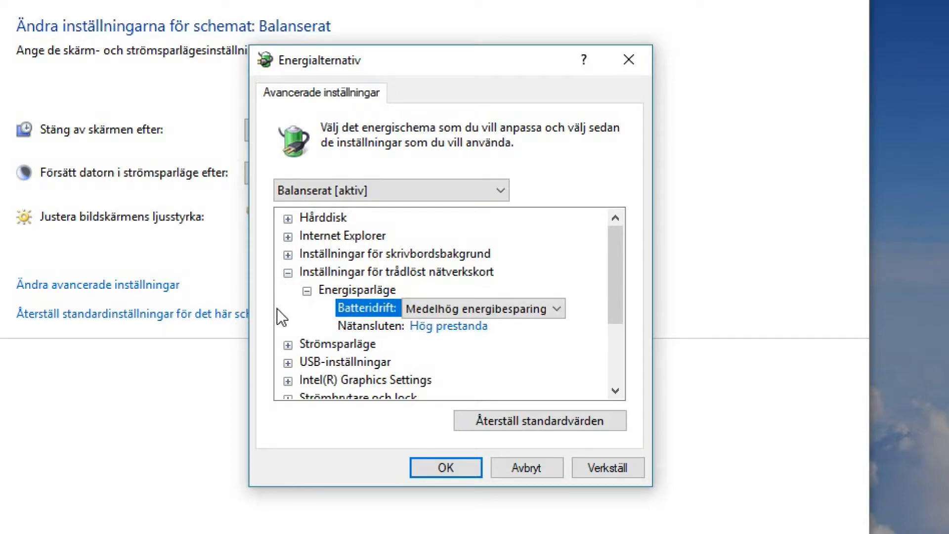
{"action": "mouse_move", "coordinate": [356, 335]}
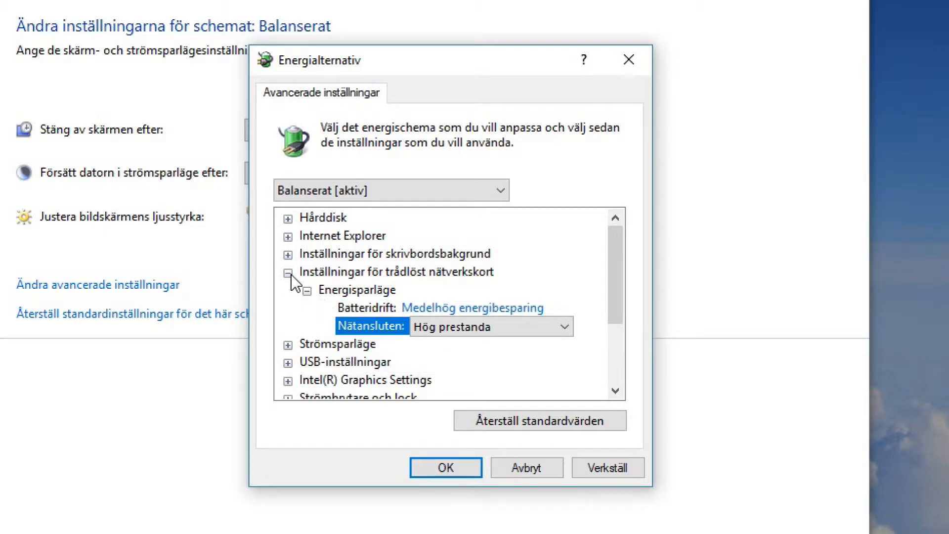
{"action": "left_click", "coordinate": [290, 272]}
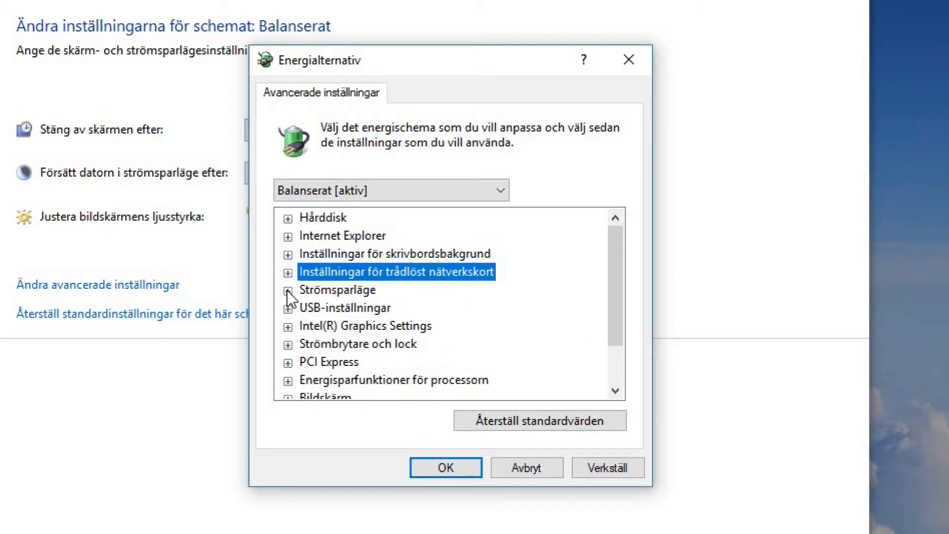
{"action": "left_click", "coordinate": [289, 290]}
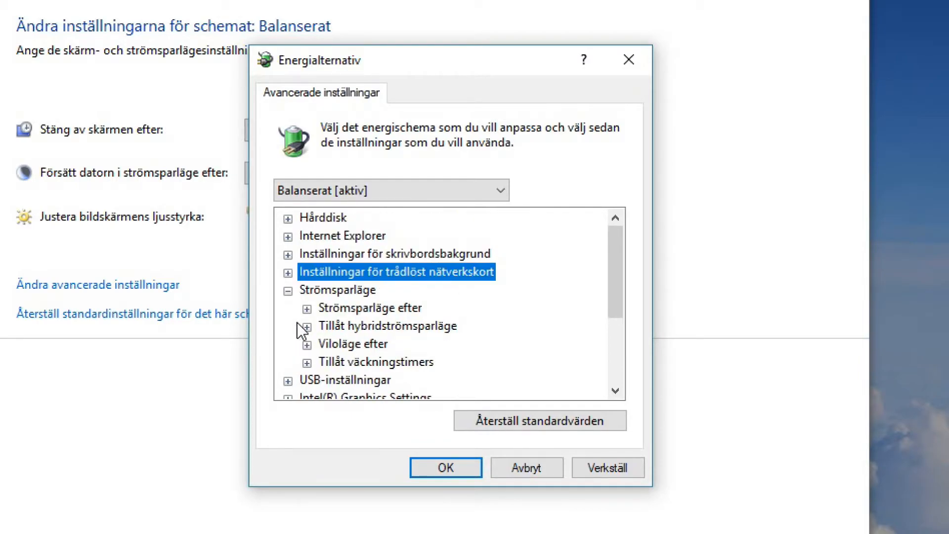
{"action": "left_click", "coordinate": [288, 289]}
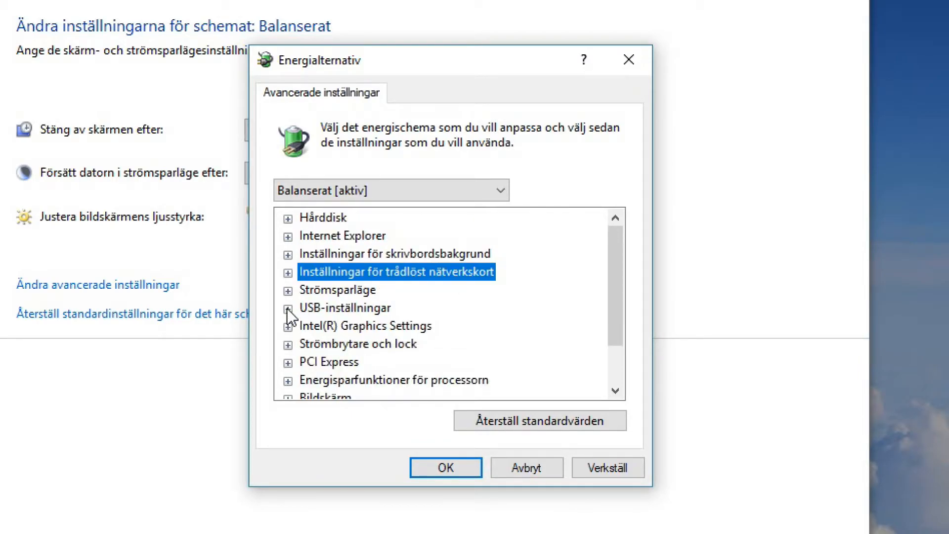
{"action": "left_click", "coordinate": [288, 308]}
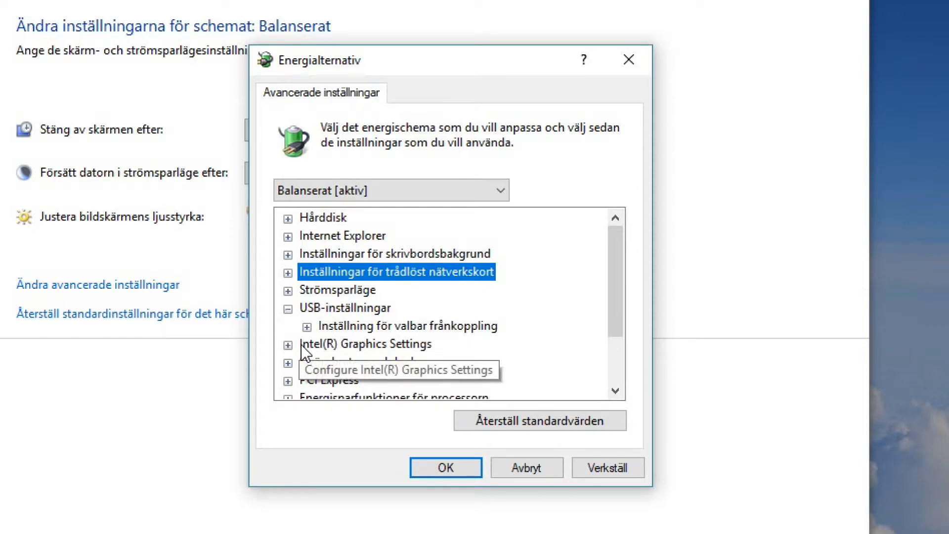
{"action": "mouse_move", "coordinate": [424, 335]}
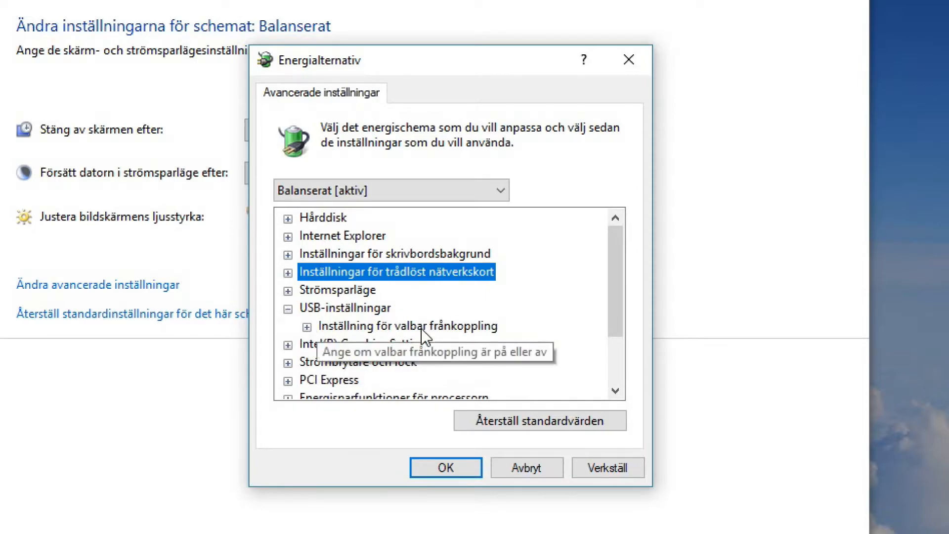
{"action": "left_click", "coordinate": [310, 326]}
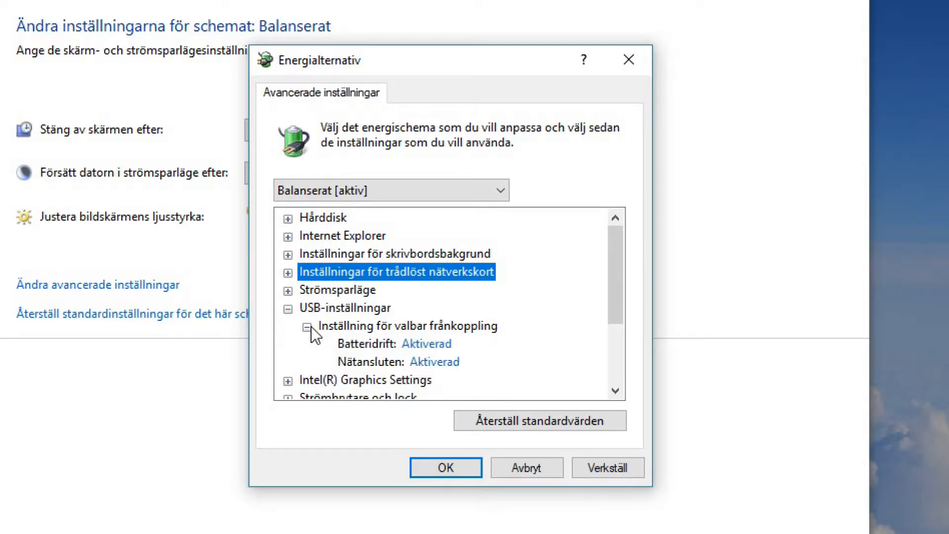
{"action": "scroll", "scroll_direction": "down", "scroll_amount": 3}
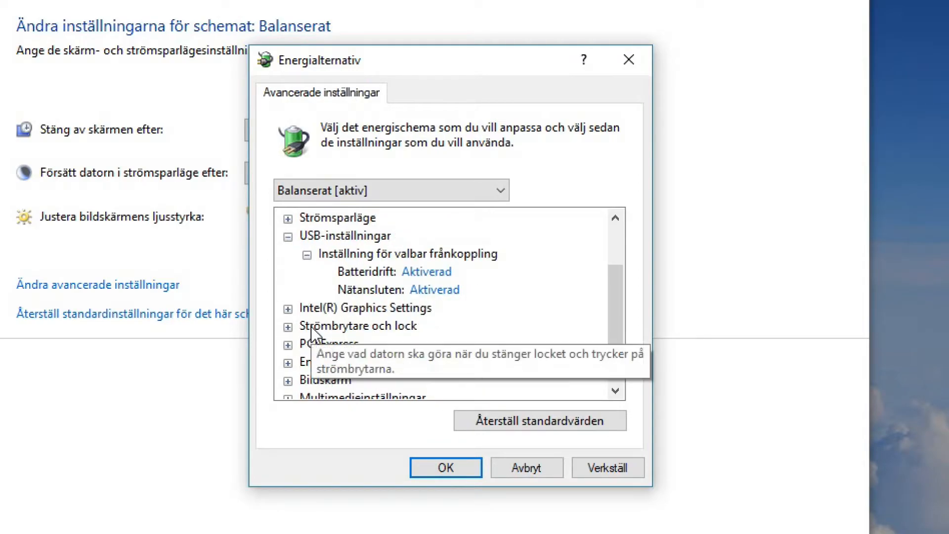
{"action": "left_click", "coordinate": [435, 289]}
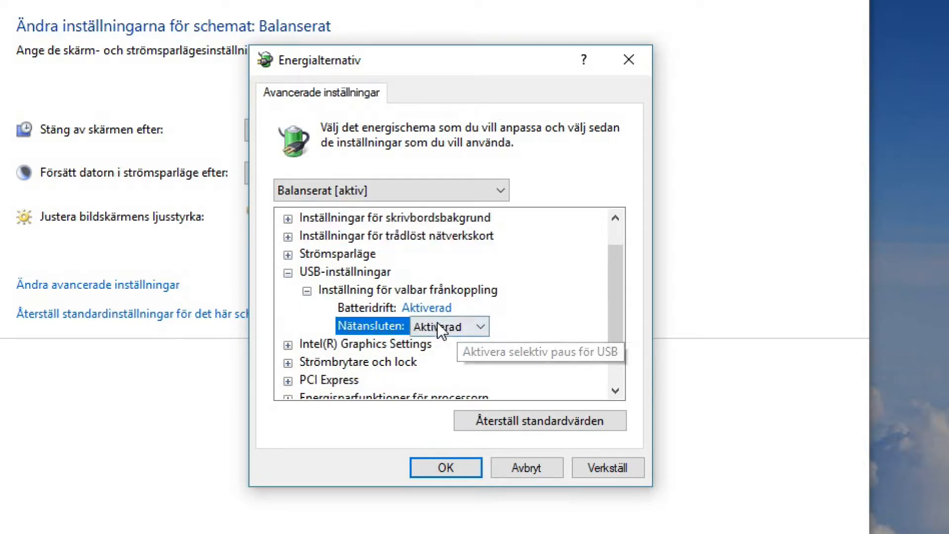
{"action": "mouse_move", "coordinate": [290, 288]}
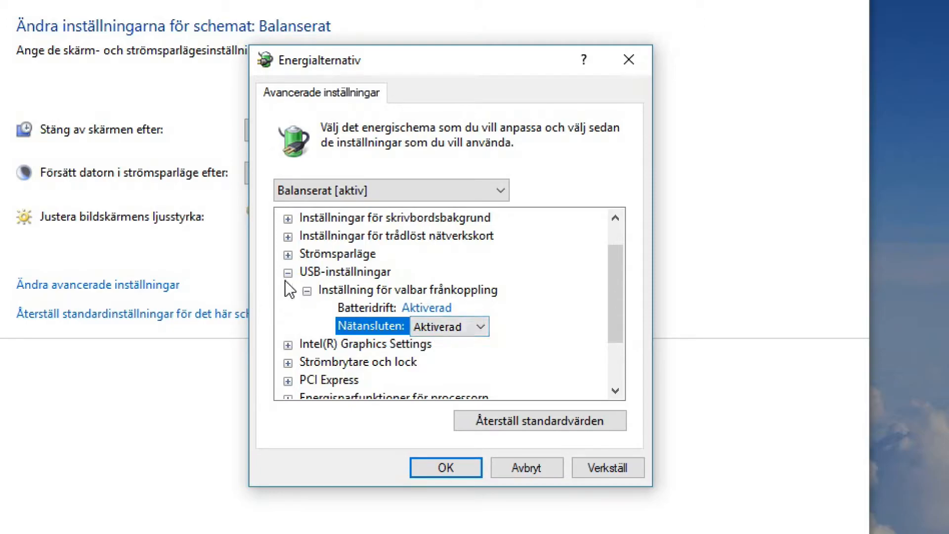
{"action": "left_click", "coordinate": [289, 272]}
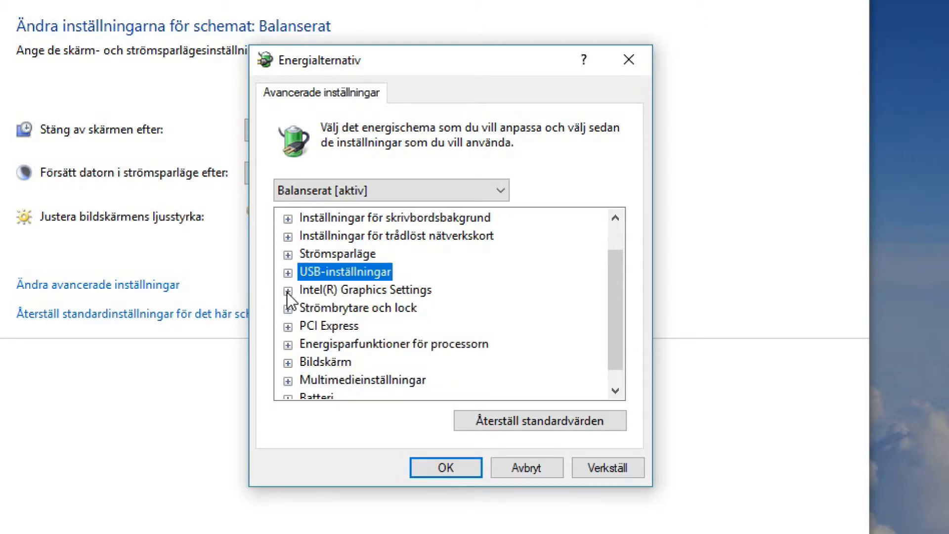
Review Intel(R) Graphics Power Plan, keeping Maximum Performance when plugged in
{"action": "left_click", "coordinate": [289, 289]}
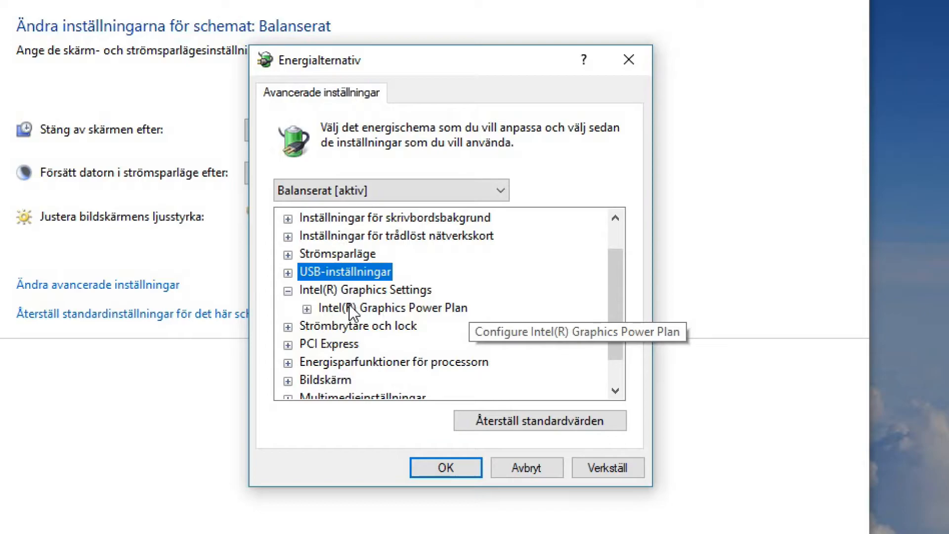
{"action": "mouse_move", "coordinate": [411, 318]}
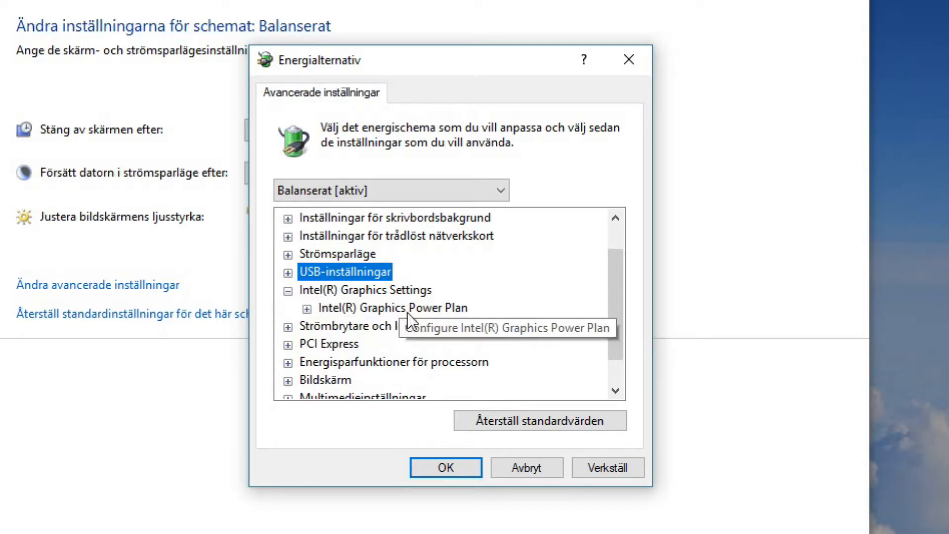
{"action": "left_click", "coordinate": [308, 307]}
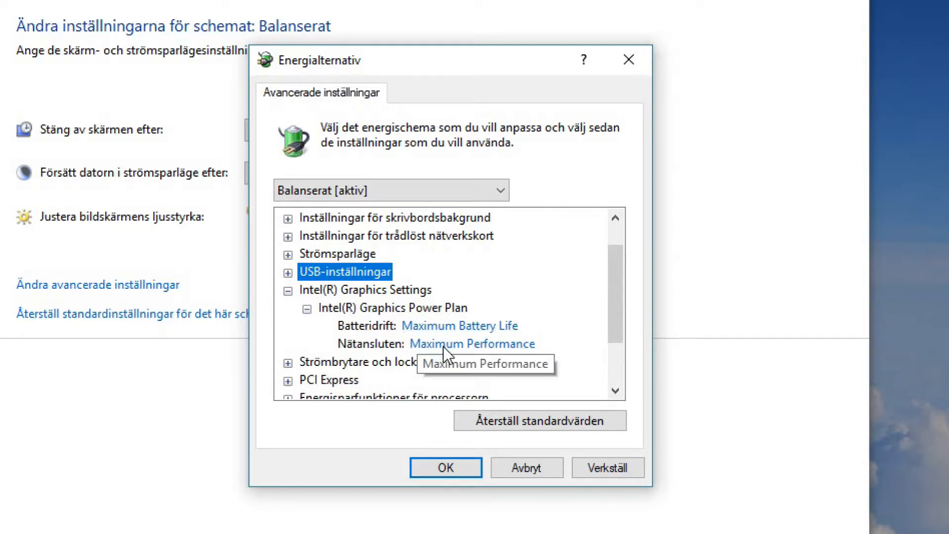
{"action": "scroll", "scroll_direction": "down", "scroll_amount": 3}
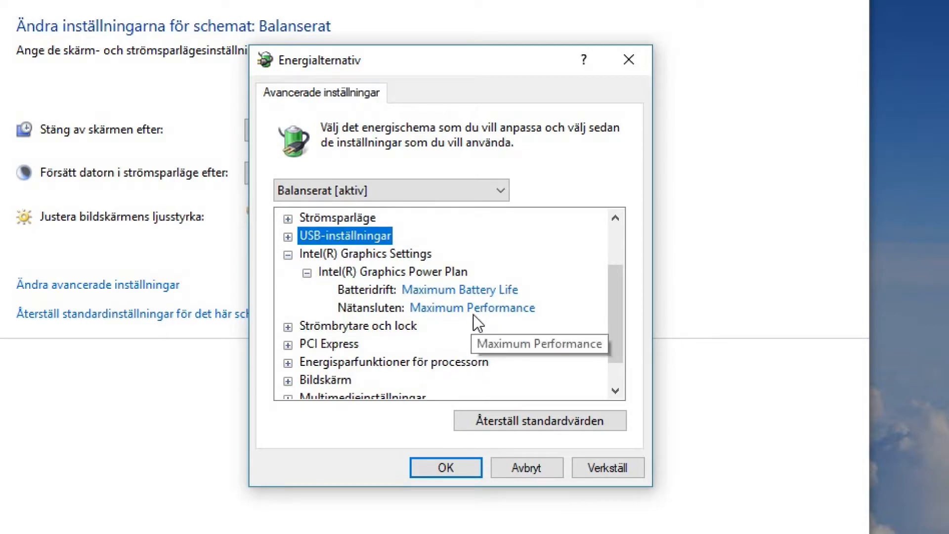
{"action": "mouse_move", "coordinate": [475, 297]}
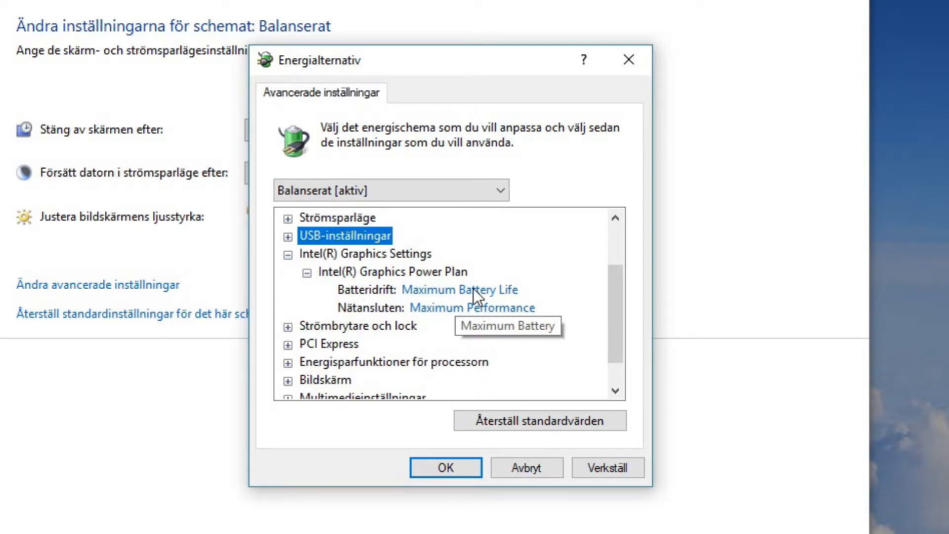
{"action": "mouse_move", "coordinate": [487, 307]}
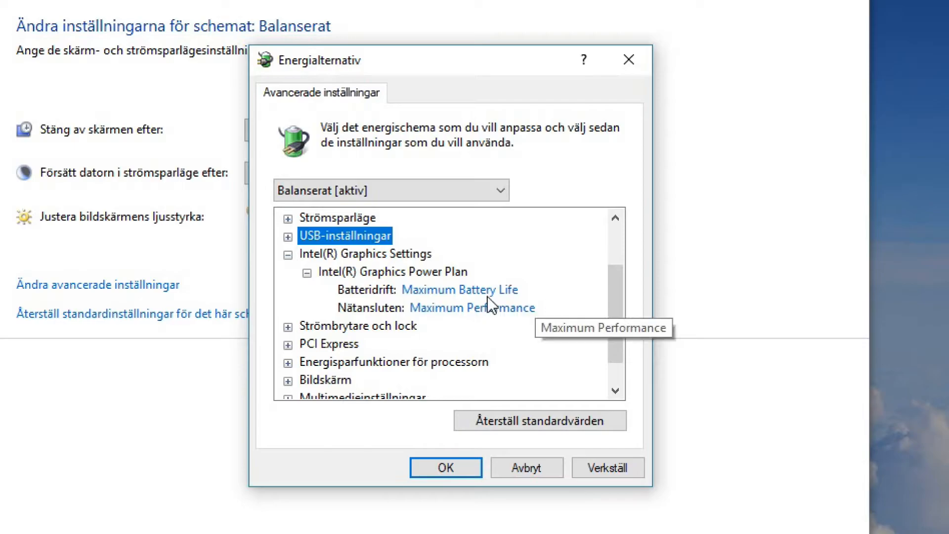
{"action": "left_click", "coordinate": [472, 308]}
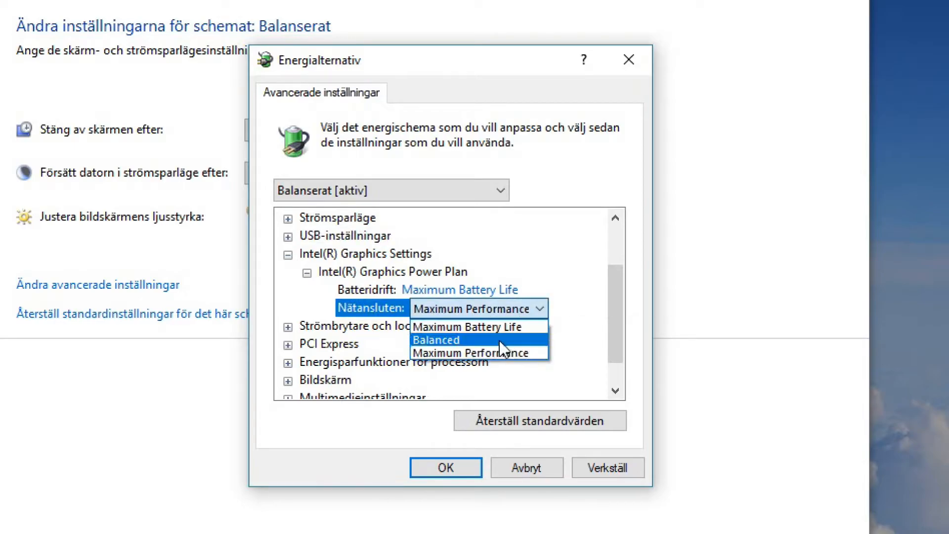
{"action": "left_click", "coordinate": [478, 353]}
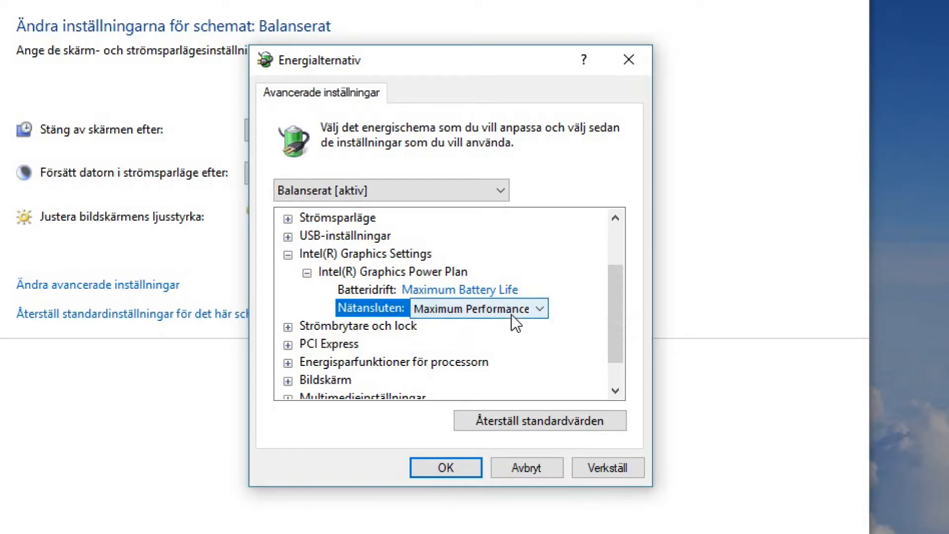
{"action": "mouse_move", "coordinate": [419, 301]}
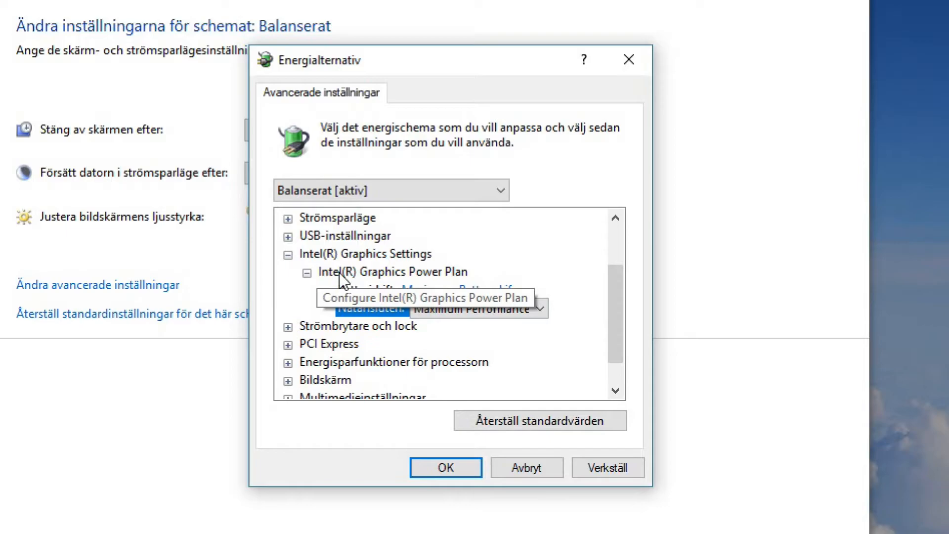
{"action": "mouse_move", "coordinate": [345, 294]}
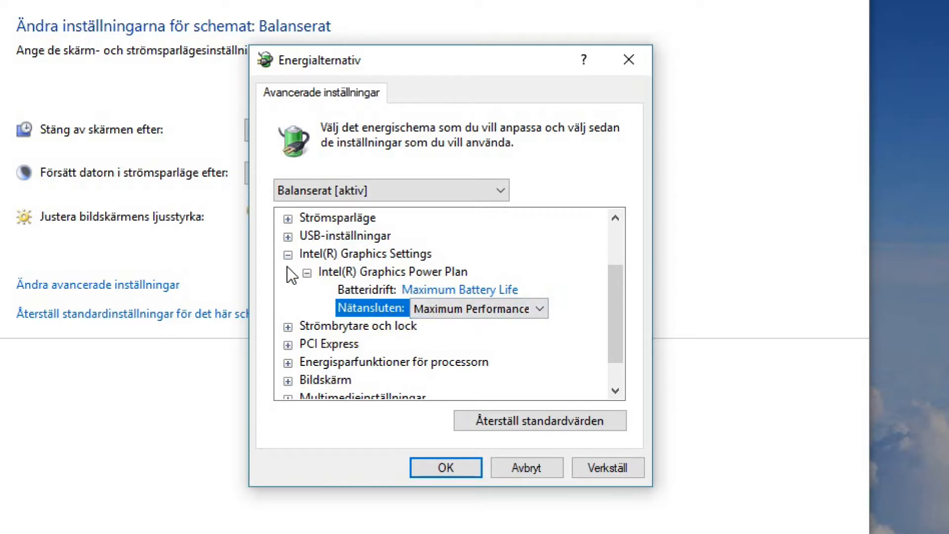
{"action": "mouse_move", "coordinate": [293, 273]}
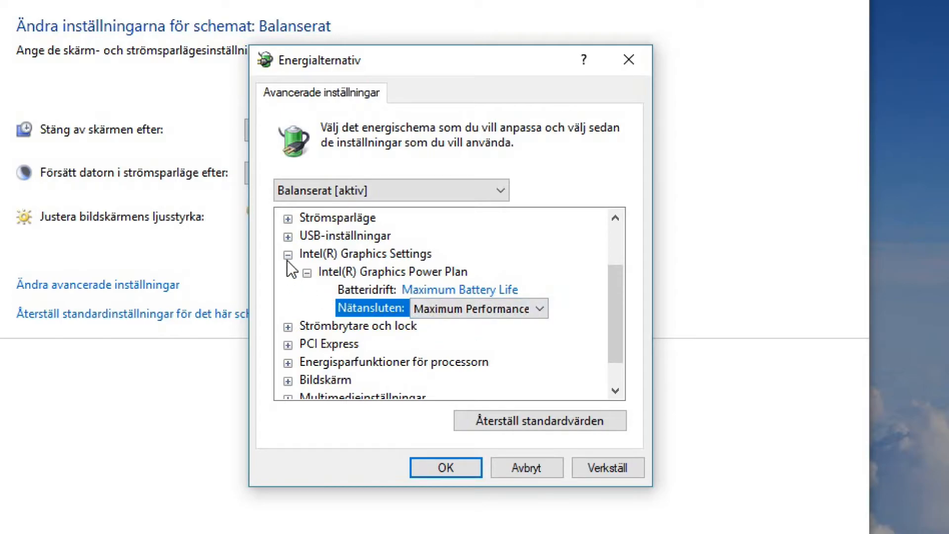
Collapse Intel(R) Graphics Settings and expand the Strömbrytare och lock group
{"action": "left_click", "coordinate": [374, 290]}
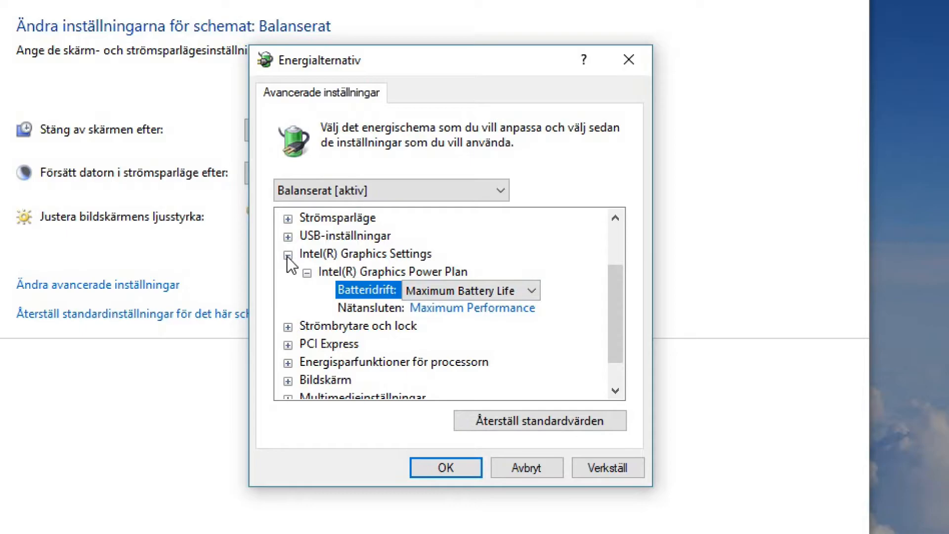
{"action": "left_click", "coordinate": [291, 254]}
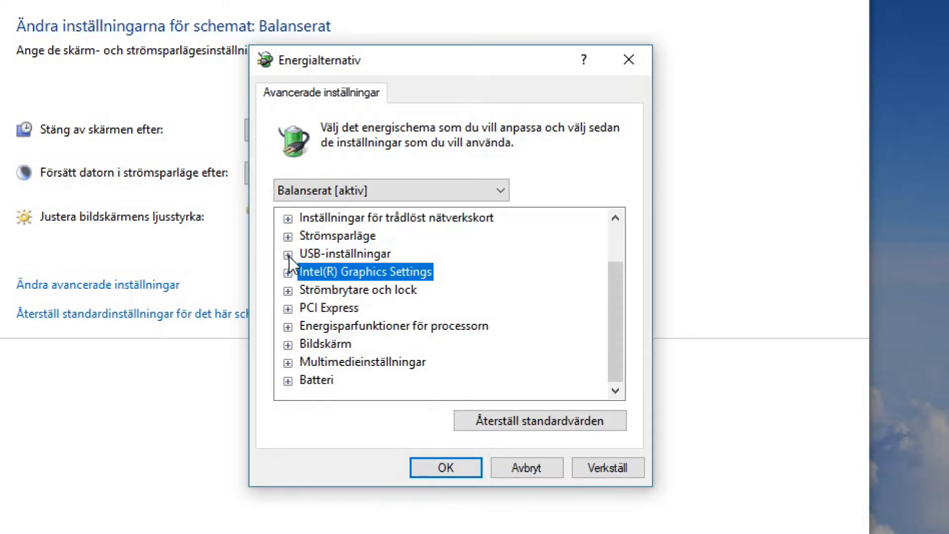
{"action": "mouse_move", "coordinate": [293, 303]}
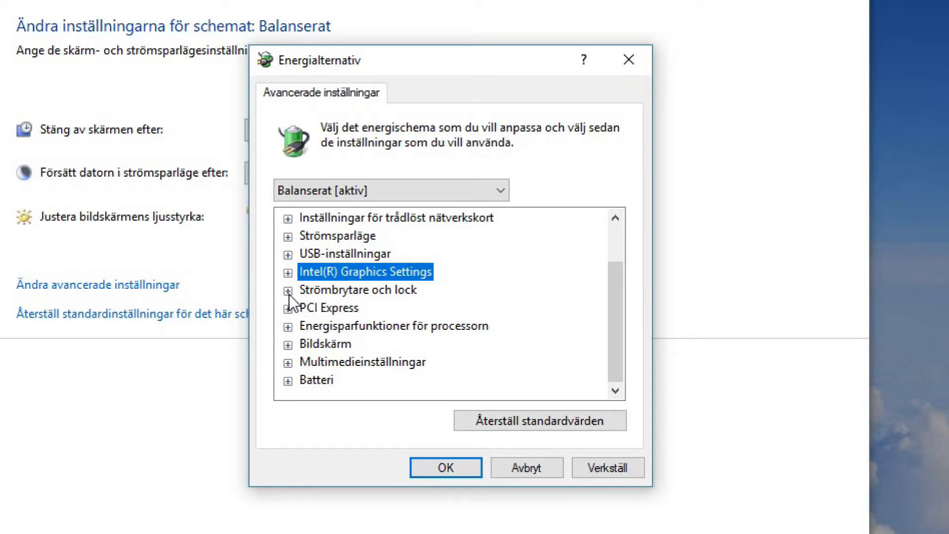
{"action": "left_click", "coordinate": [288, 289]}
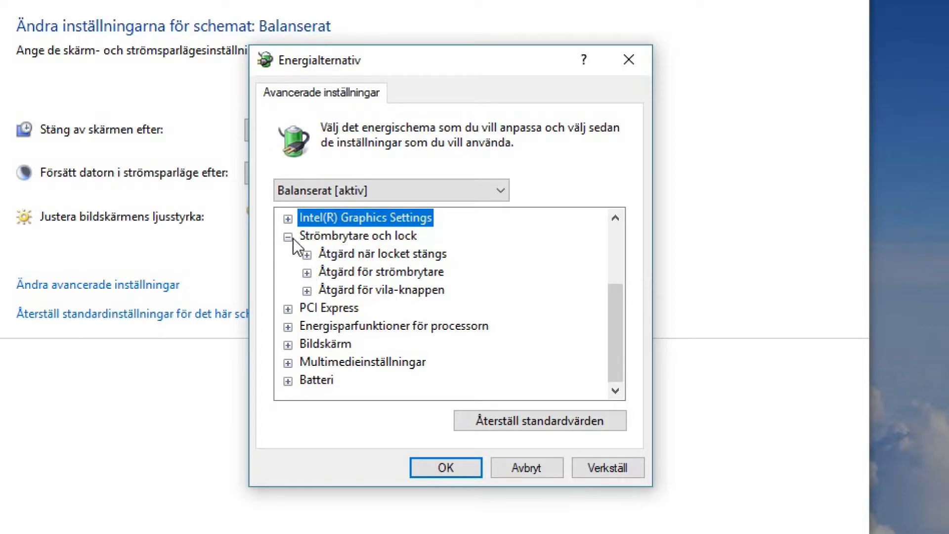
Keep PCI Express link-state power saving at Av on battery, then collapse the group
{"action": "left_click", "coordinate": [289, 235]}
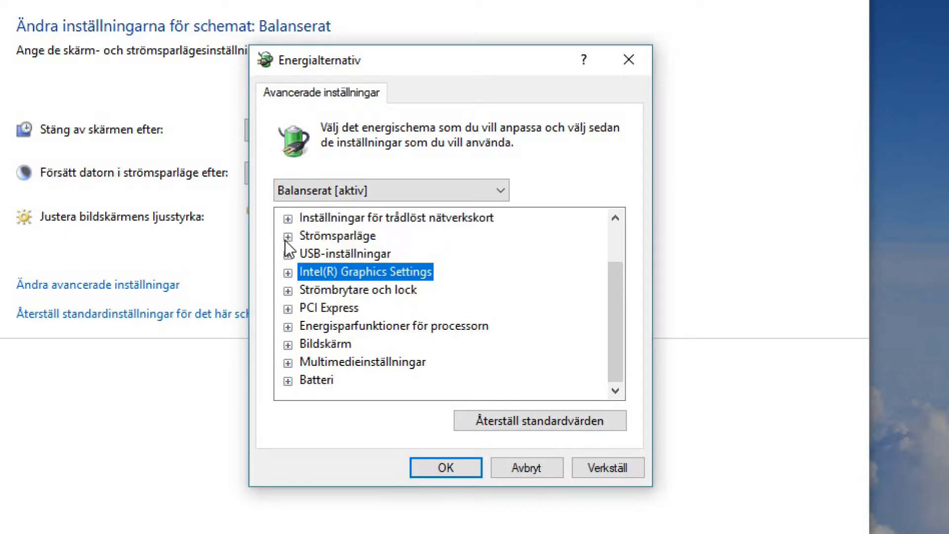
{"action": "left_click", "coordinate": [358, 289]}
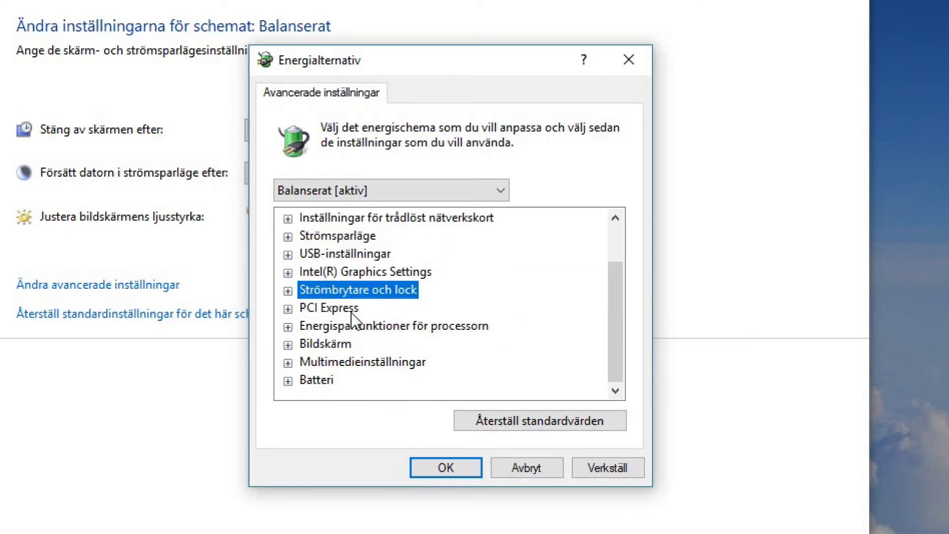
{"action": "left_click", "coordinate": [289, 308]}
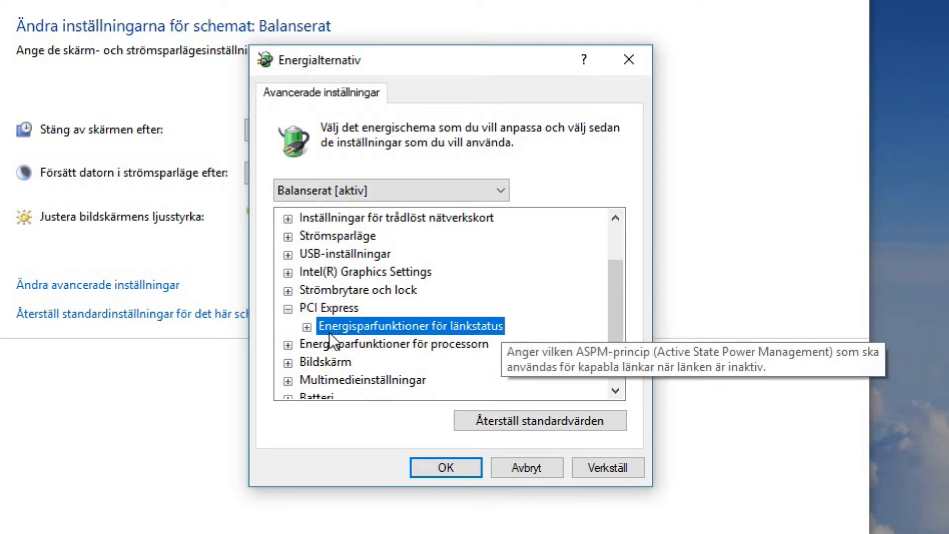
{"action": "left_click", "coordinate": [307, 326]}
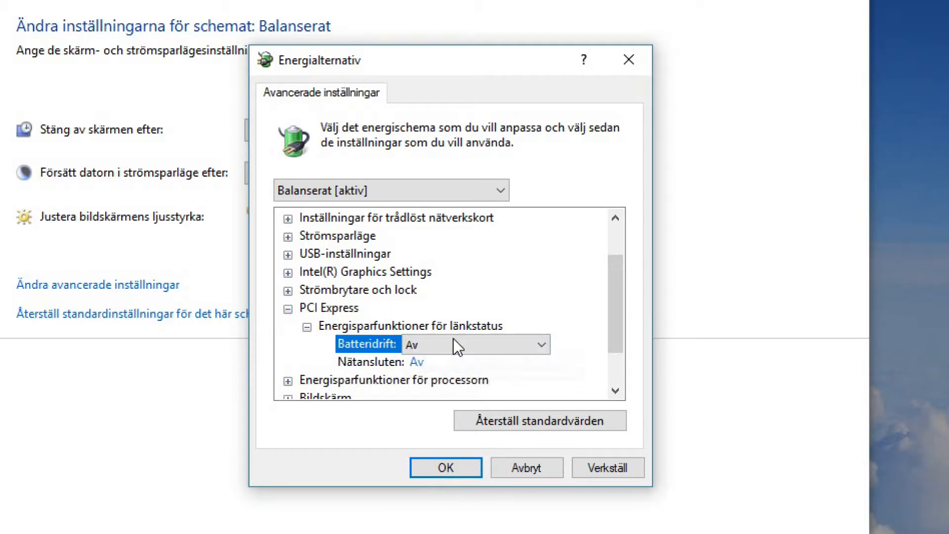
{"action": "left_click", "coordinate": [537, 344]}
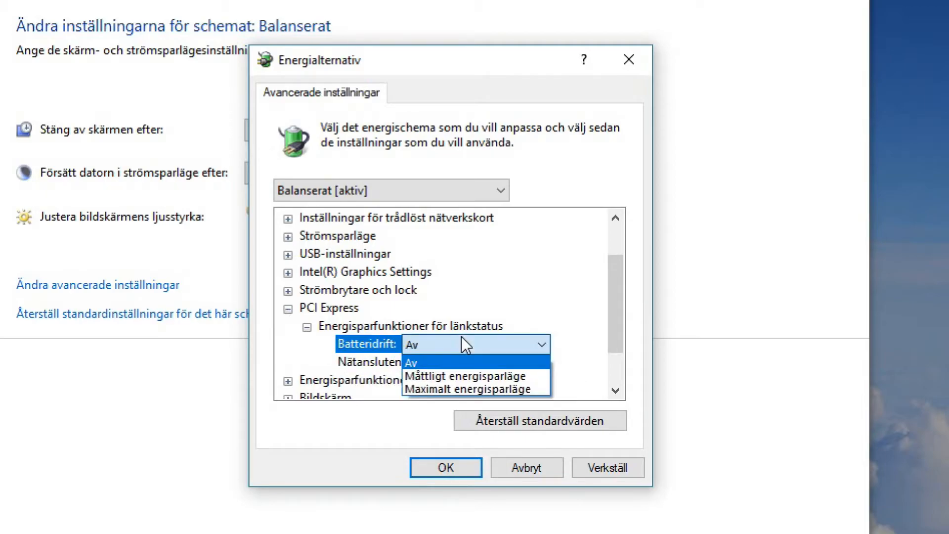
{"action": "left_click", "coordinate": [411, 362]}
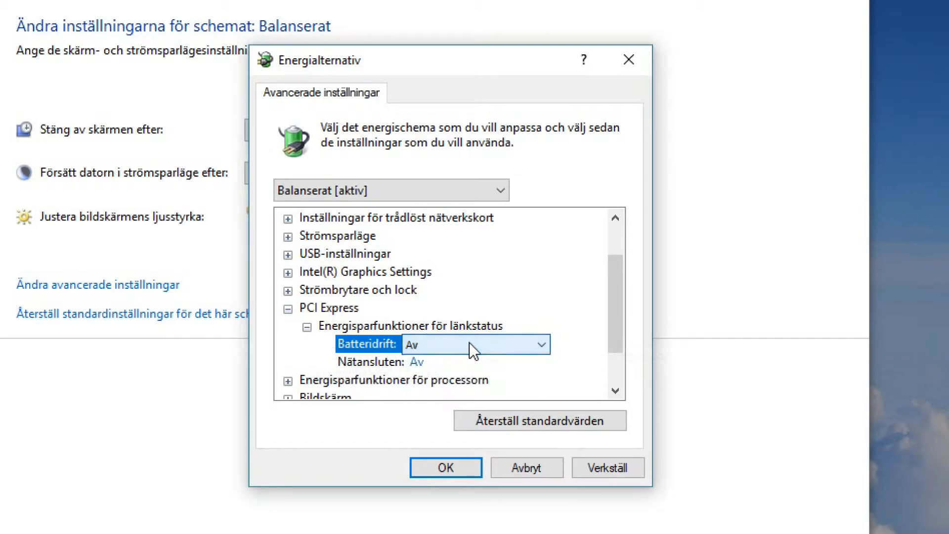
{"action": "left_click", "coordinate": [288, 307]}
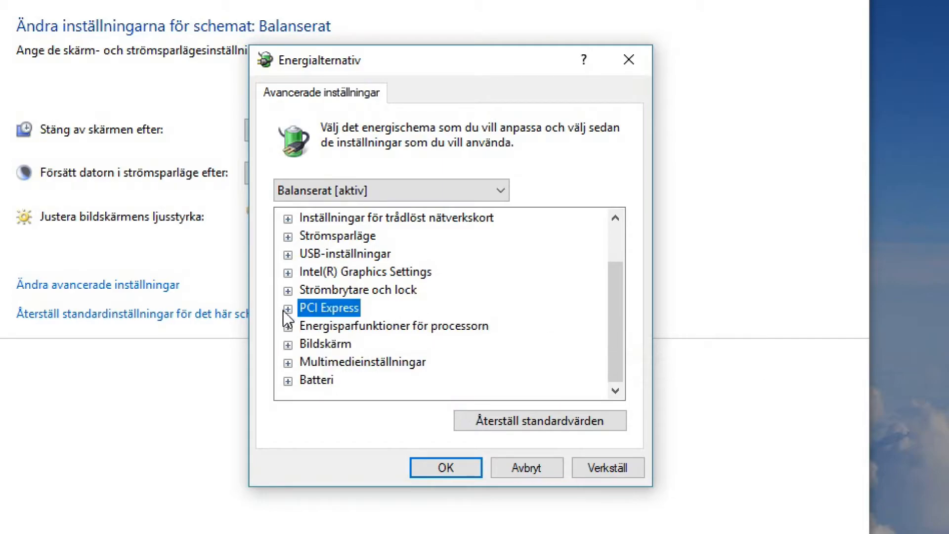
{"action": "mouse_move", "coordinate": [308, 343]}
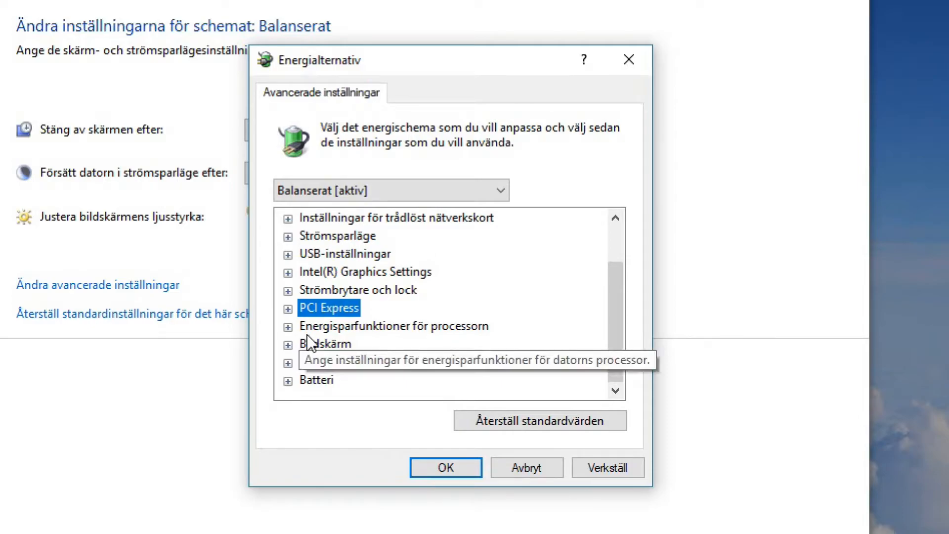
Expand, collapse, and re-expand Energisparfunktioner för processorn to show its processor settings
{"action": "left_click", "coordinate": [289, 325]}
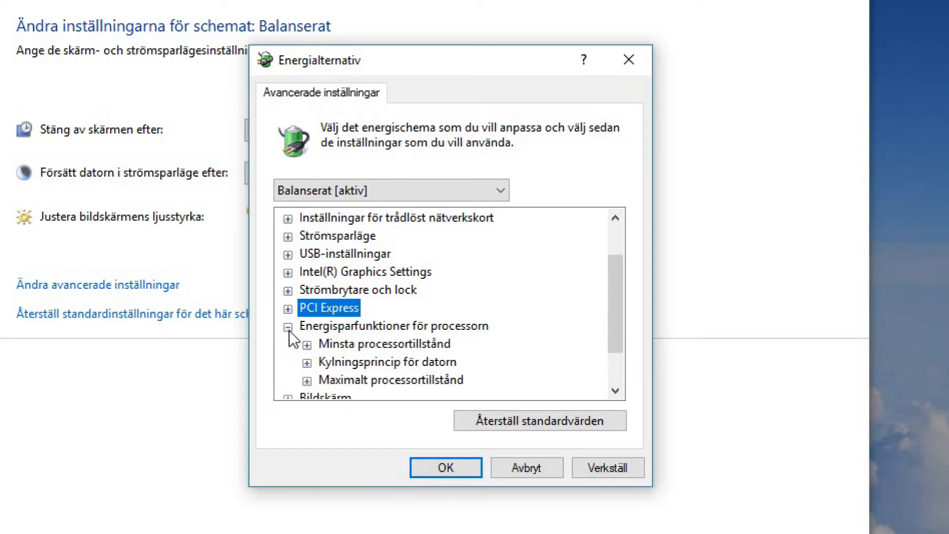
{"action": "left_click", "coordinate": [289, 325]}
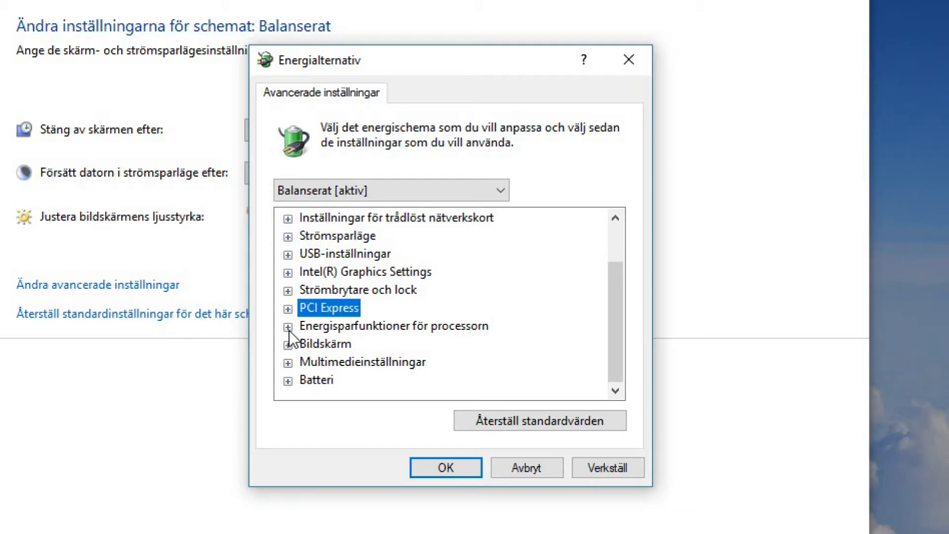
{"action": "left_click", "coordinate": [394, 326]}
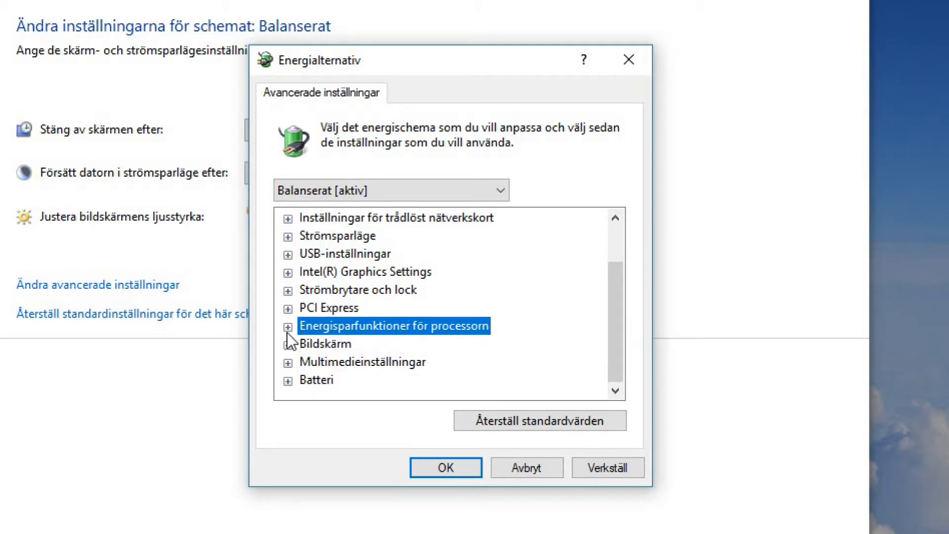
{"action": "mouse_move", "coordinate": [442, 332]}
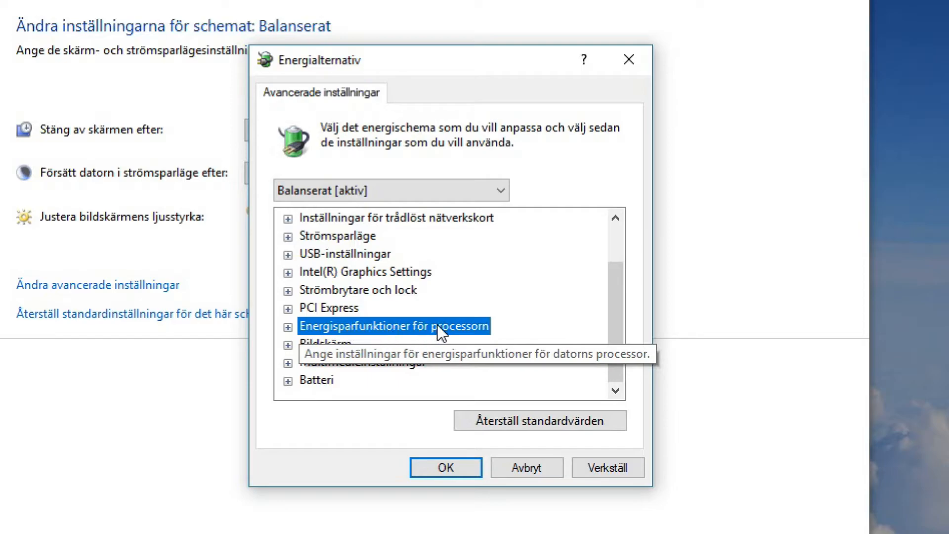
{"action": "left_click", "coordinate": [288, 326]}
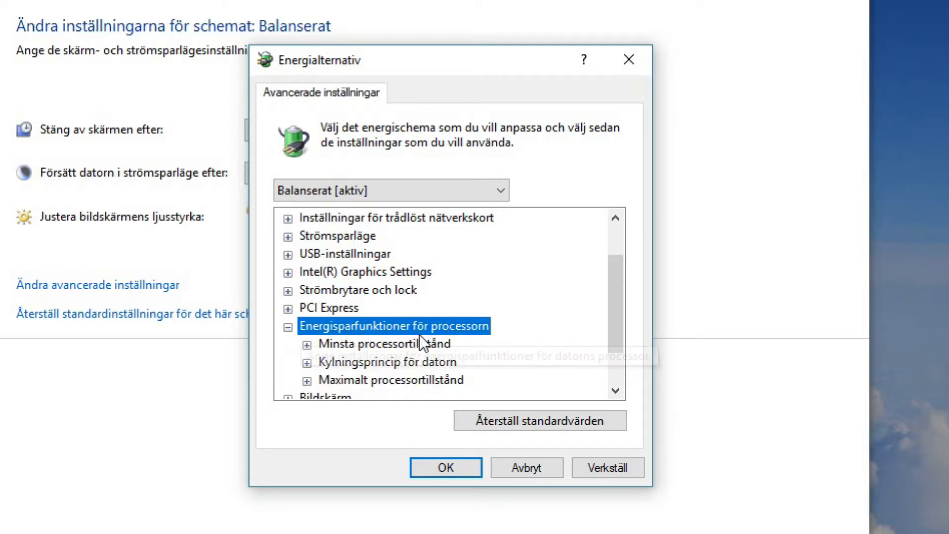
{"action": "scroll", "scroll_direction": "down", "scroll_amount": 3}
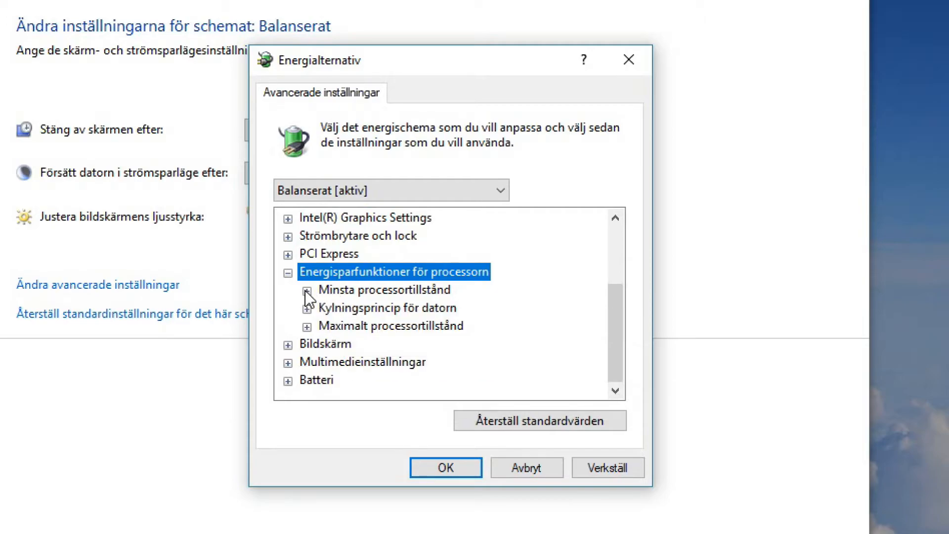
Set the system cooling policy to Passiv on battery, keeping Aktiv when plugged in
{"action": "left_click", "coordinate": [309, 290]}
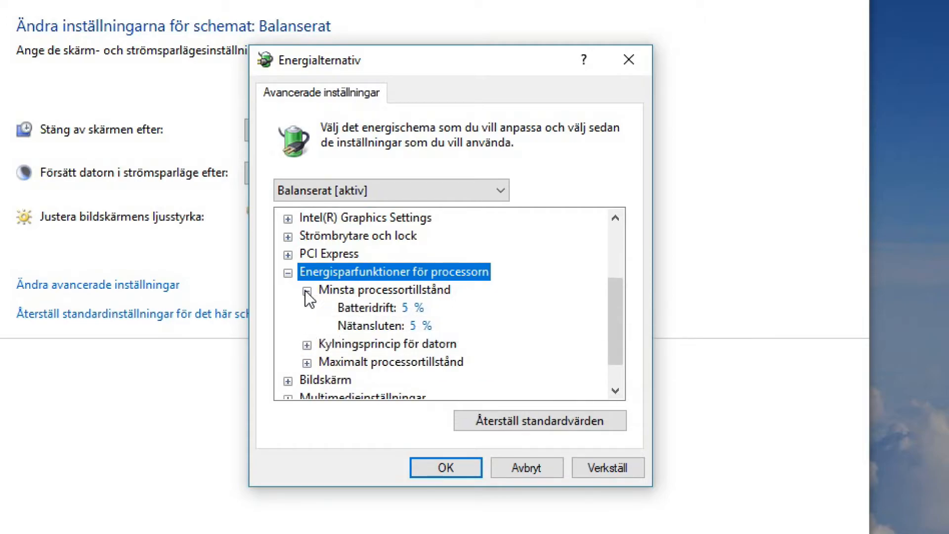
{"action": "mouse_move", "coordinate": [405, 306]}
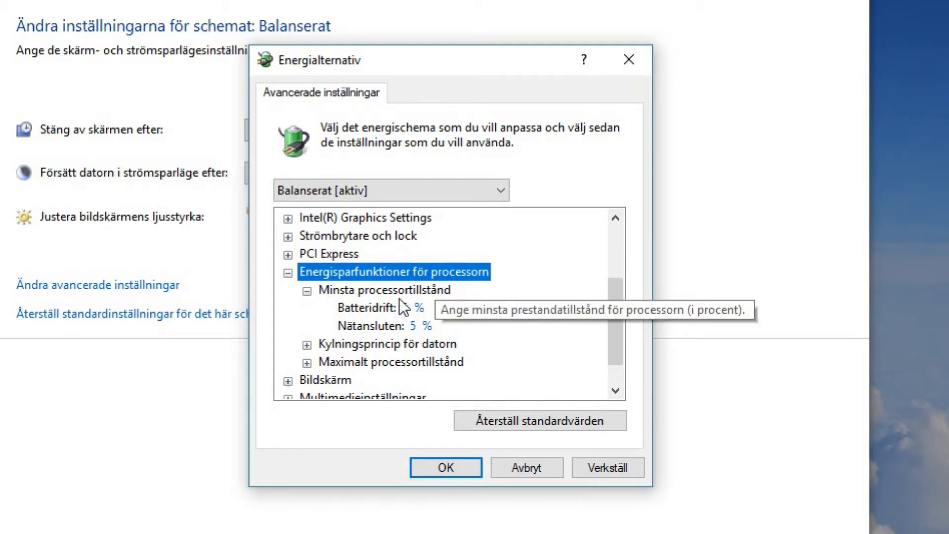
{"action": "left_click", "coordinate": [310, 289]}
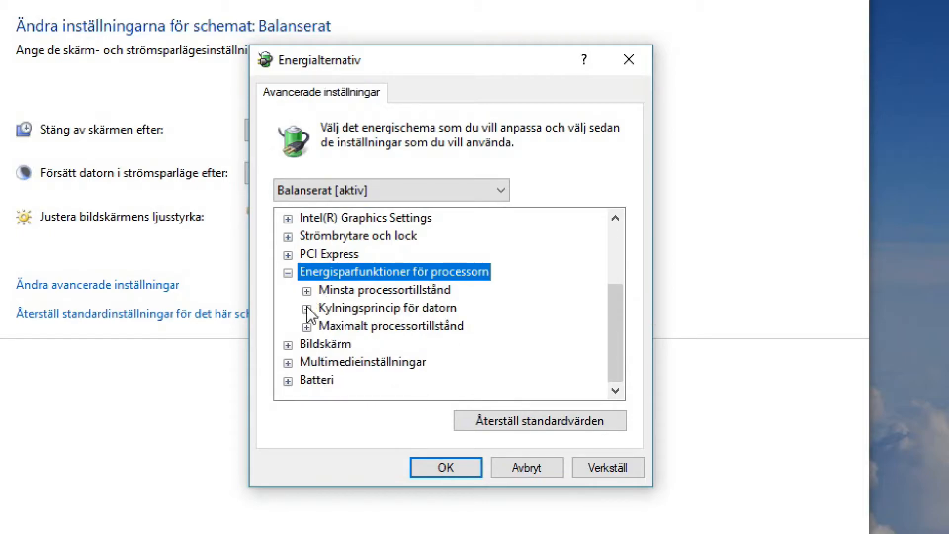
{"action": "left_click", "coordinate": [309, 307]}
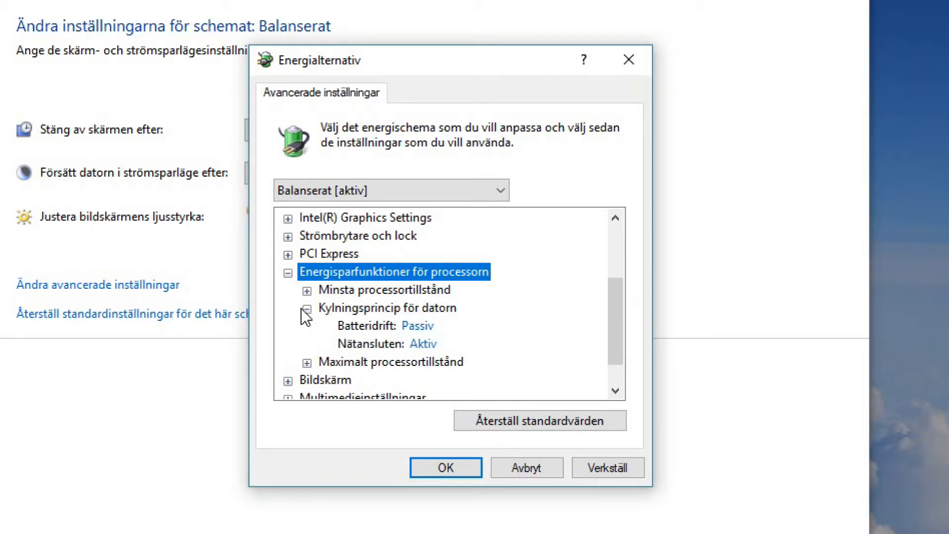
{"action": "mouse_move", "coordinate": [475, 314]}
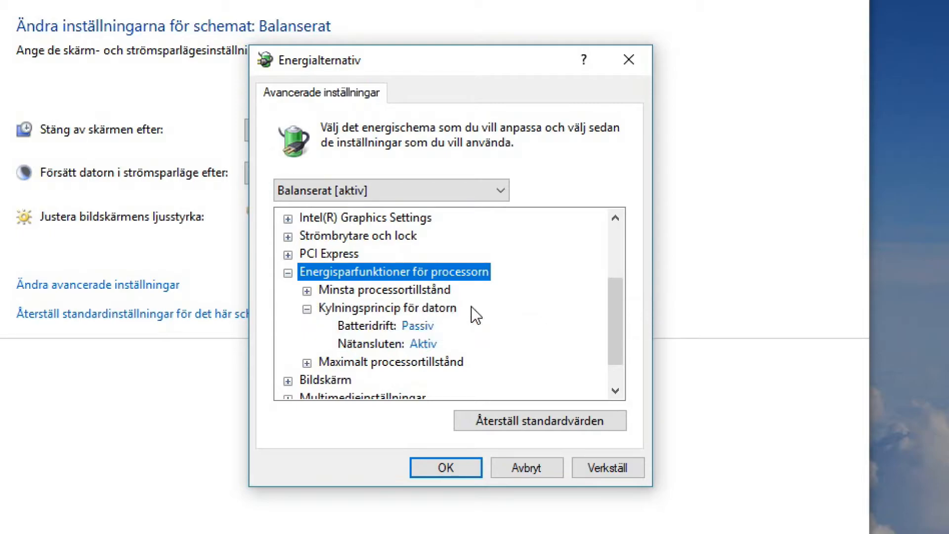
{"action": "left_click", "coordinate": [418, 326]}
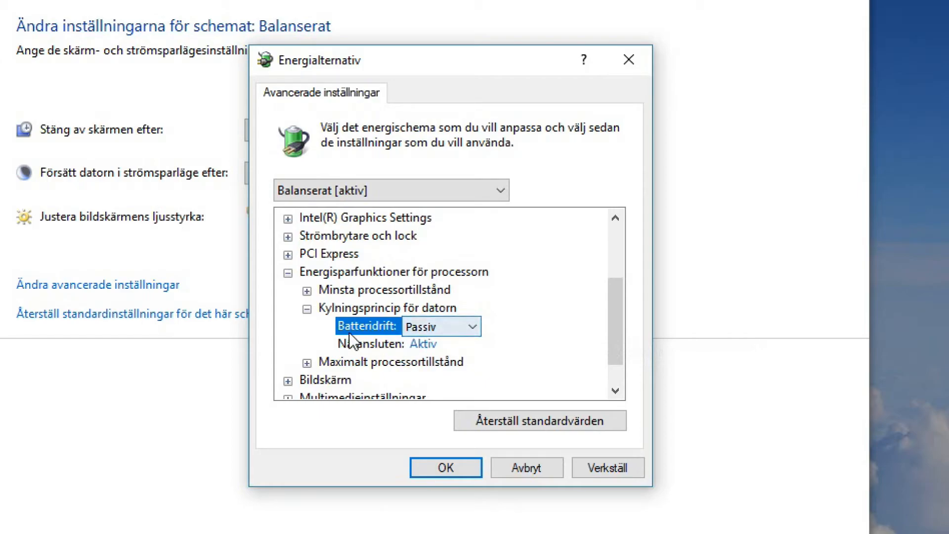
{"action": "mouse_move", "coordinate": [535, 335]}
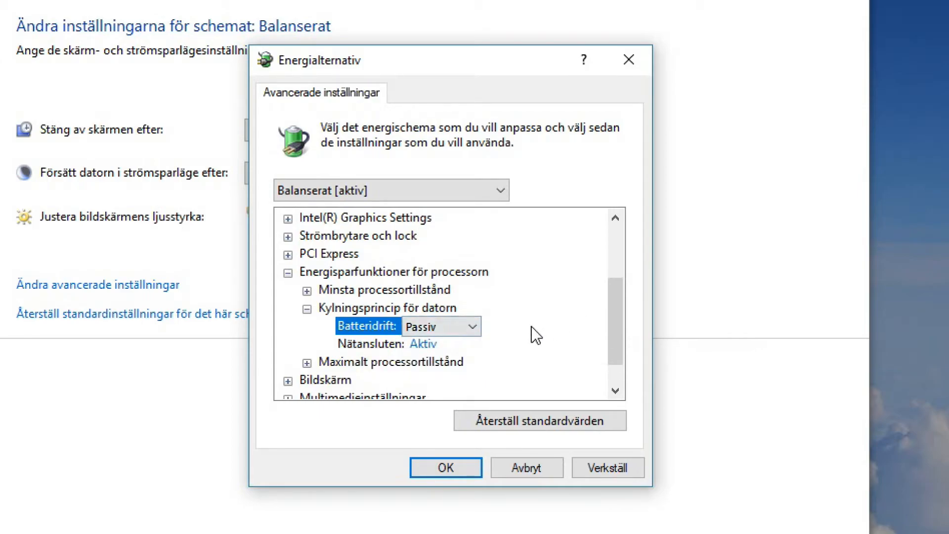
{"action": "mouse_move", "coordinate": [578, 337]}
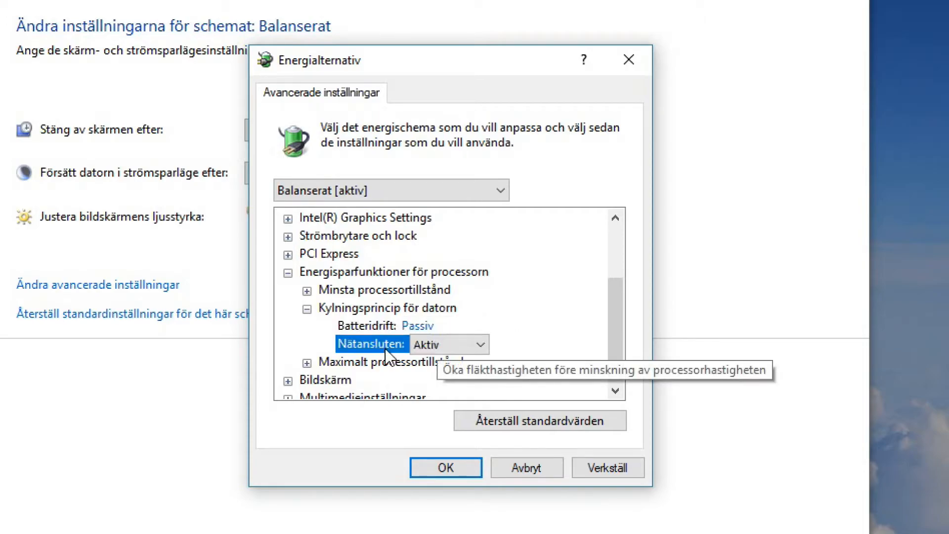
{"action": "left_click", "coordinate": [487, 344]}
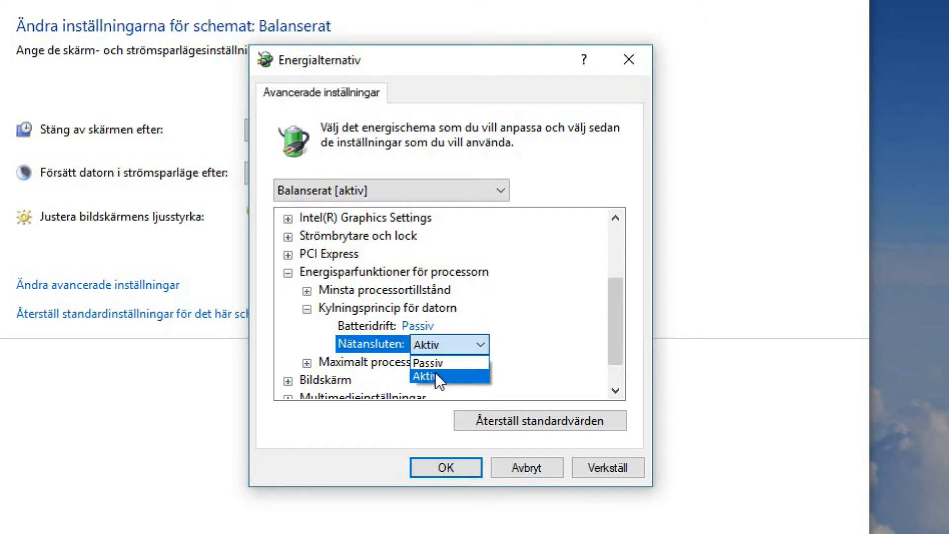
{"action": "left_click", "coordinate": [431, 375]}
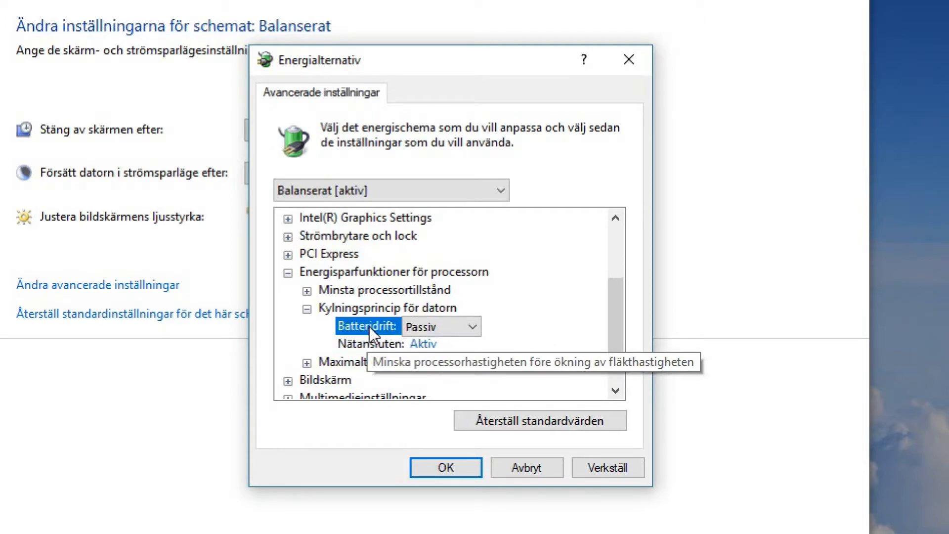
{"action": "mouse_move", "coordinate": [365, 350]}
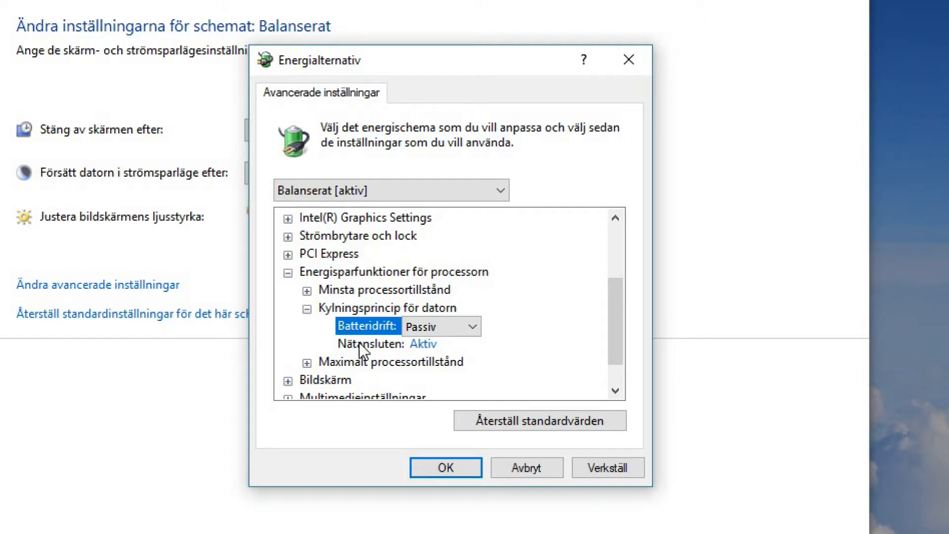
{"action": "mouse_move", "coordinate": [356, 346]}
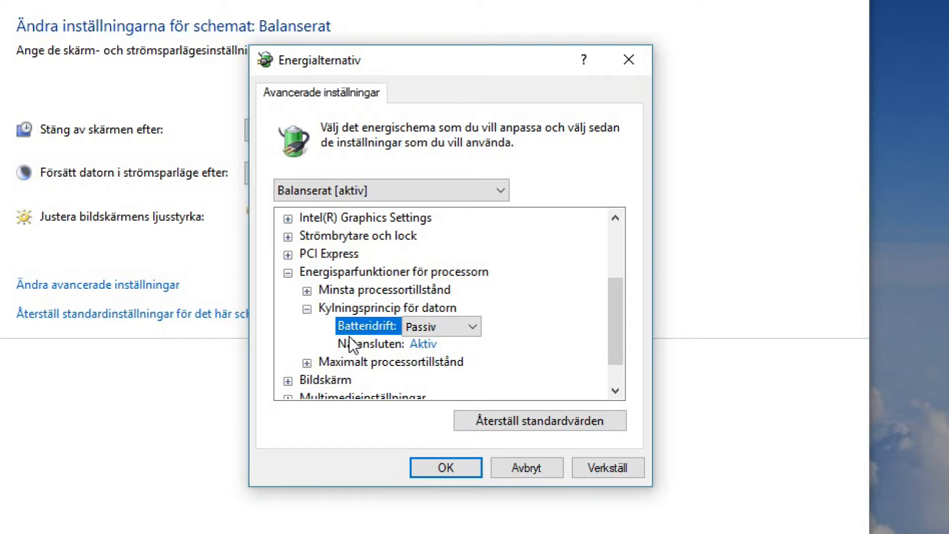
Expand Maximum processor state and edit its on-battery and plugged-in percentages, leaving both at 100%
{"action": "left_click", "coordinate": [307, 307]}
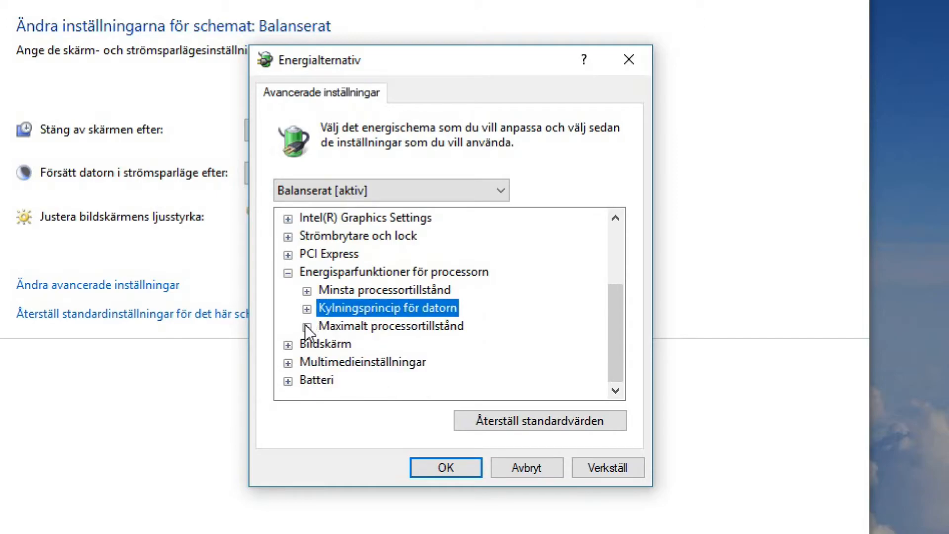
{"action": "left_click", "coordinate": [308, 326]}
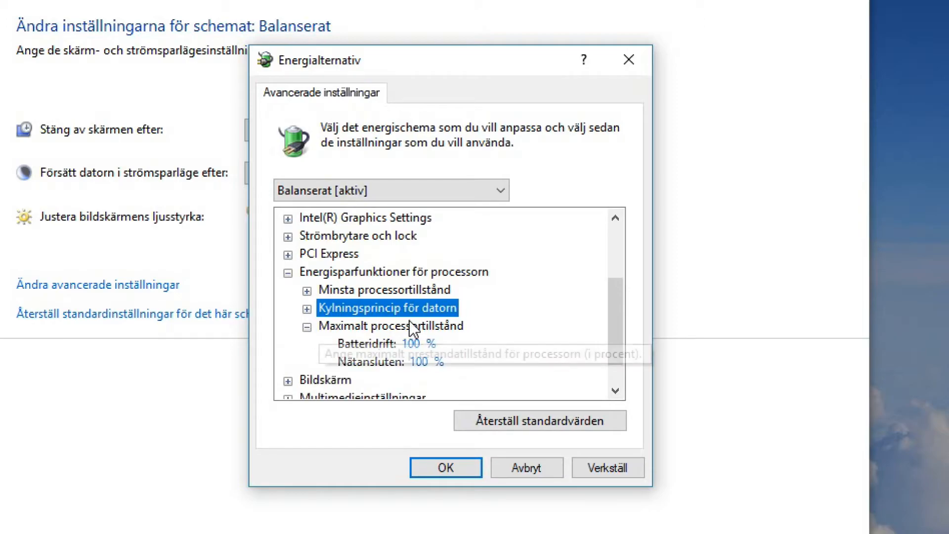
{"action": "scroll", "scroll_direction": "down", "scroll_amount": 3}
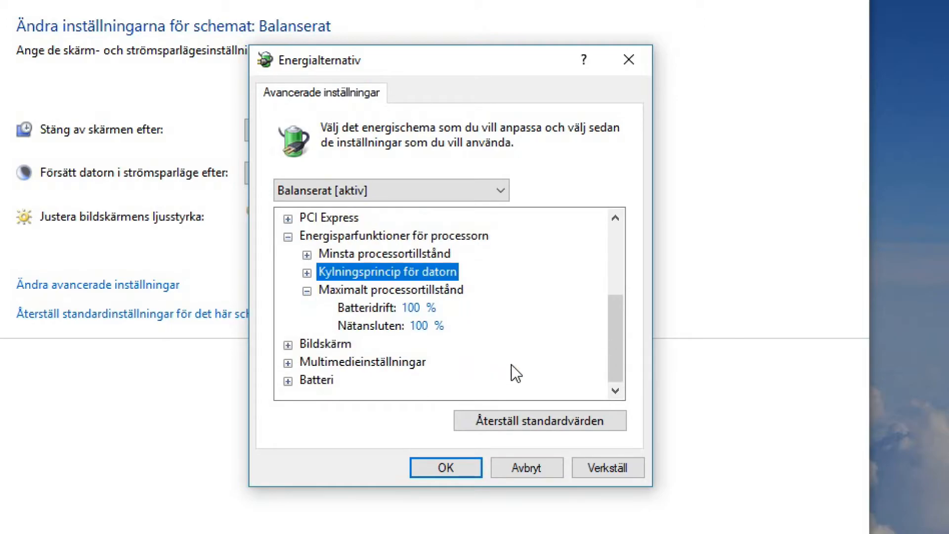
{"action": "left_click", "coordinate": [385, 307]}
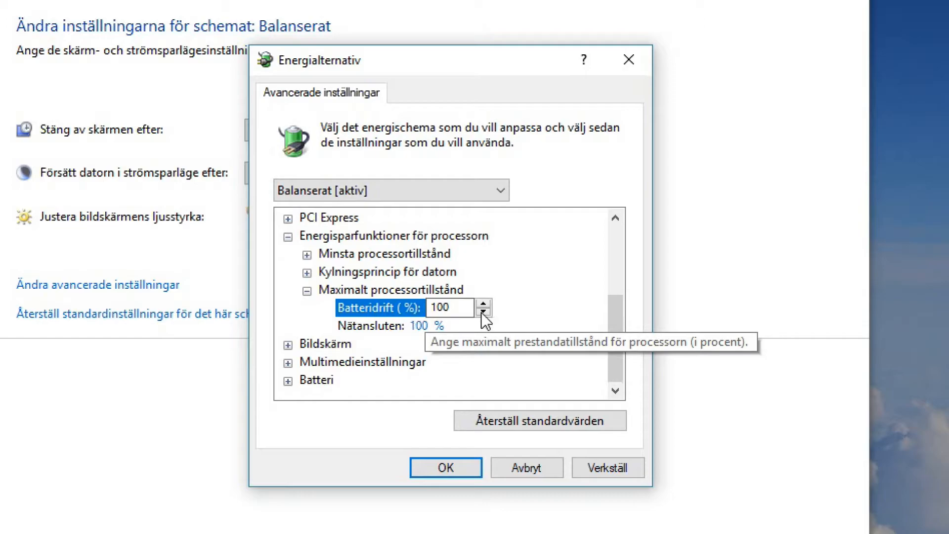
{"action": "mouse_move", "coordinate": [388, 330]}
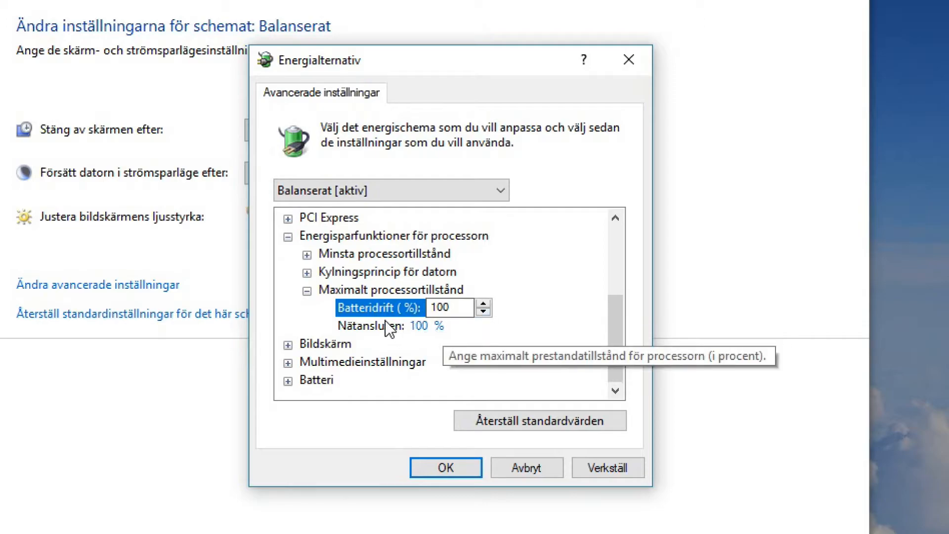
{"action": "mouse_move", "coordinate": [388, 332]}
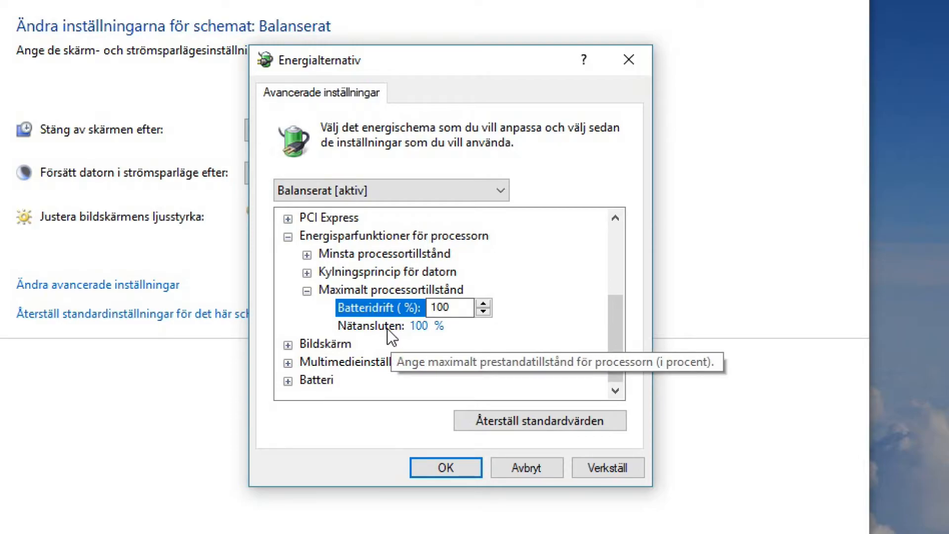
{"action": "mouse_move", "coordinate": [496, 323]}
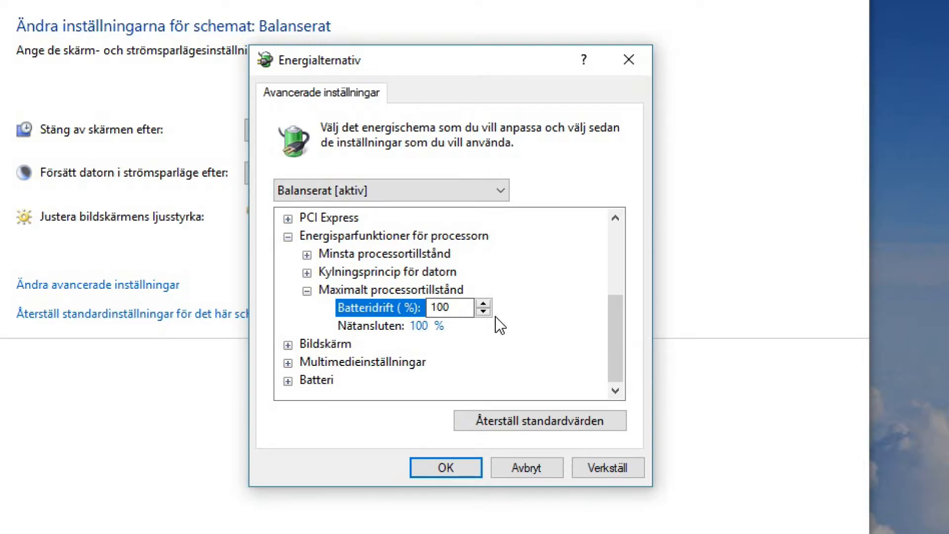
{"action": "mouse_move", "coordinate": [406, 336]}
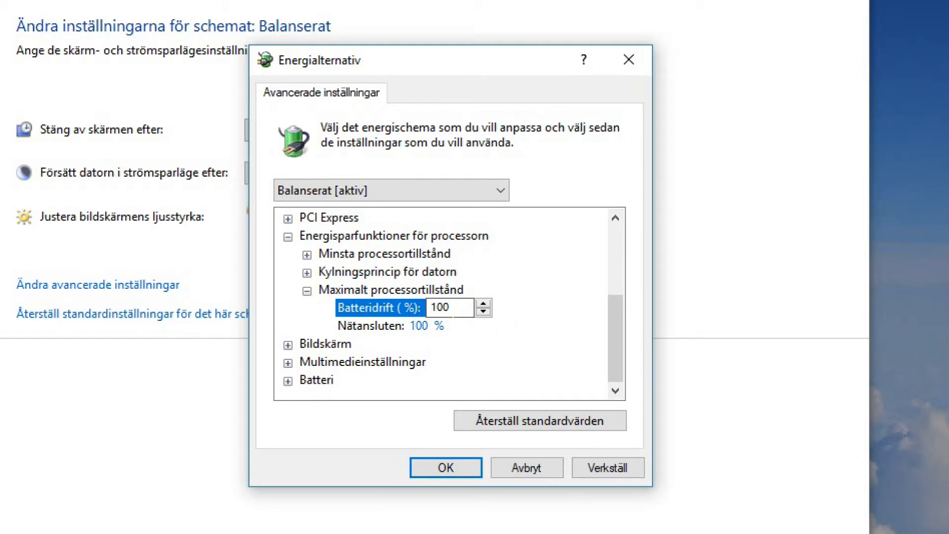
{"action": "mouse_move", "coordinate": [388, 332]}
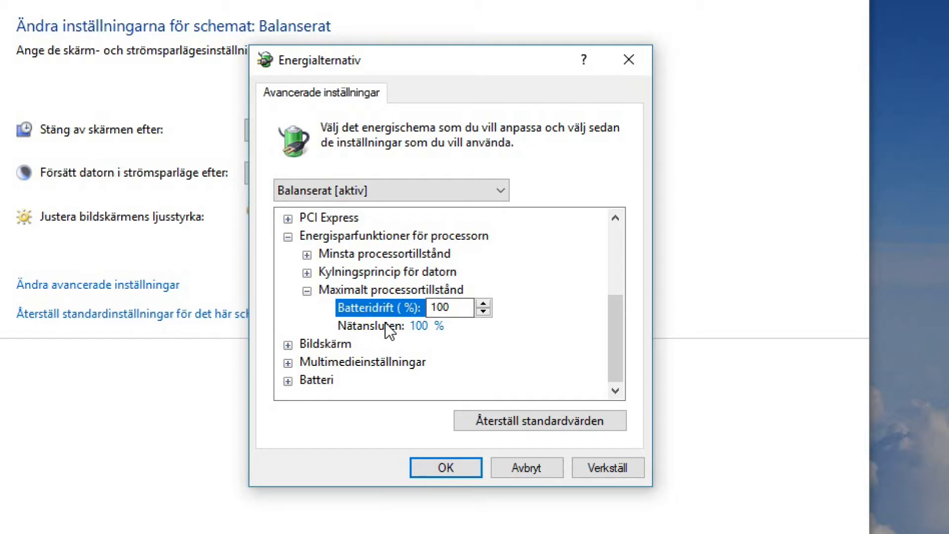
{"action": "mouse_move", "coordinate": [386, 323]}
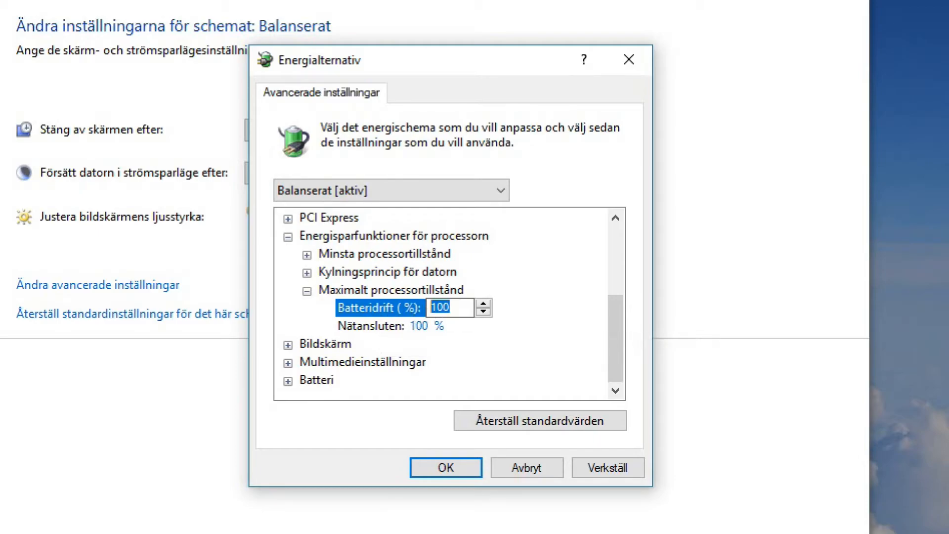
{"action": "type", "text": "70"}
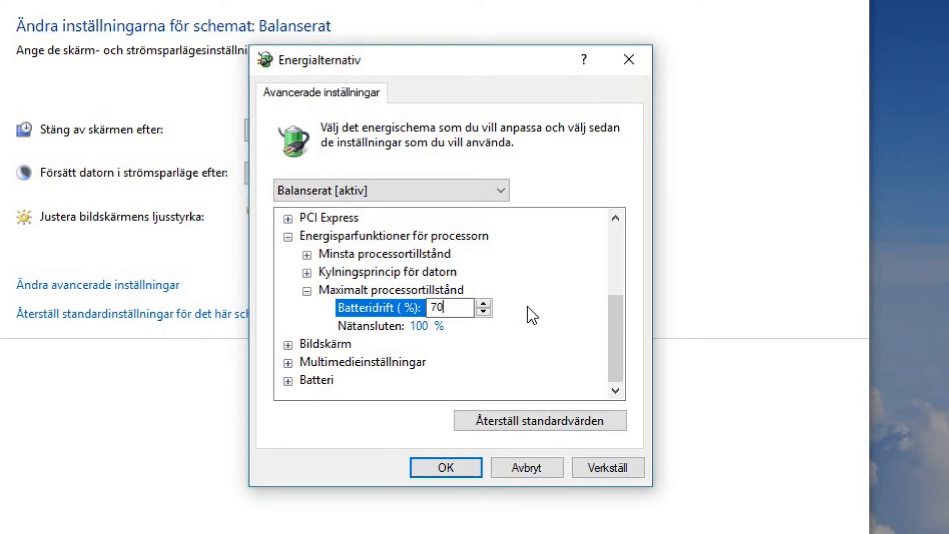
{"action": "type", "text": "10"}
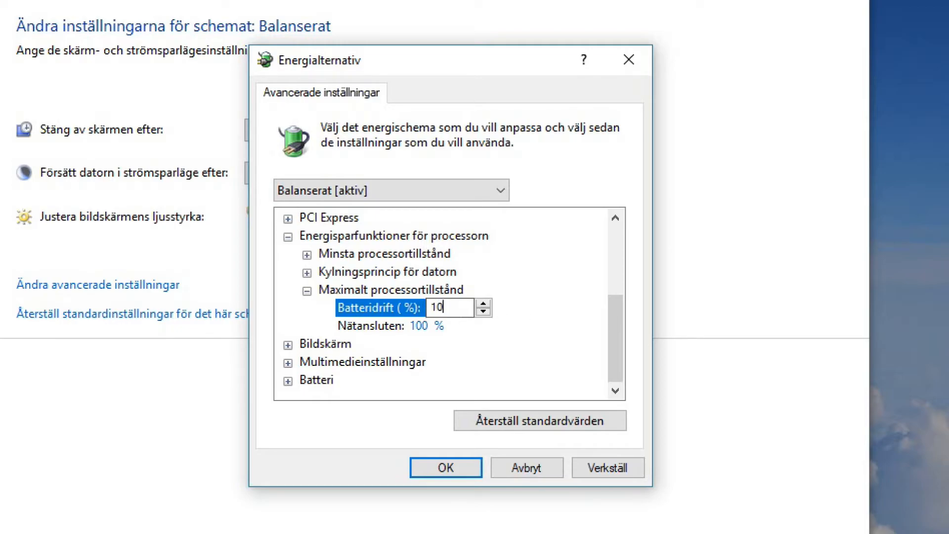
{"action": "left_click", "coordinate": [393, 325]}
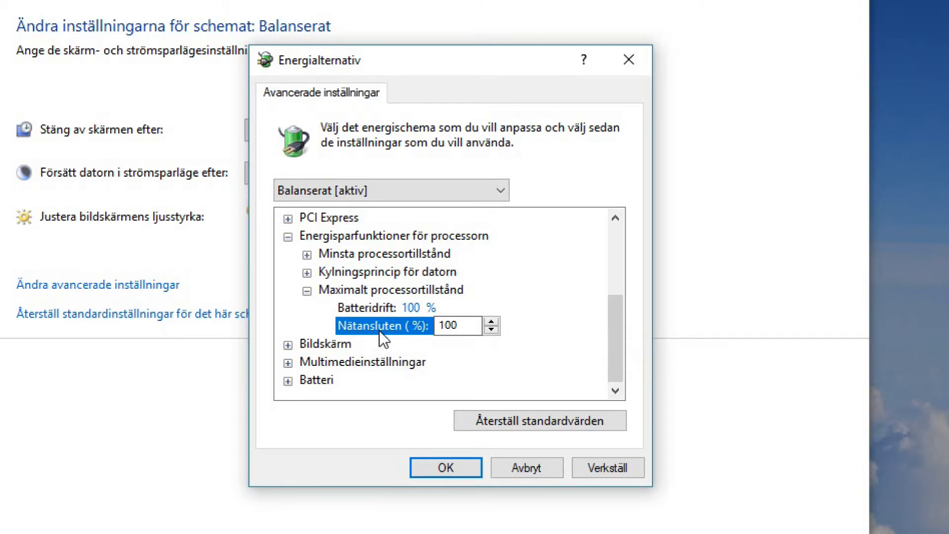
{"action": "mouse_move", "coordinate": [326, 303]}
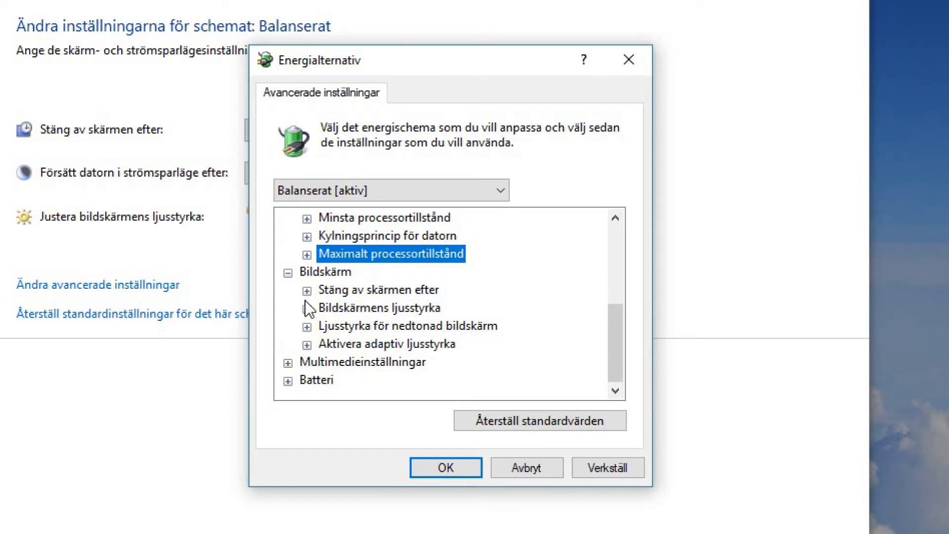
{"action": "mouse_move", "coordinate": [400, 289]}
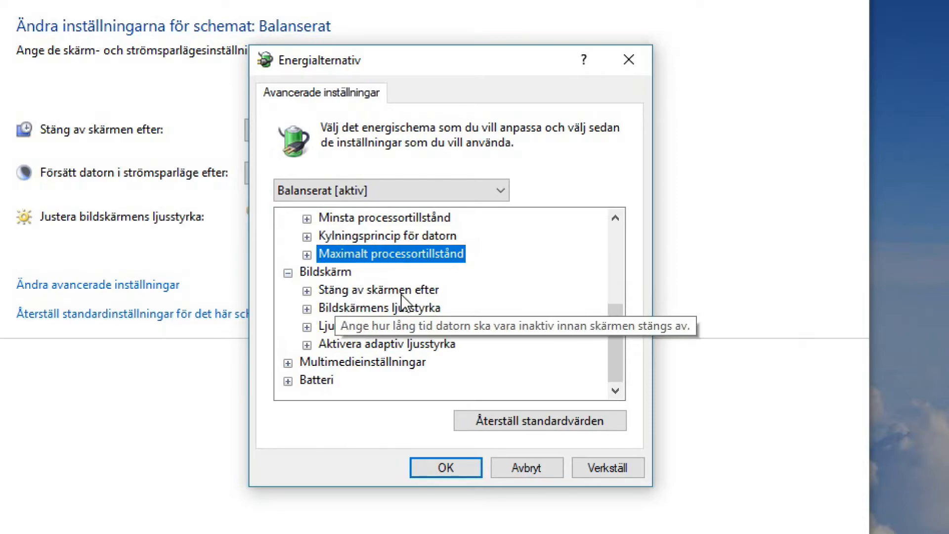
{"action": "left_click", "coordinate": [376, 289]}
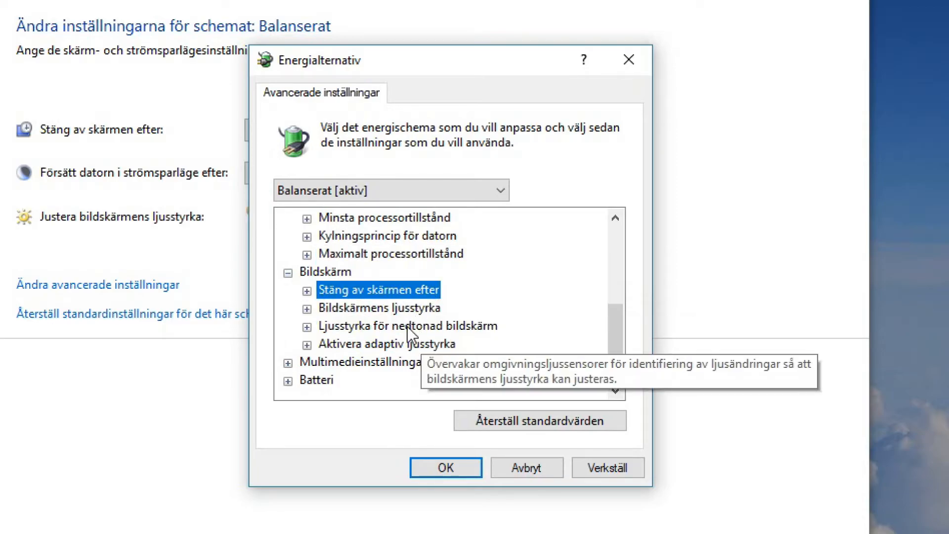
{"action": "left_click", "coordinate": [307, 289]}
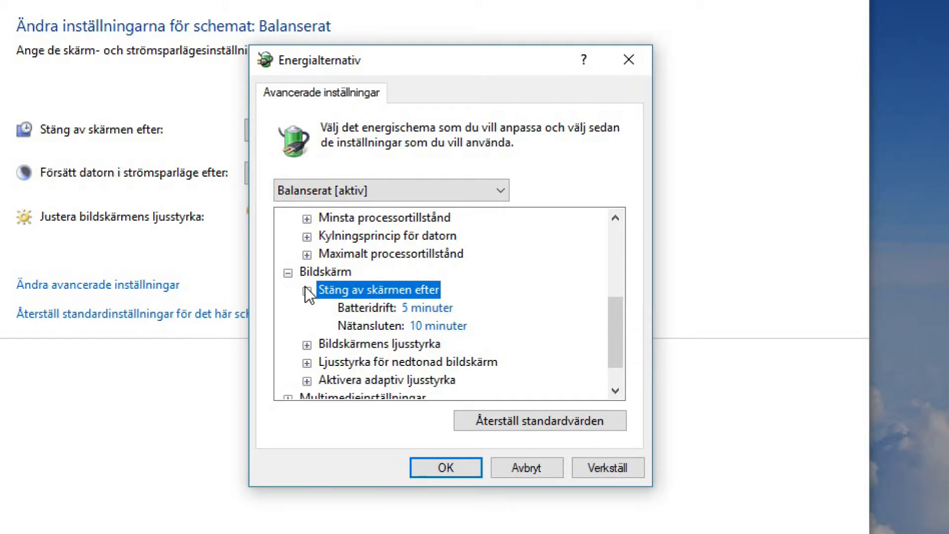
{"action": "left_click", "coordinate": [307, 308]}
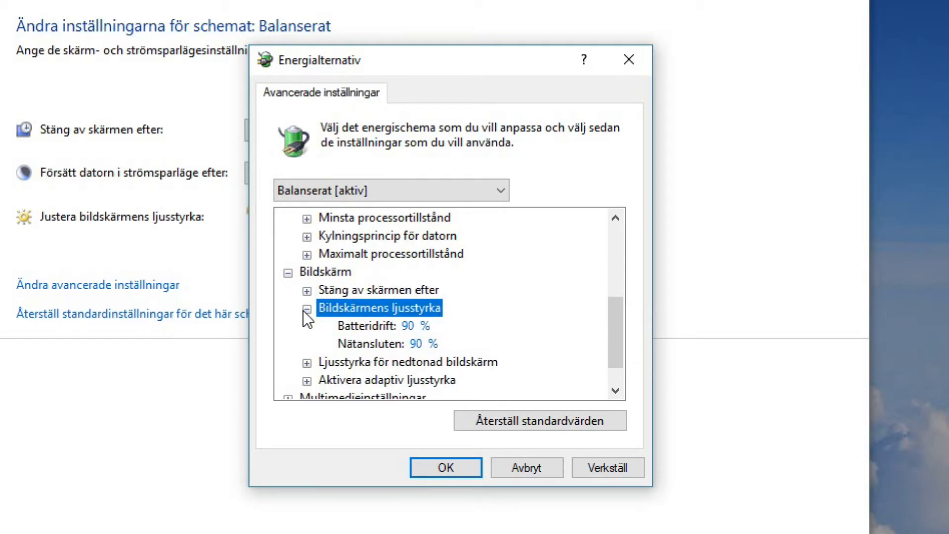
{"action": "left_click", "coordinate": [307, 307]}
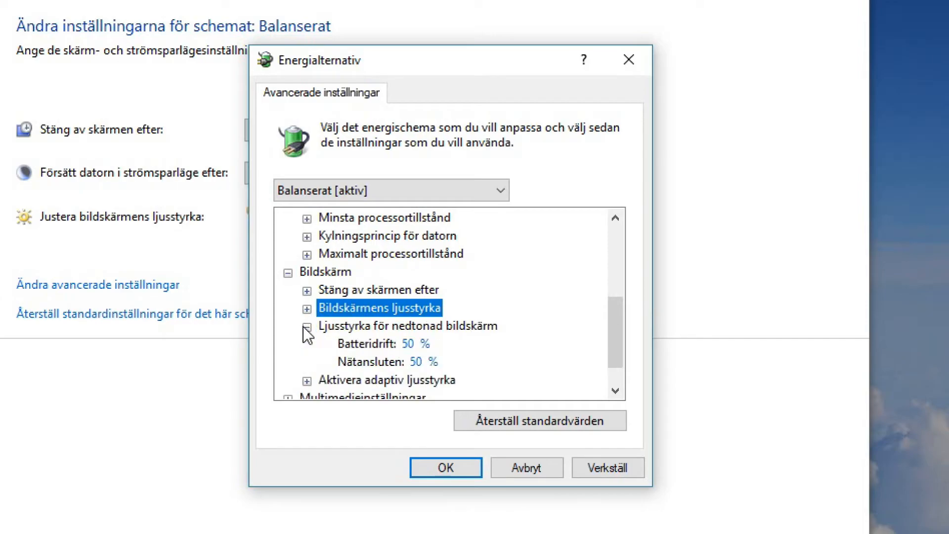
{"action": "left_click", "coordinate": [307, 326]}
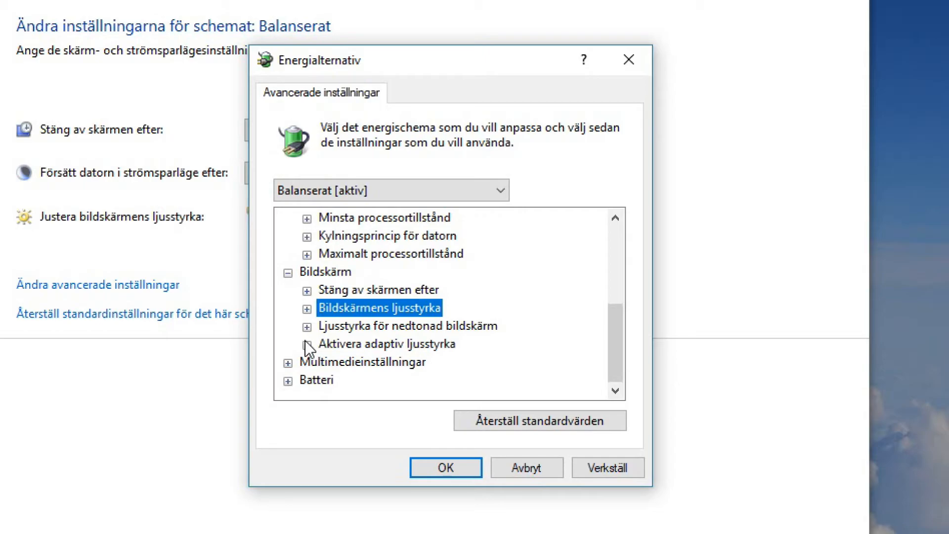
{"action": "left_click", "coordinate": [307, 343]}
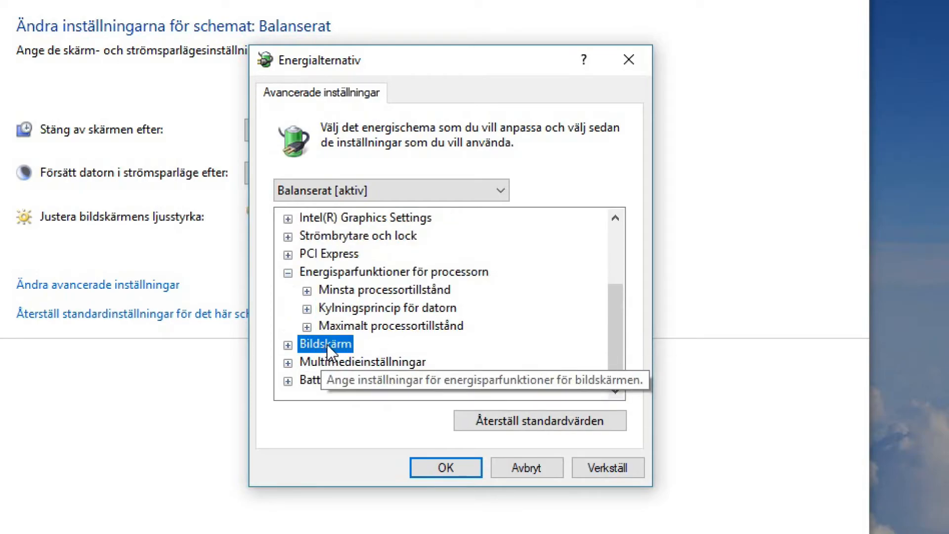
Expand the Multimedia settings group and its media-sharing options
{"action": "left_click", "coordinate": [362, 361]}
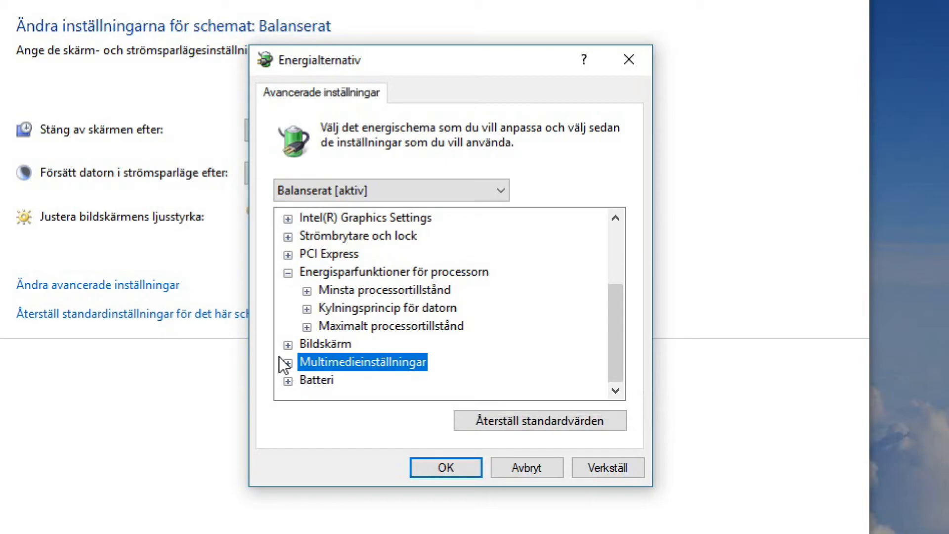
{"action": "left_click", "coordinate": [286, 361]}
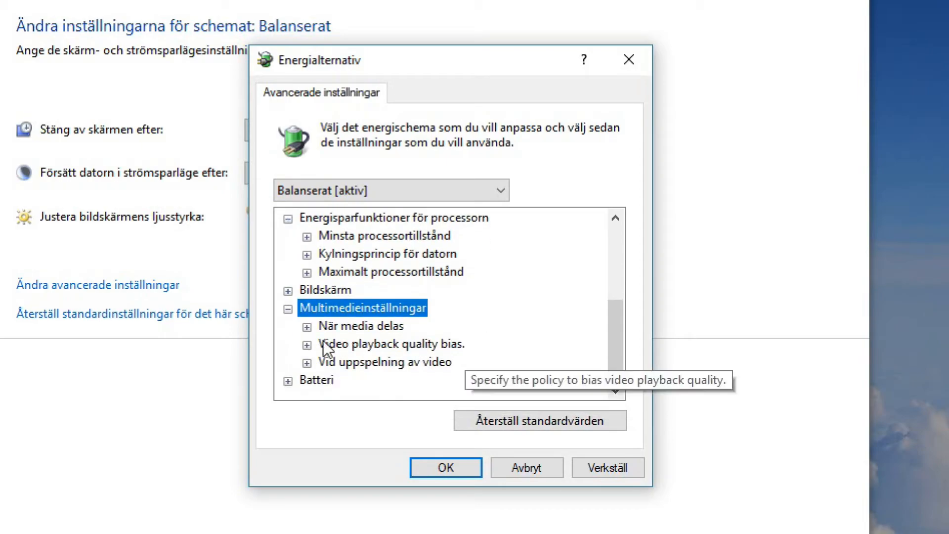
{"action": "left_click", "coordinate": [307, 326]}
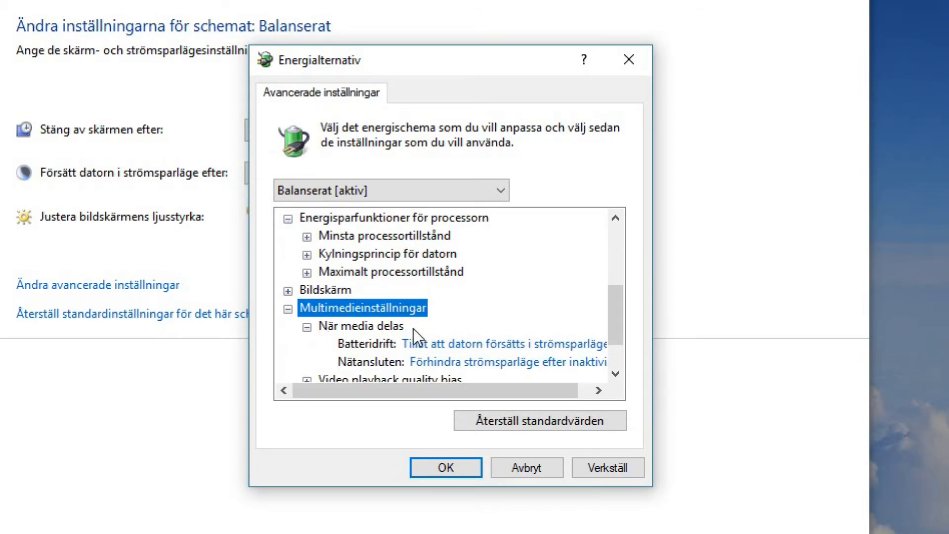
{"action": "scroll", "scroll_direction": "down", "scroll_amount": 3}
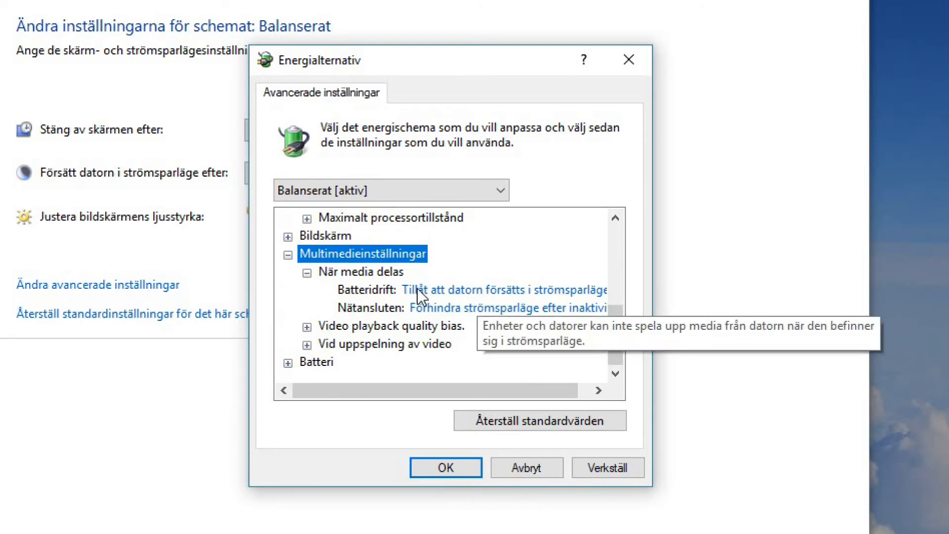
{"action": "mouse_move", "coordinate": [496, 319]}
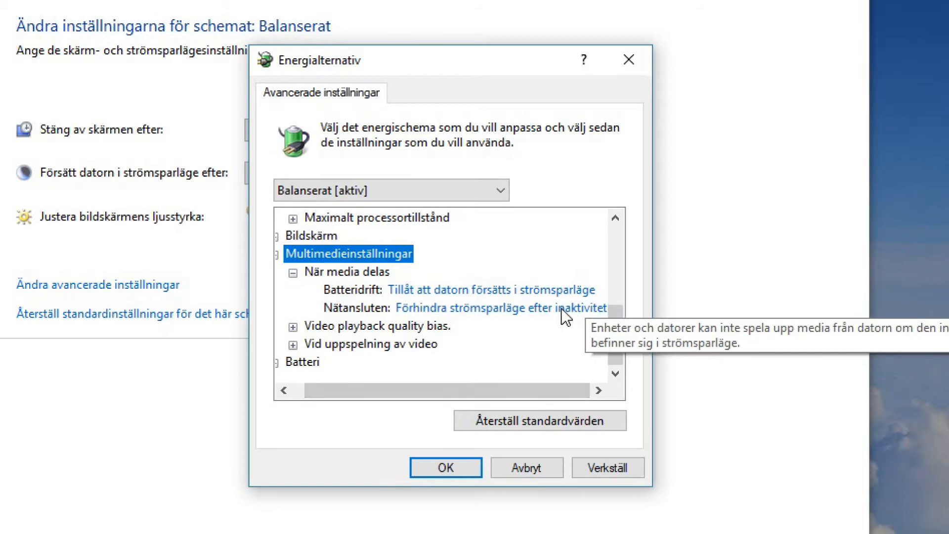
{"action": "mouse_move", "coordinate": [513, 390]}
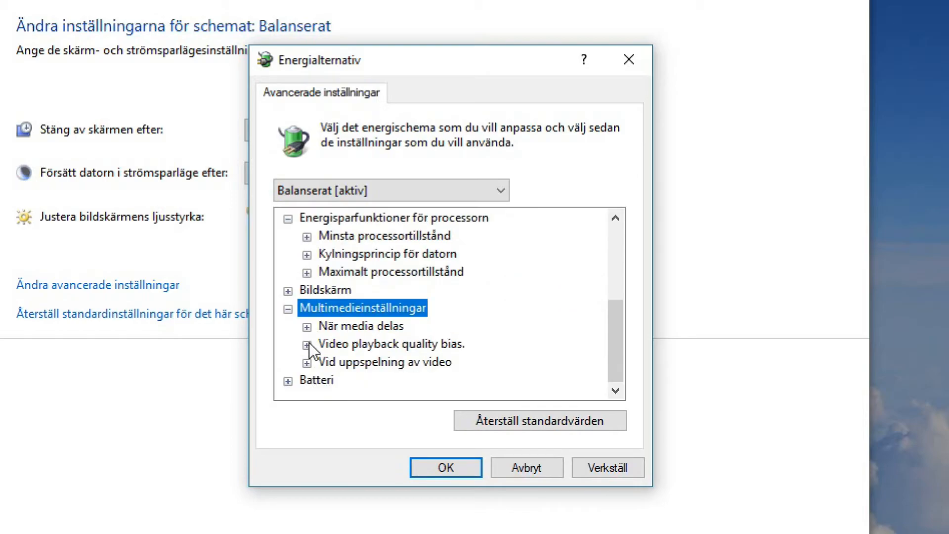
Expand Video playback quality bias and choose the plugged-in bias
{"action": "left_click", "coordinate": [307, 344]}
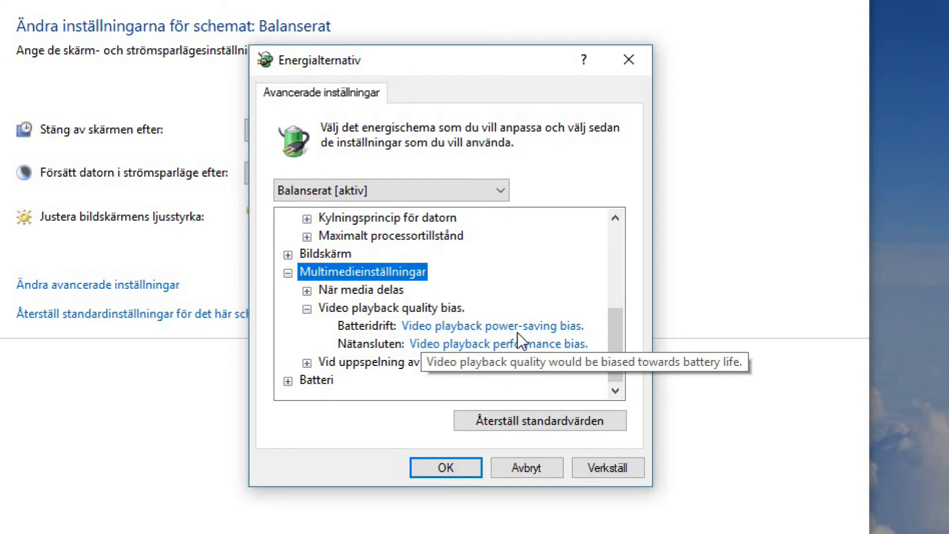
{"action": "left_click", "coordinate": [494, 343]}
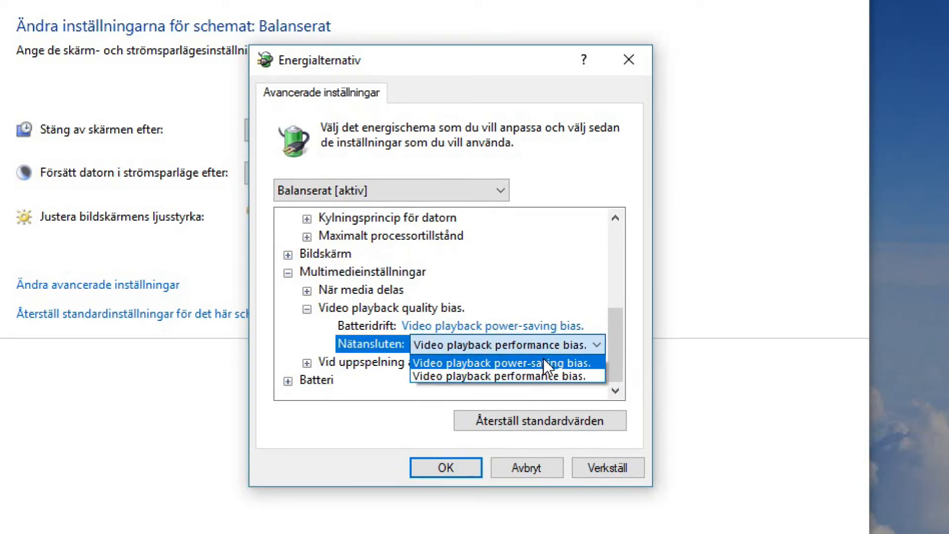
{"action": "left_click", "coordinate": [506, 375]}
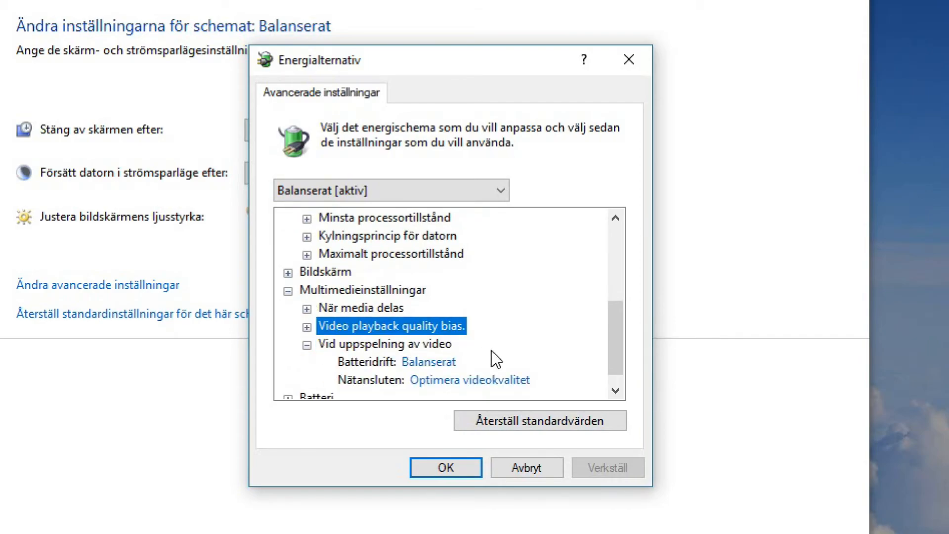
Keep video playback at Balanserat on battery and Optimera videokvalitet when plugged in
{"action": "left_click", "coordinate": [428, 362]}
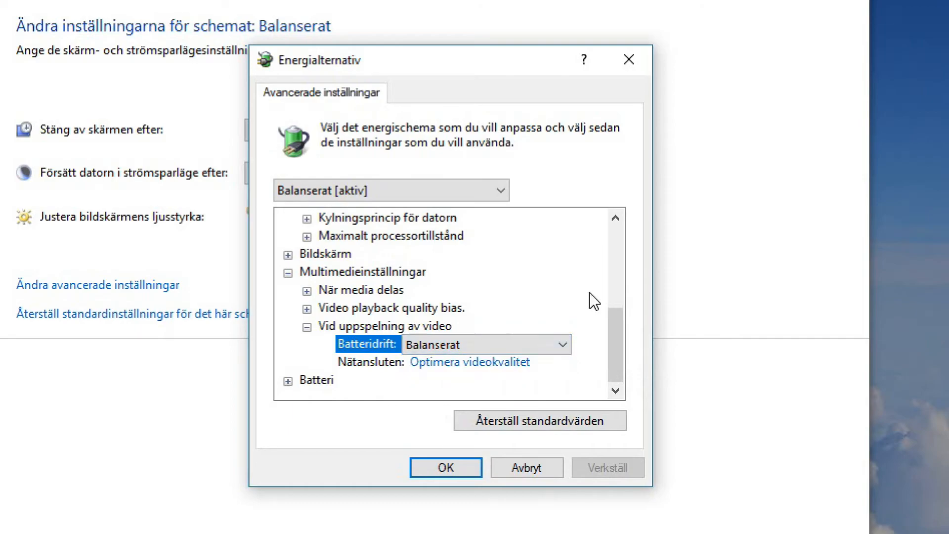
{"action": "left_click", "coordinate": [557, 344]}
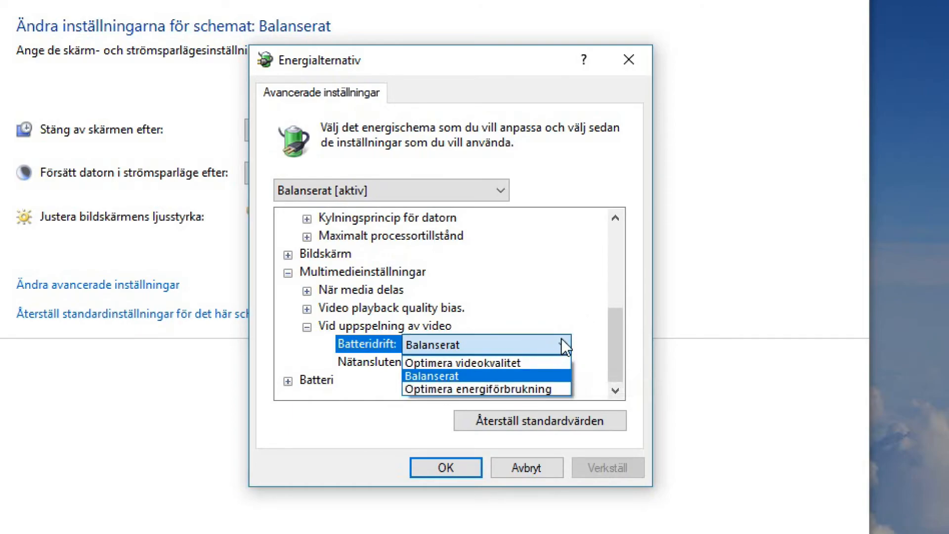
{"action": "left_click", "coordinate": [447, 375]}
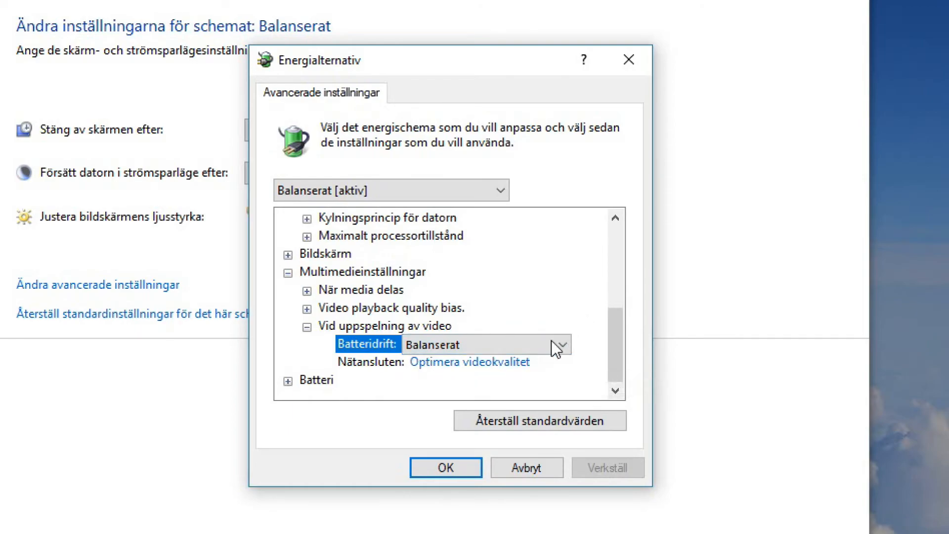
{"action": "left_click", "coordinate": [478, 362]}
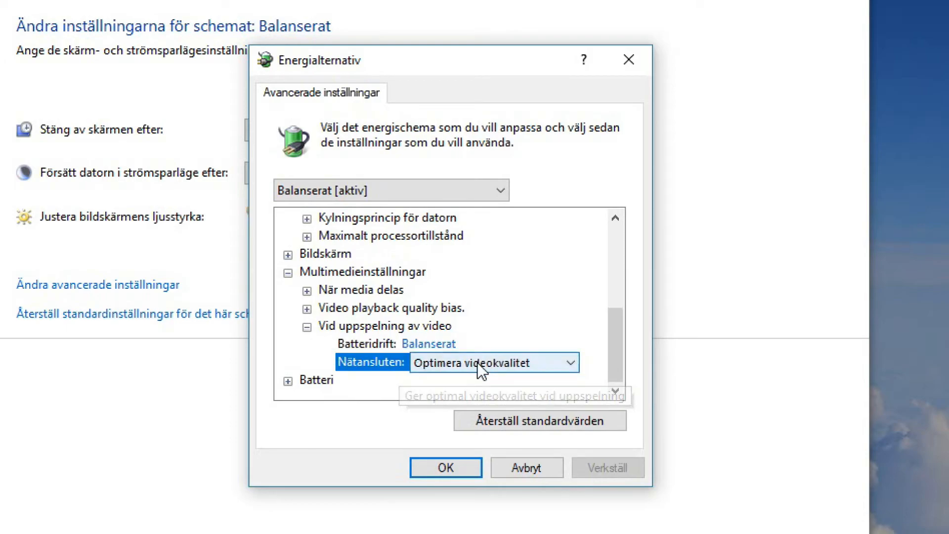
{"action": "left_click", "coordinate": [569, 362]}
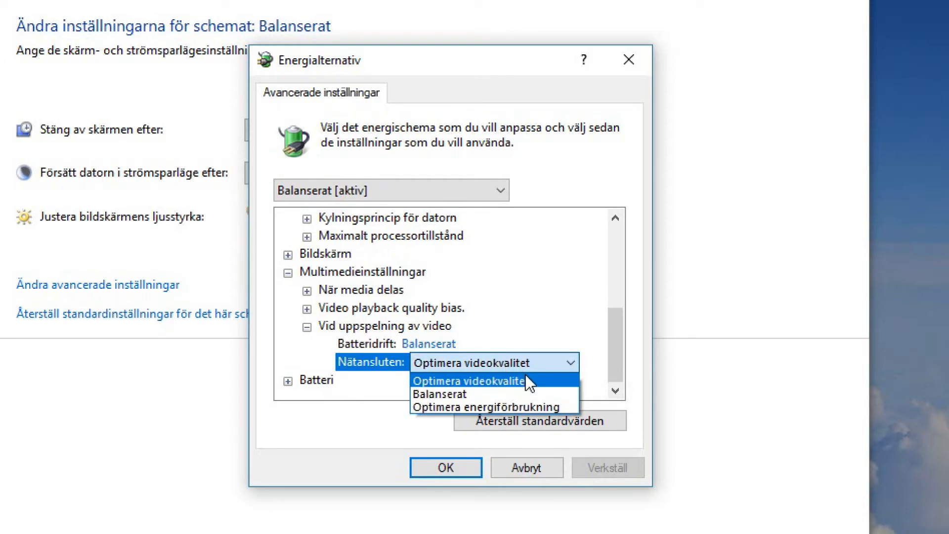
{"action": "mouse_move", "coordinate": [526, 391]}
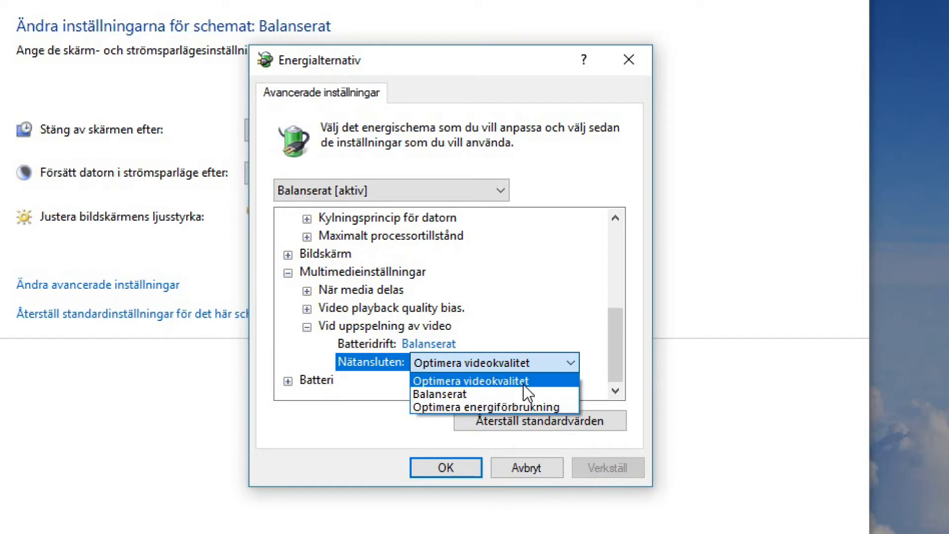
{"action": "left_click", "coordinate": [493, 380]}
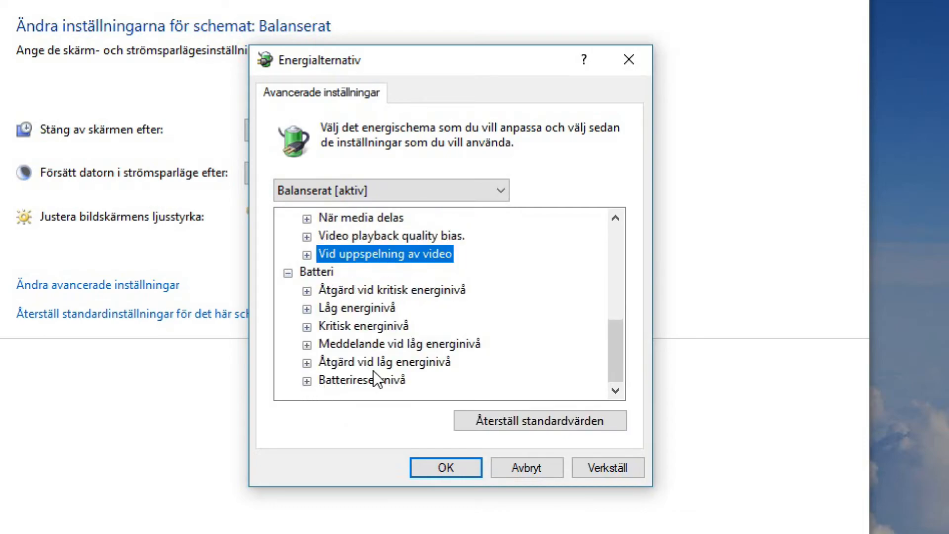
{"action": "mouse_move", "coordinate": [453, 321]}
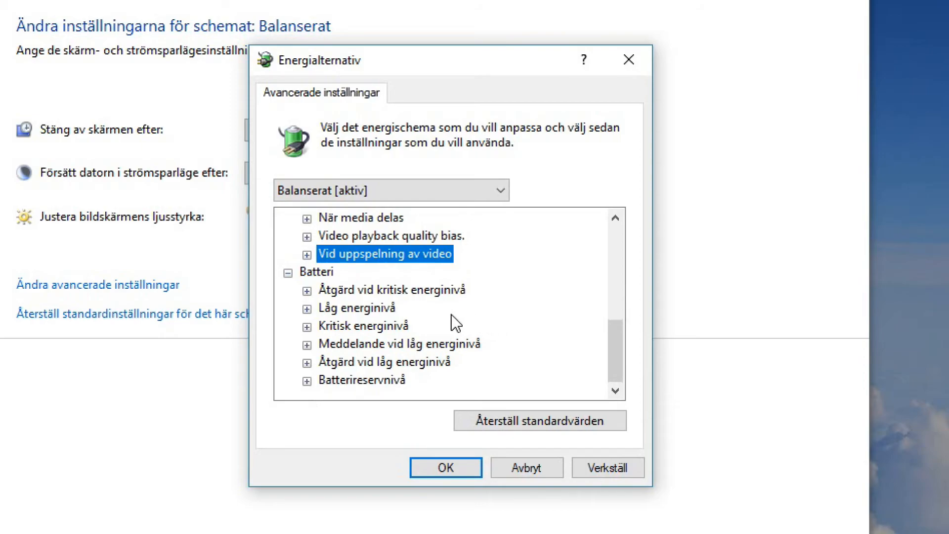
{"action": "mouse_move", "coordinate": [615, 330]}
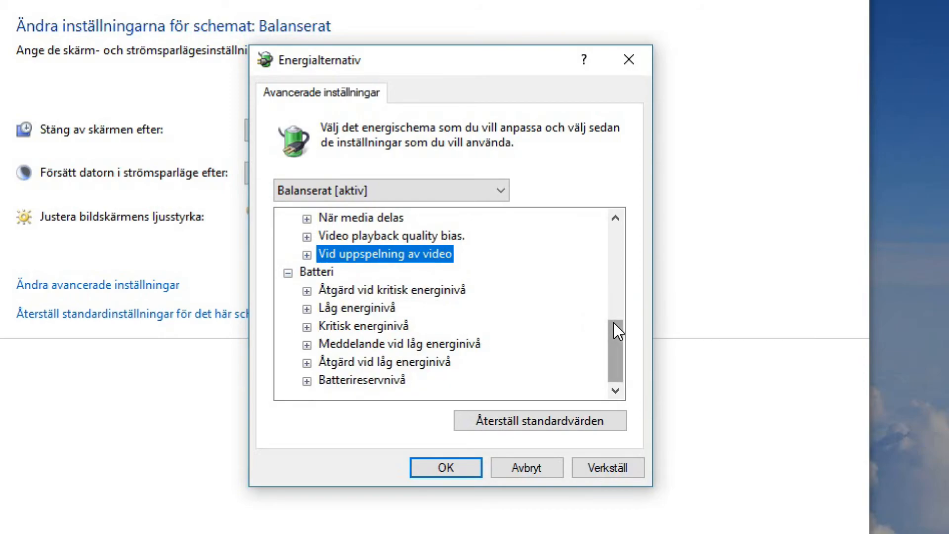
{"action": "mouse_move", "coordinate": [613, 358]}
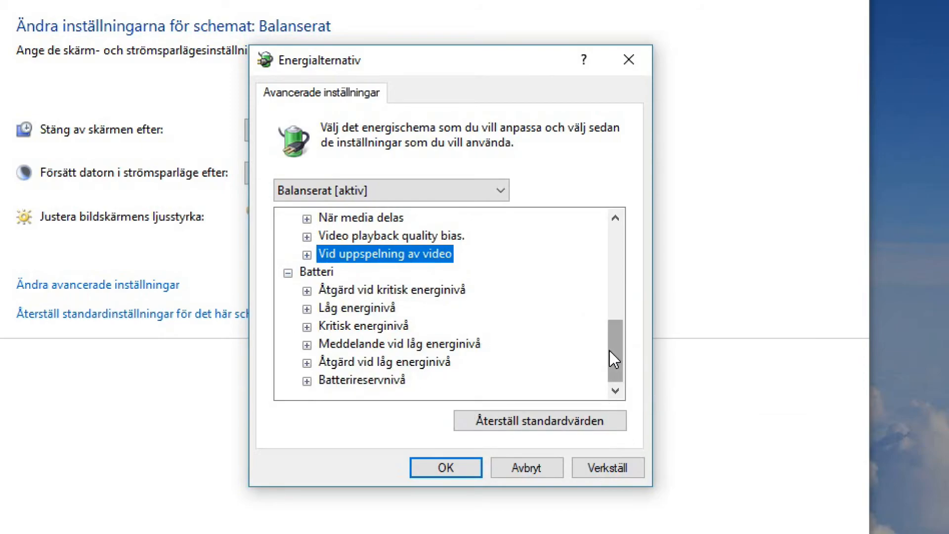
{"action": "scroll", "scroll_direction": "up", "scroll_amount": 3}
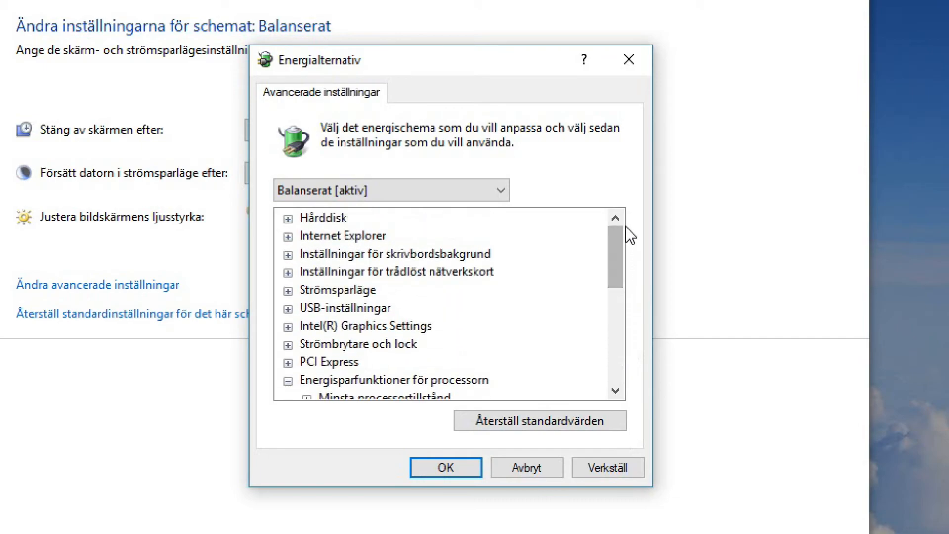
{"action": "mouse_move", "coordinate": [657, 237]}
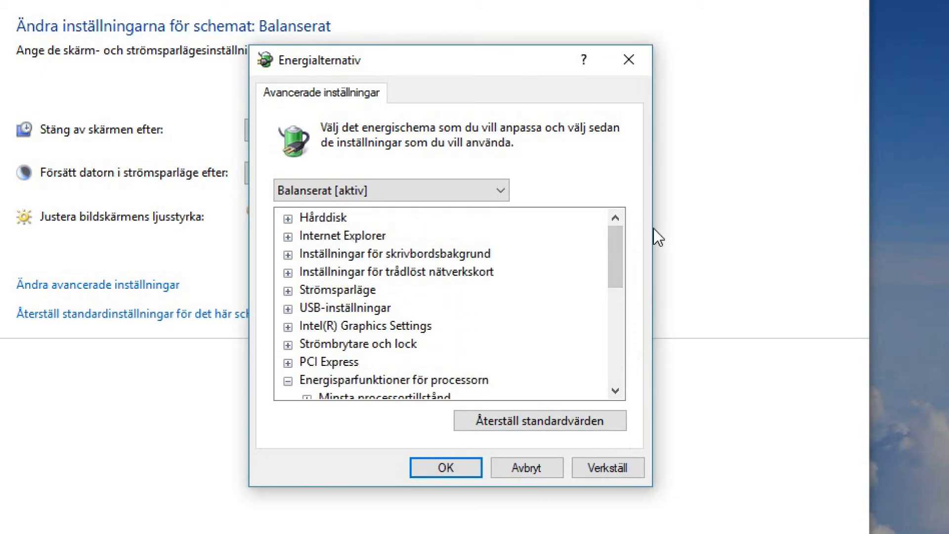
{"action": "mouse_move", "coordinate": [634, 257]}
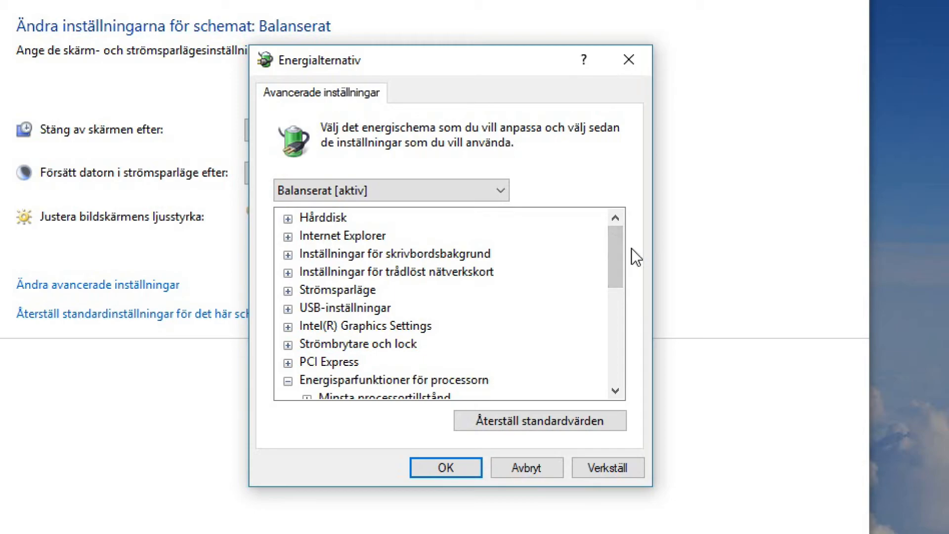
{"action": "scroll", "scroll_direction": "down", "scroll_amount": 3}
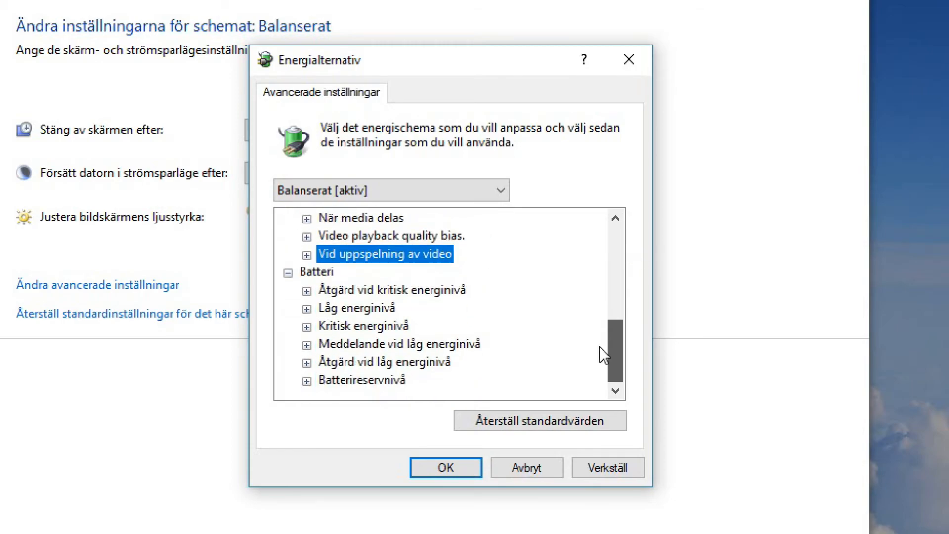
{"action": "mouse_move", "coordinate": [365, 393]}
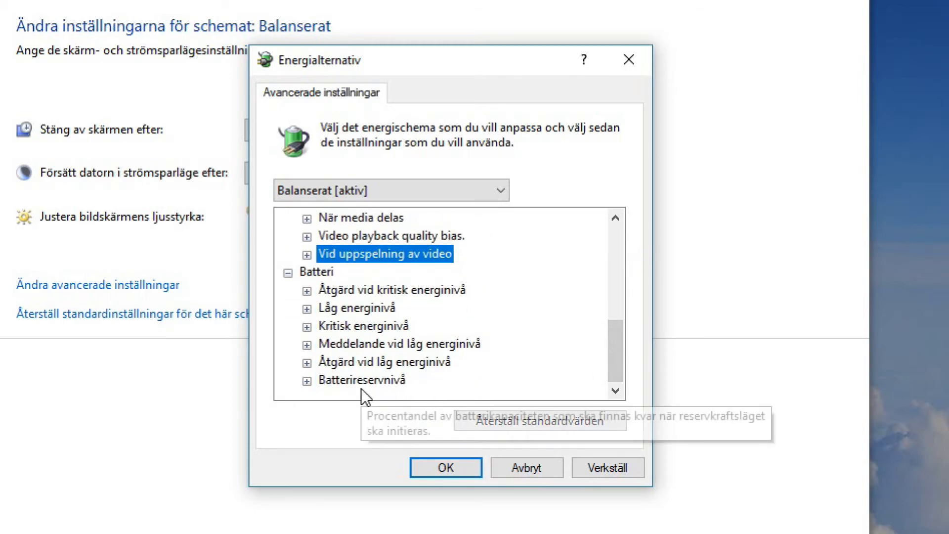
{"action": "left_click", "coordinate": [363, 380]}
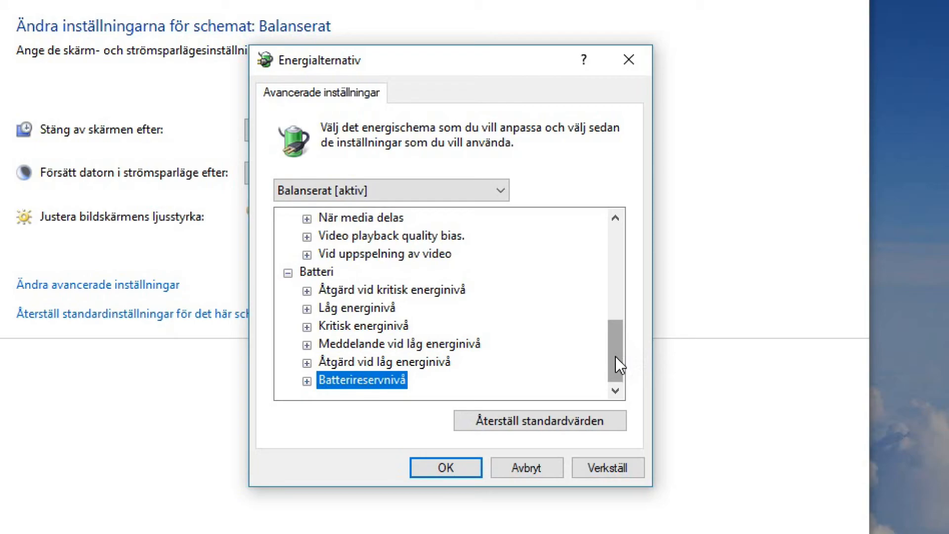
{"action": "mouse_move", "coordinate": [612, 479]}
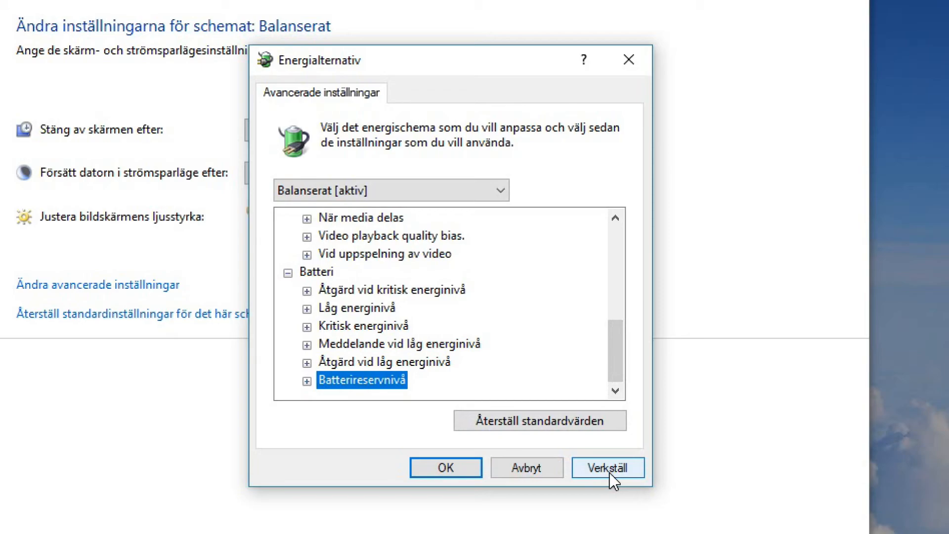
Apply the advanced power setting changes, move the dialog aside, and confirm with OK
{"action": "left_click", "coordinate": [607, 467]}
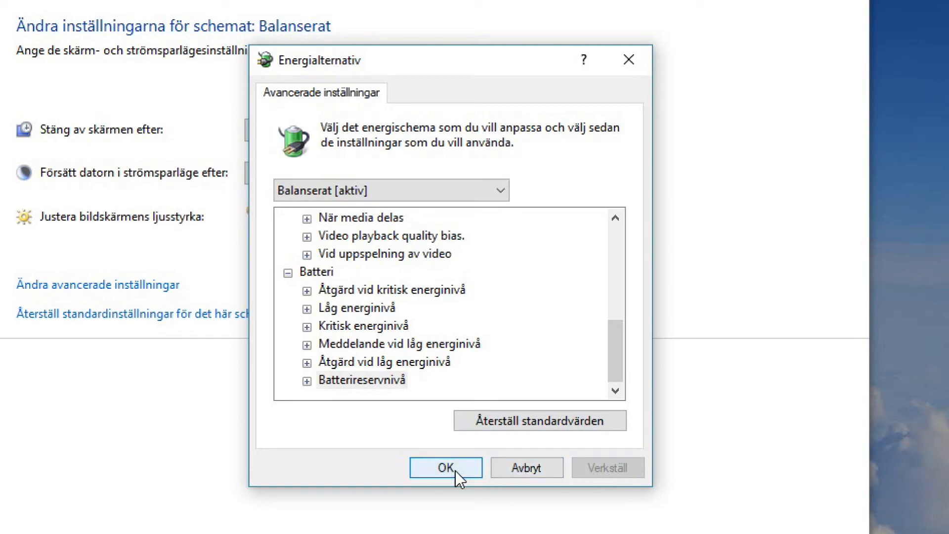
{"action": "mouse_move", "coordinate": [495, 391]}
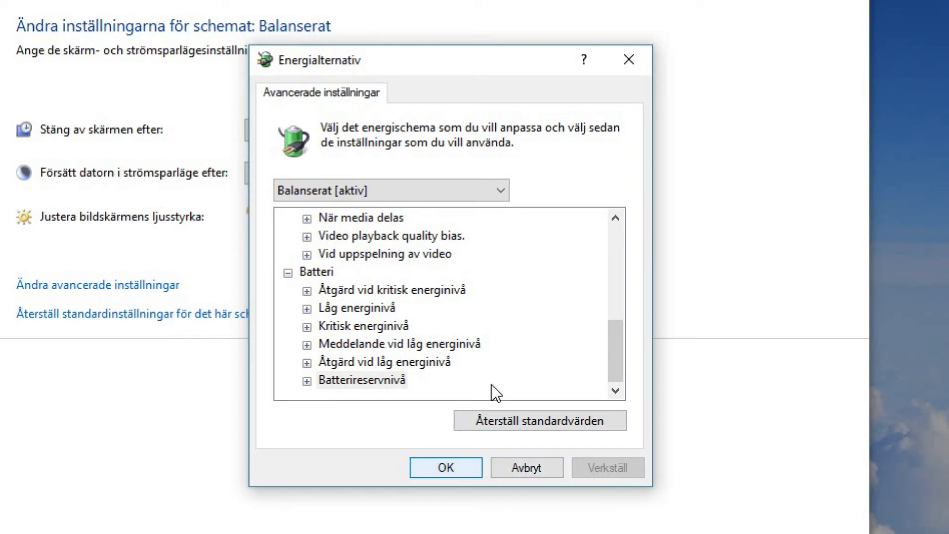
{"action": "left_click_drag", "start_coordinate": [394, 59], "coordinate": [497, 86]}
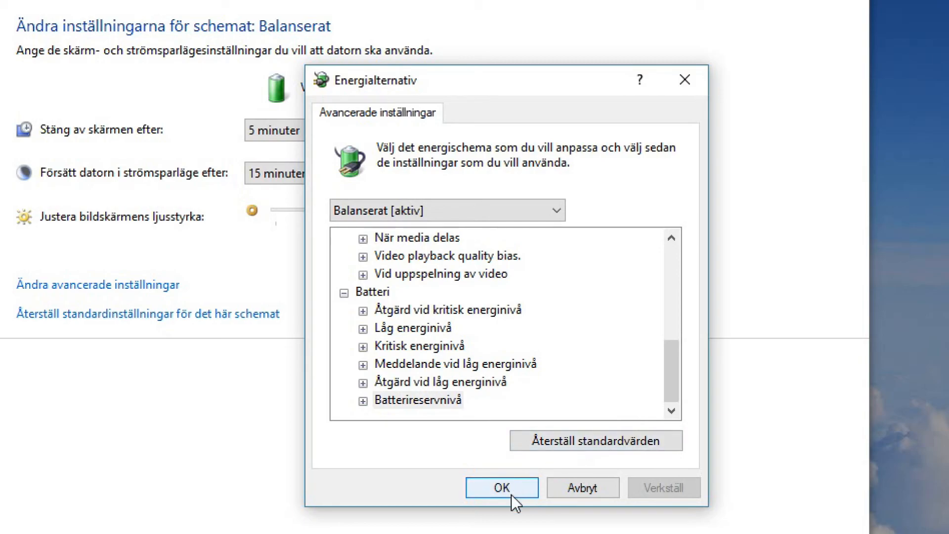
{"action": "left_click", "coordinate": [500, 486]}
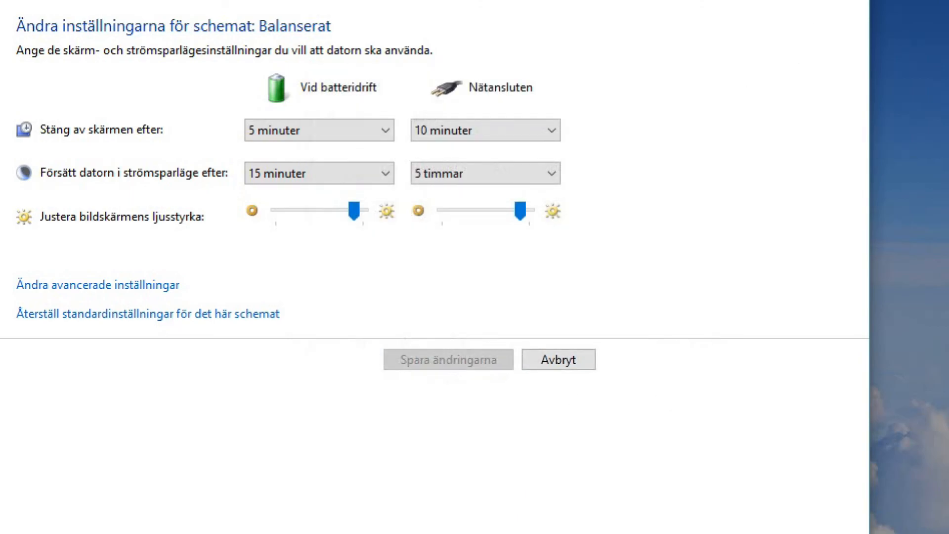
{"action": "mouse_move", "coordinate": [482, 368]}
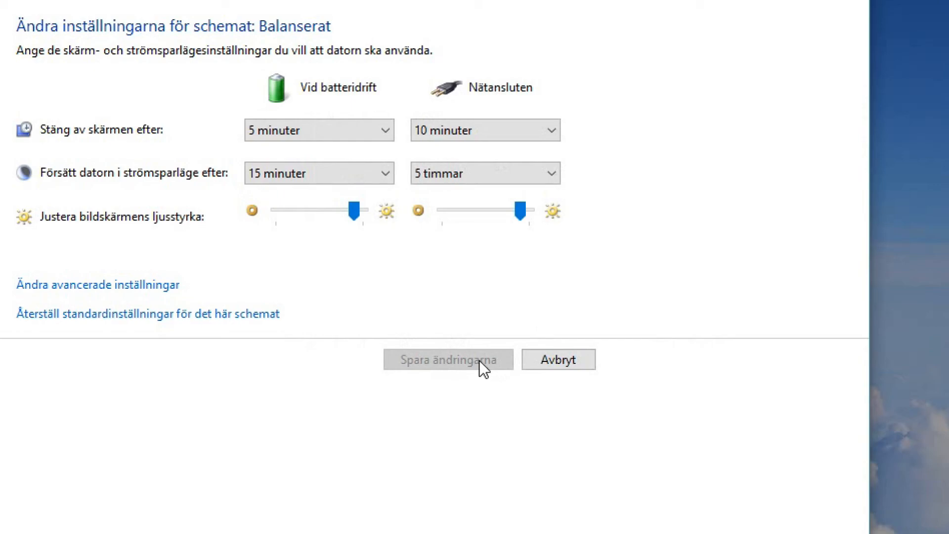
{"action": "mouse_move", "coordinate": [739, 142]}
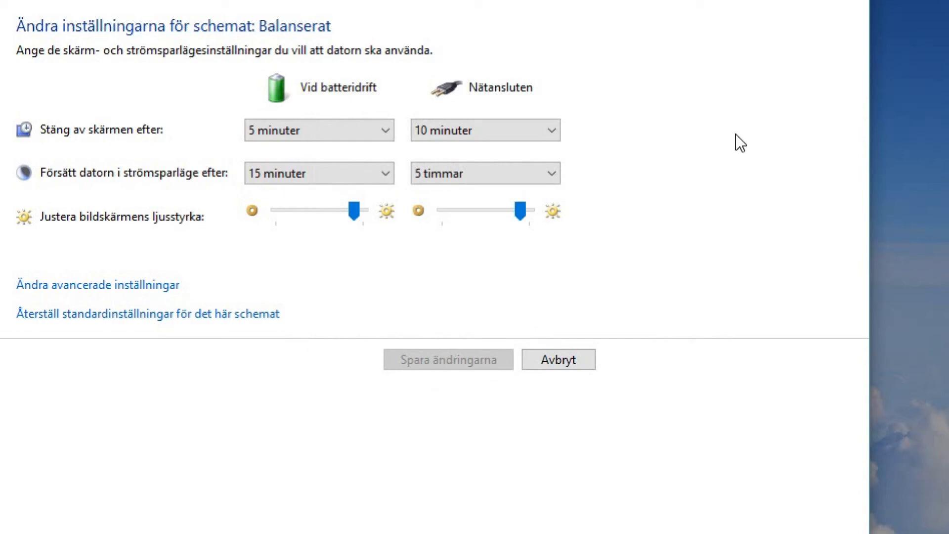